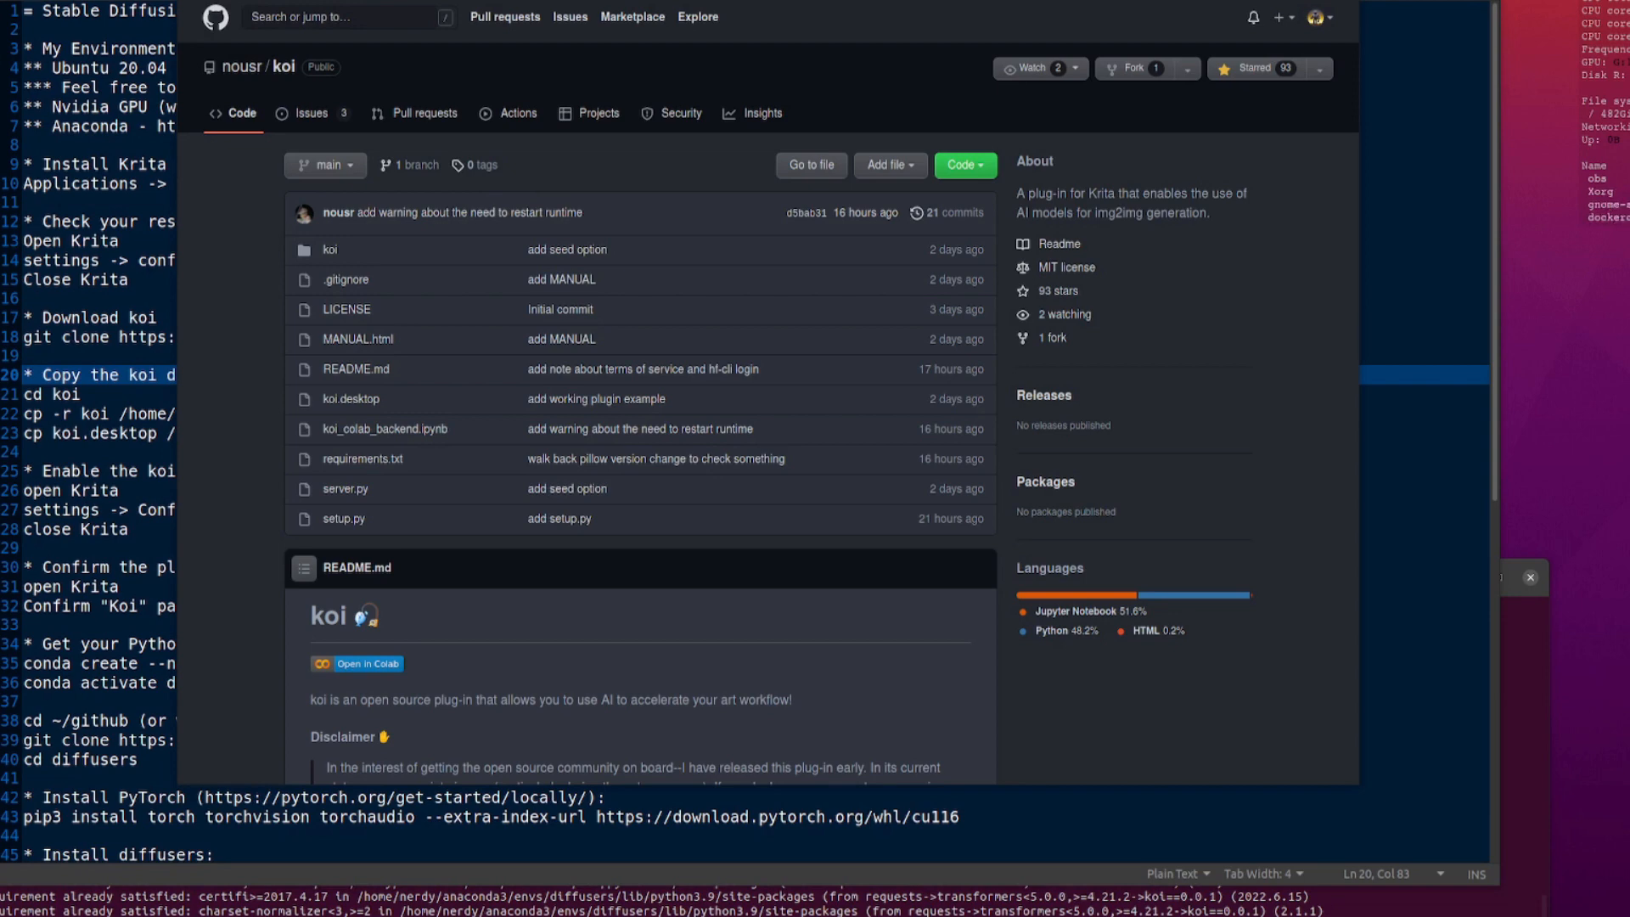
{"action": "mouse_move", "coordinate": [637, 218]}
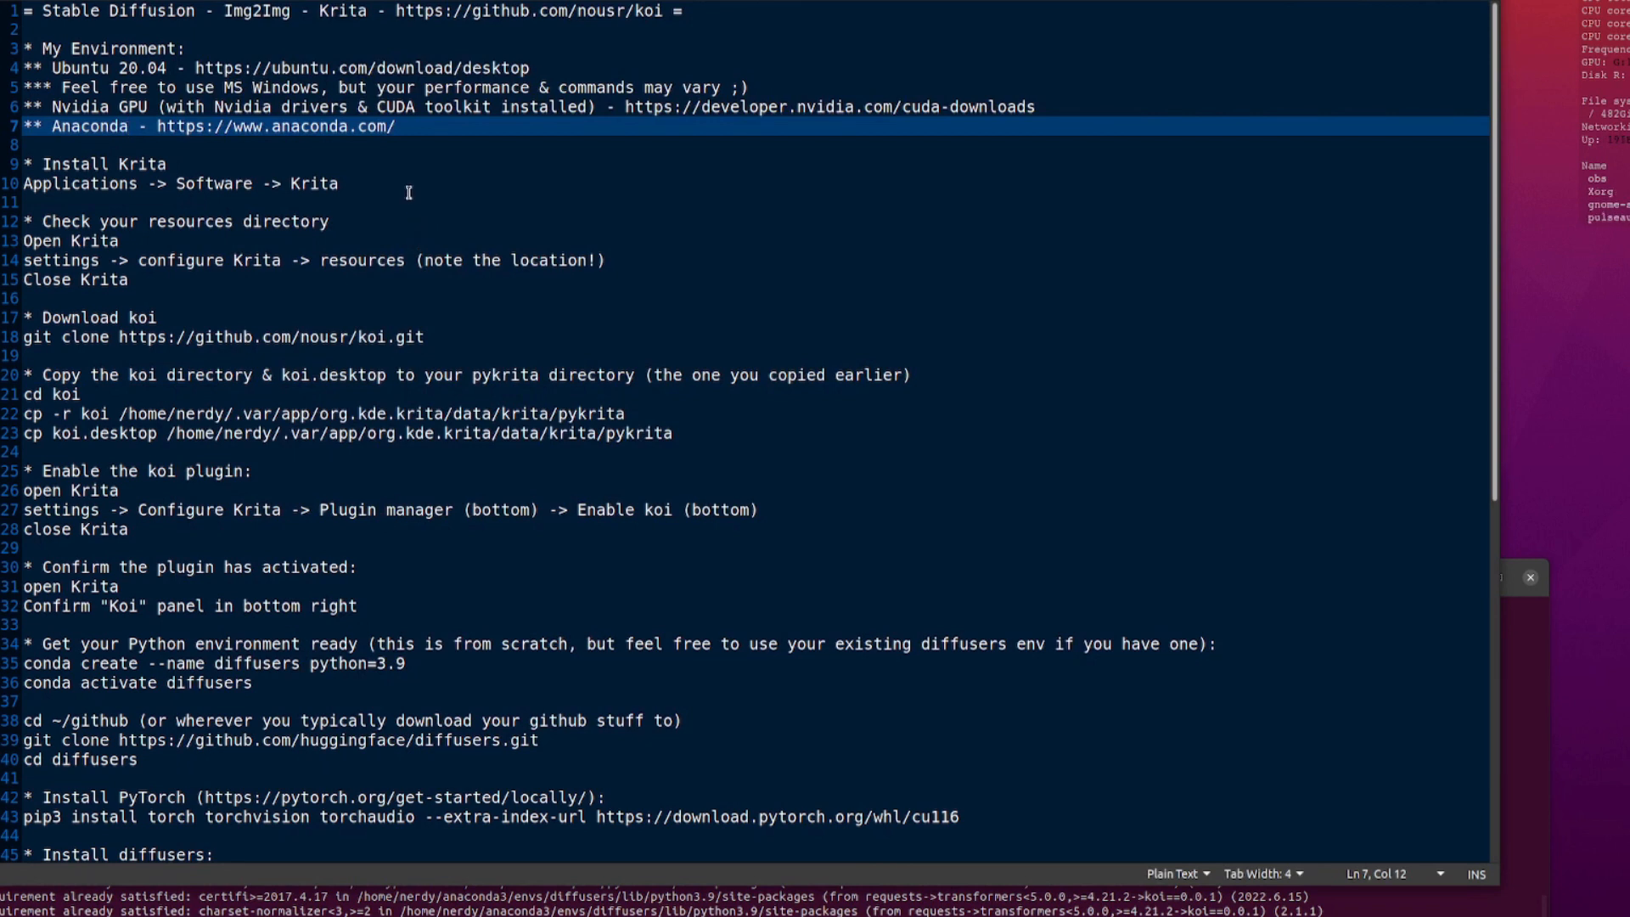
- Mark the Anaconda line in the My Environment section of the Stable_Krita.txt notes
{"action": "left_click", "coordinate": [131, 126]}
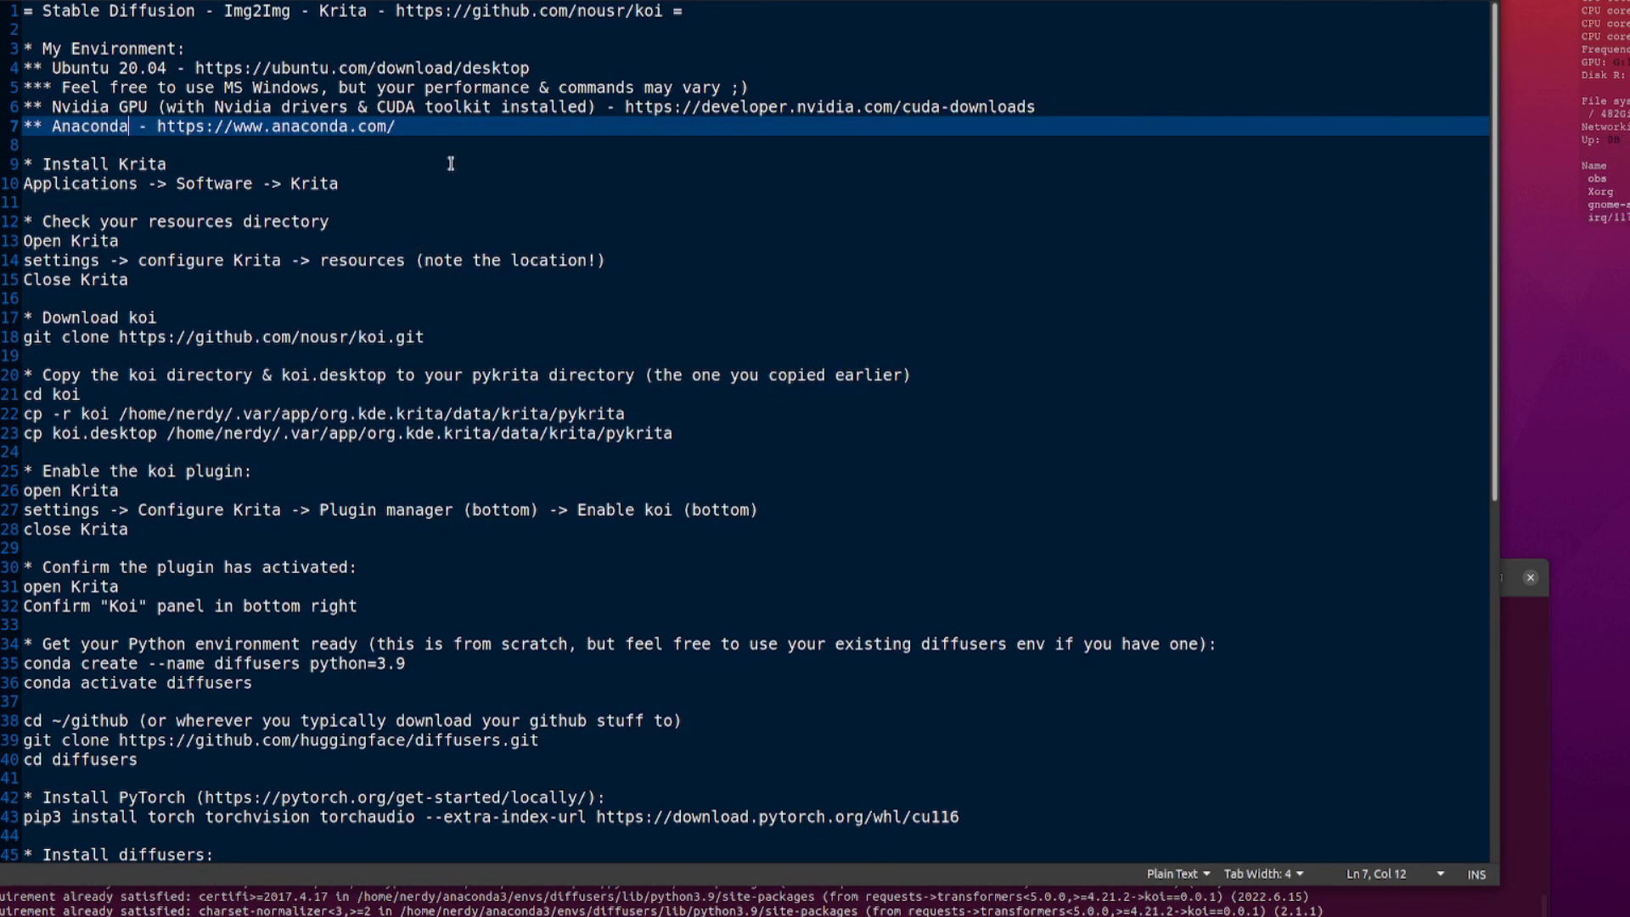
{"action": "mouse_move", "coordinate": [479, 207]}
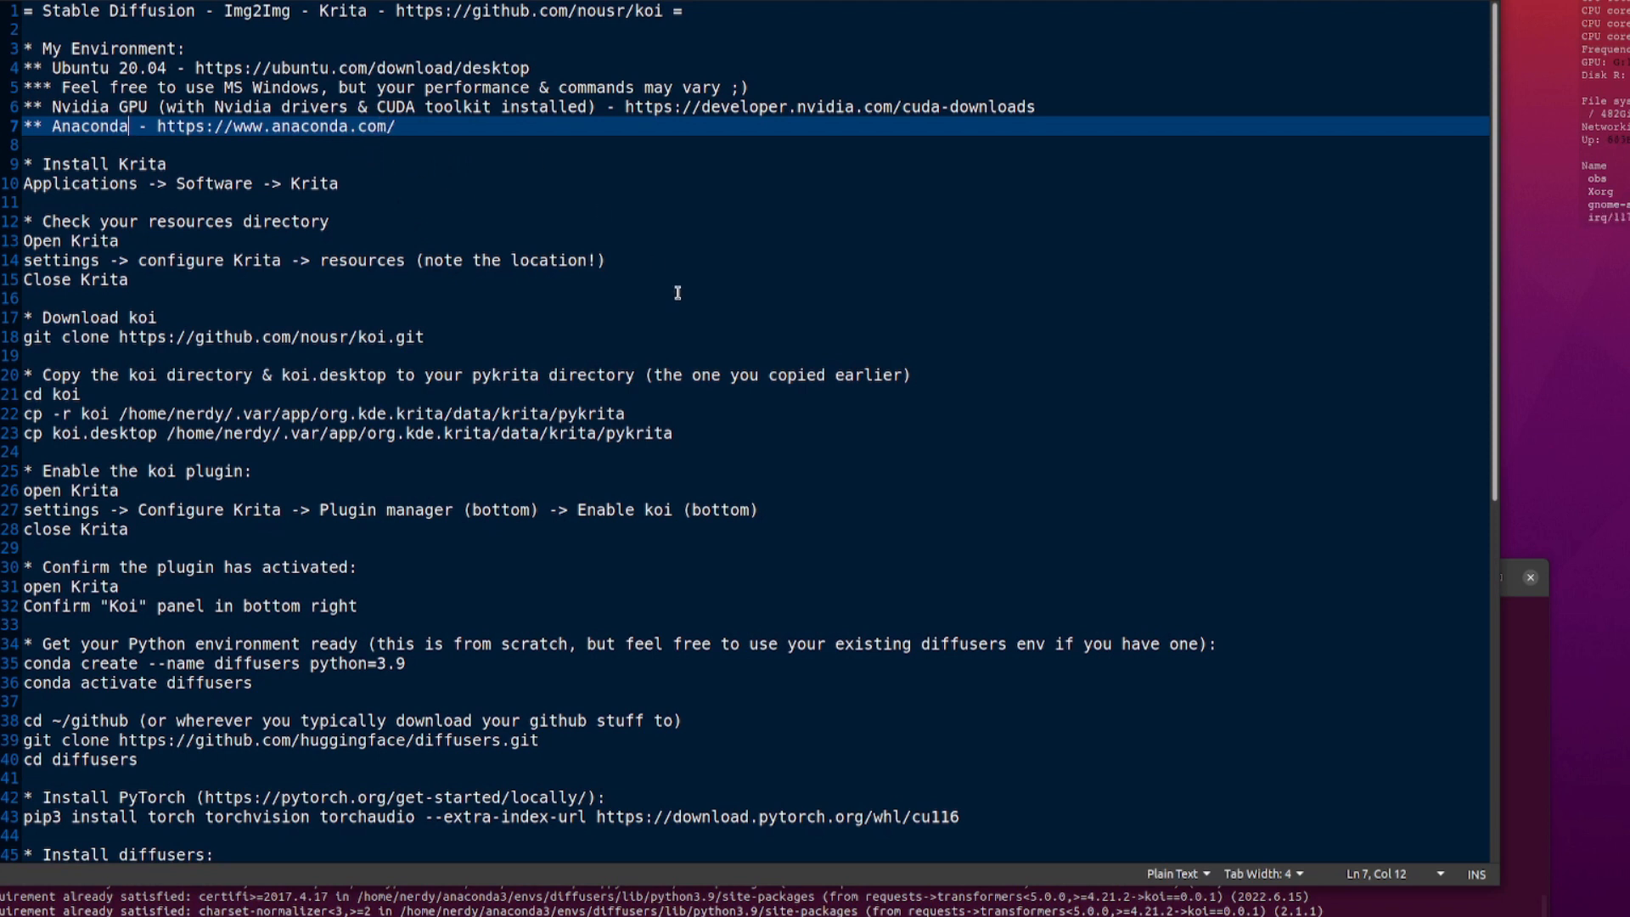
{"action": "mouse_move", "coordinate": [456, 617]}
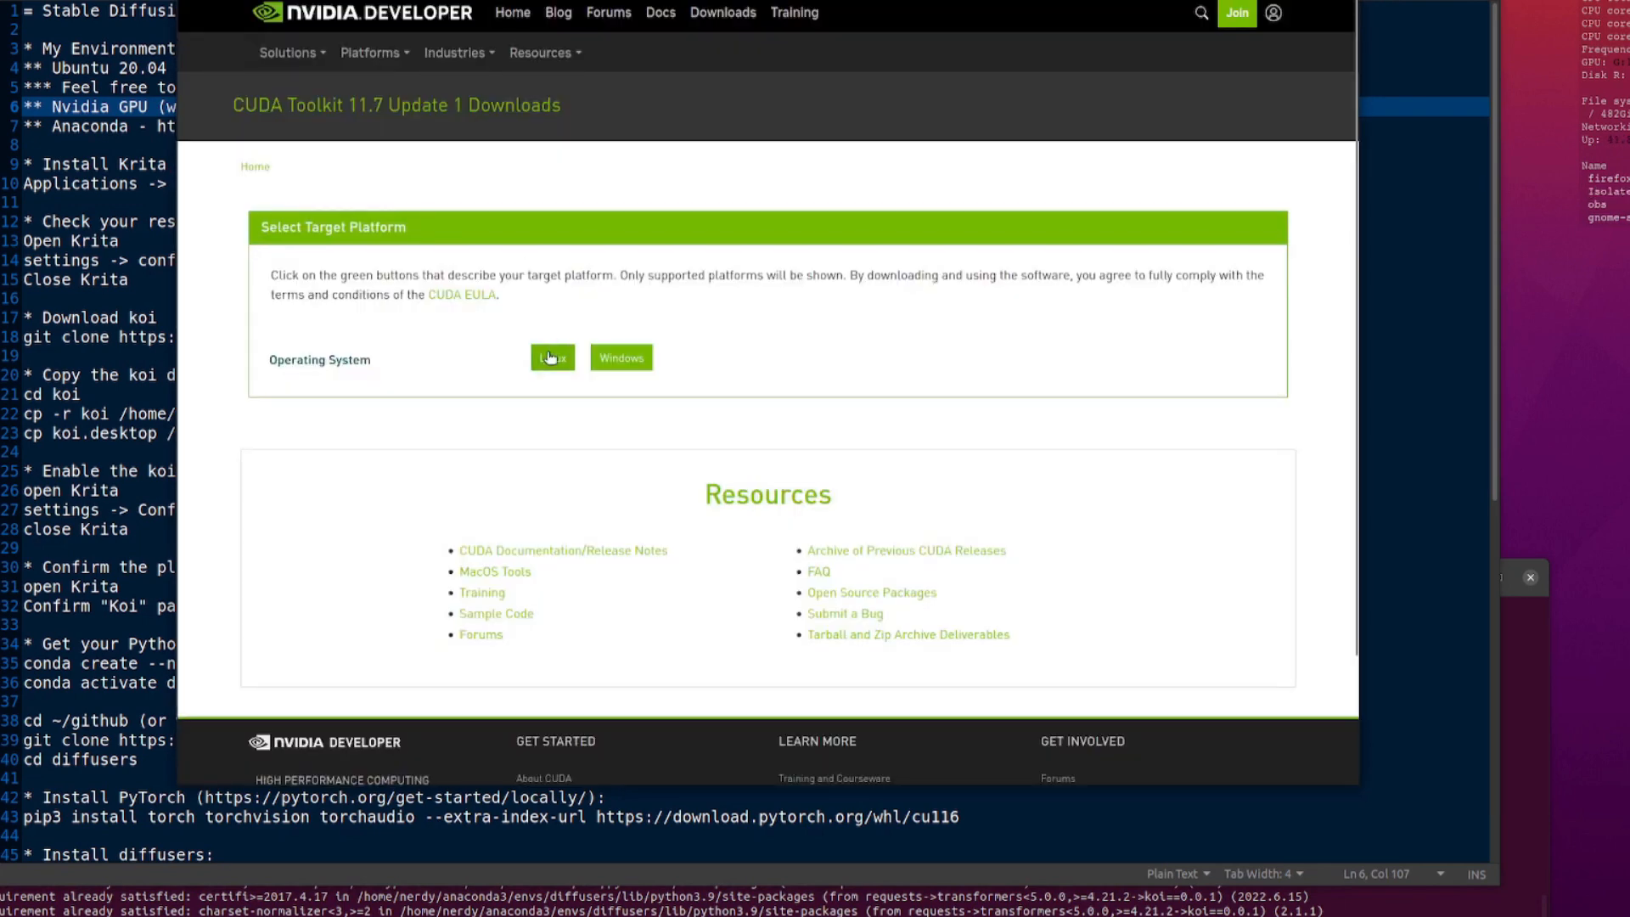
- Select Linux and Ubuntu on the CUDA downloads page and bring the install commands into view
{"action": "left_click", "coordinate": [552, 359]}
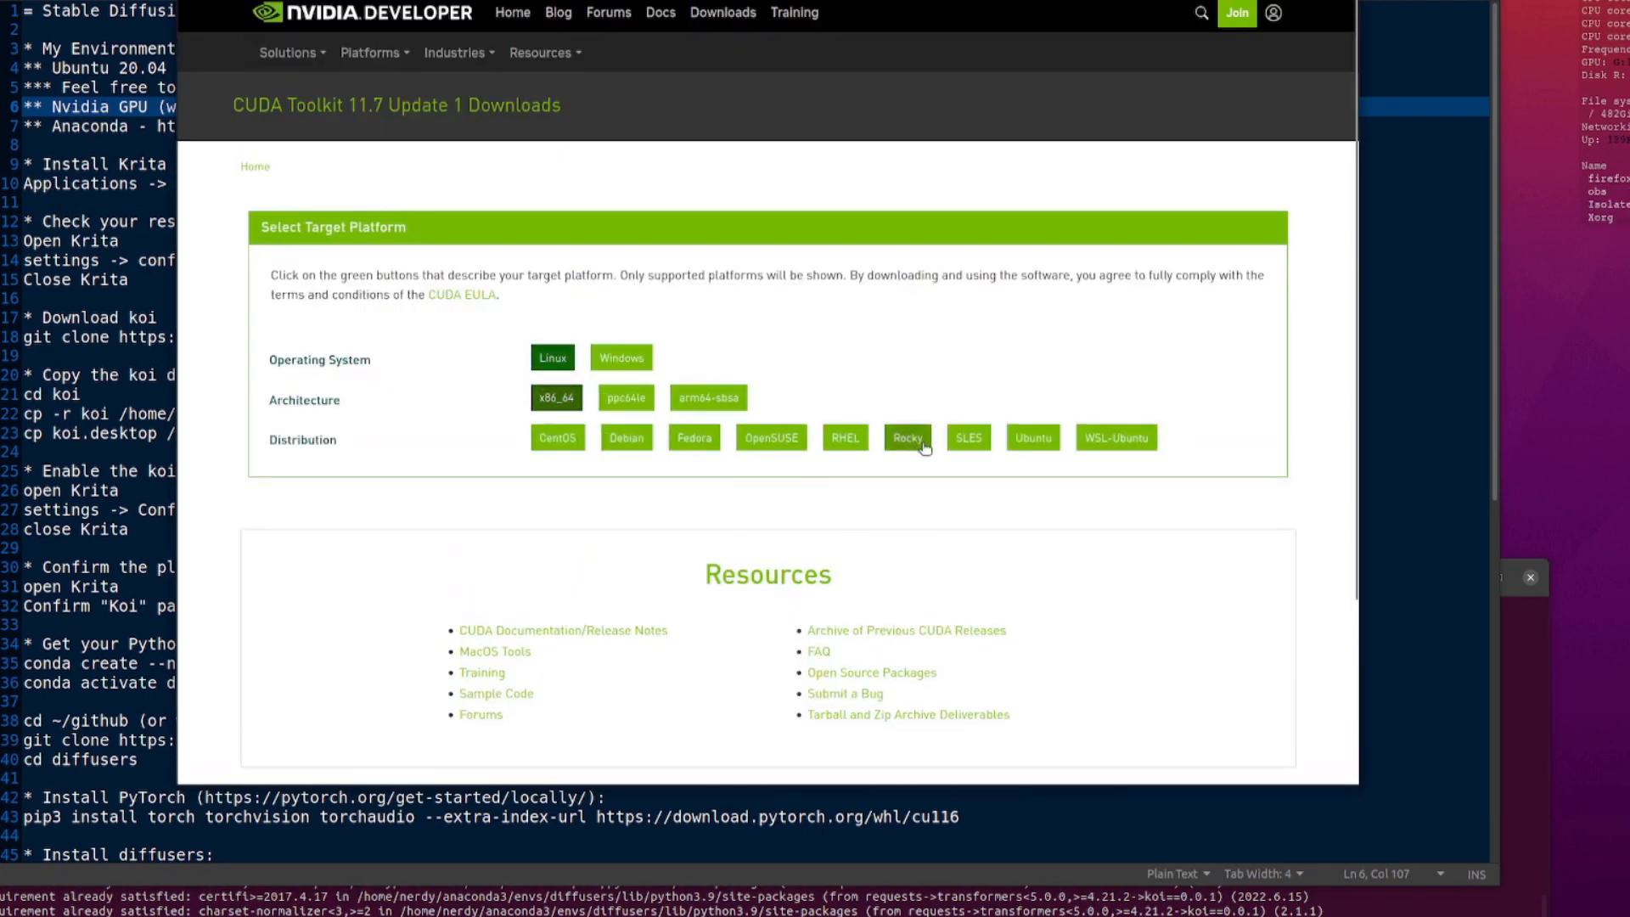
{"action": "left_click", "coordinate": [1032, 437]}
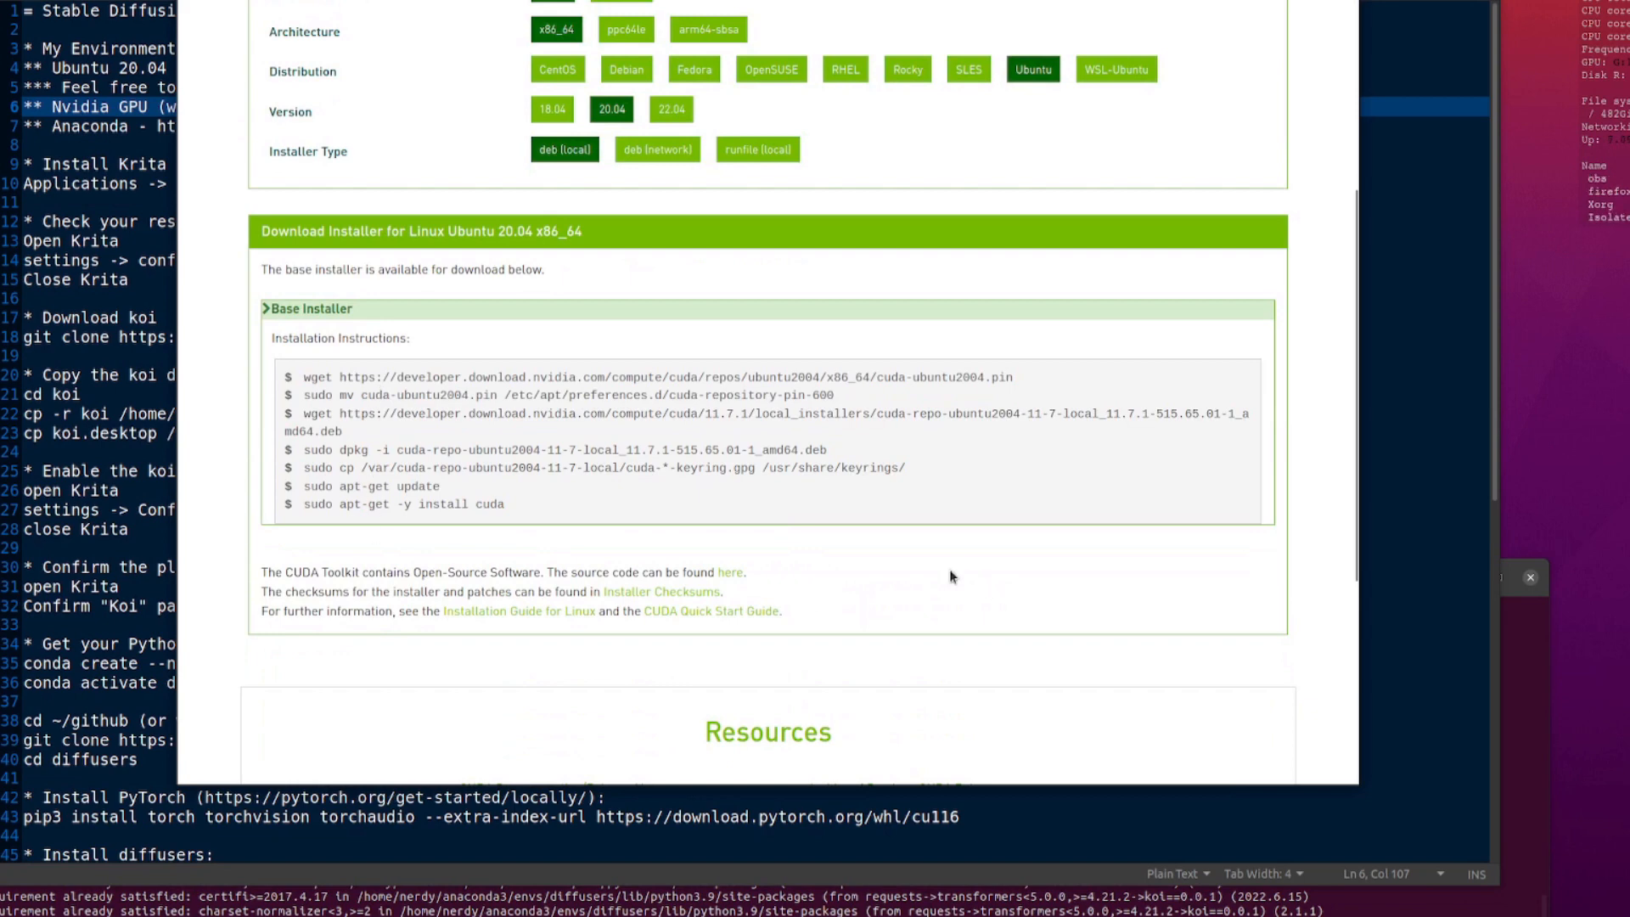
{"action": "scroll", "scroll_direction": "up", "scroll_amount": 3}
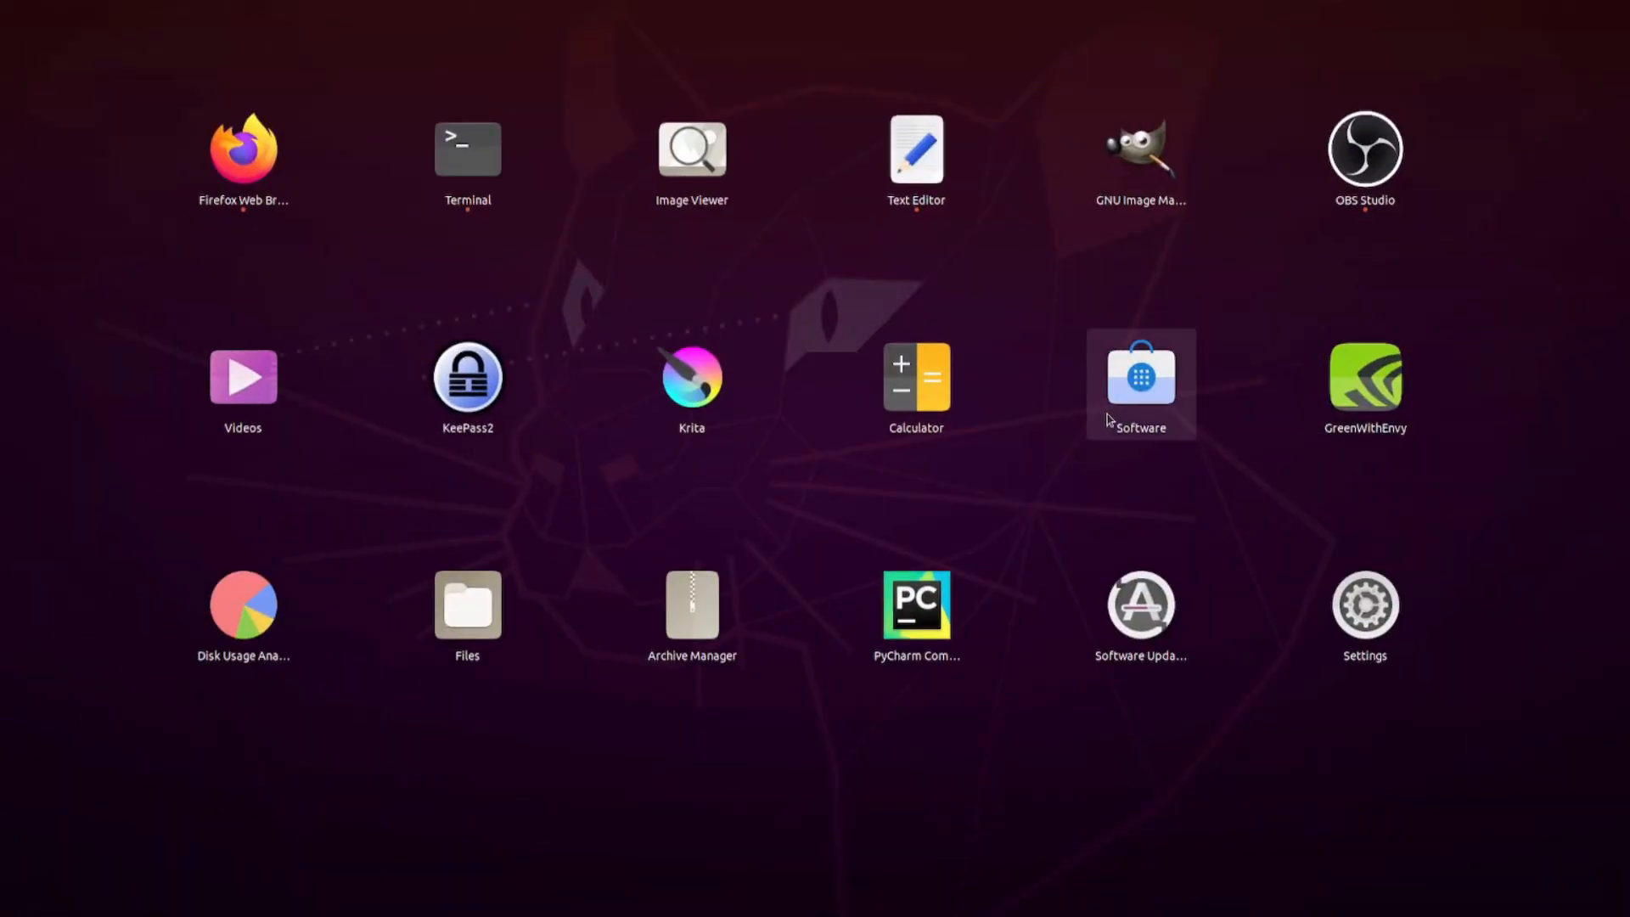
- Search the Ubuntu Software store for 'krita', check the setup notes, and launch Krita
{"action": "left_click", "coordinate": [1141, 373]}
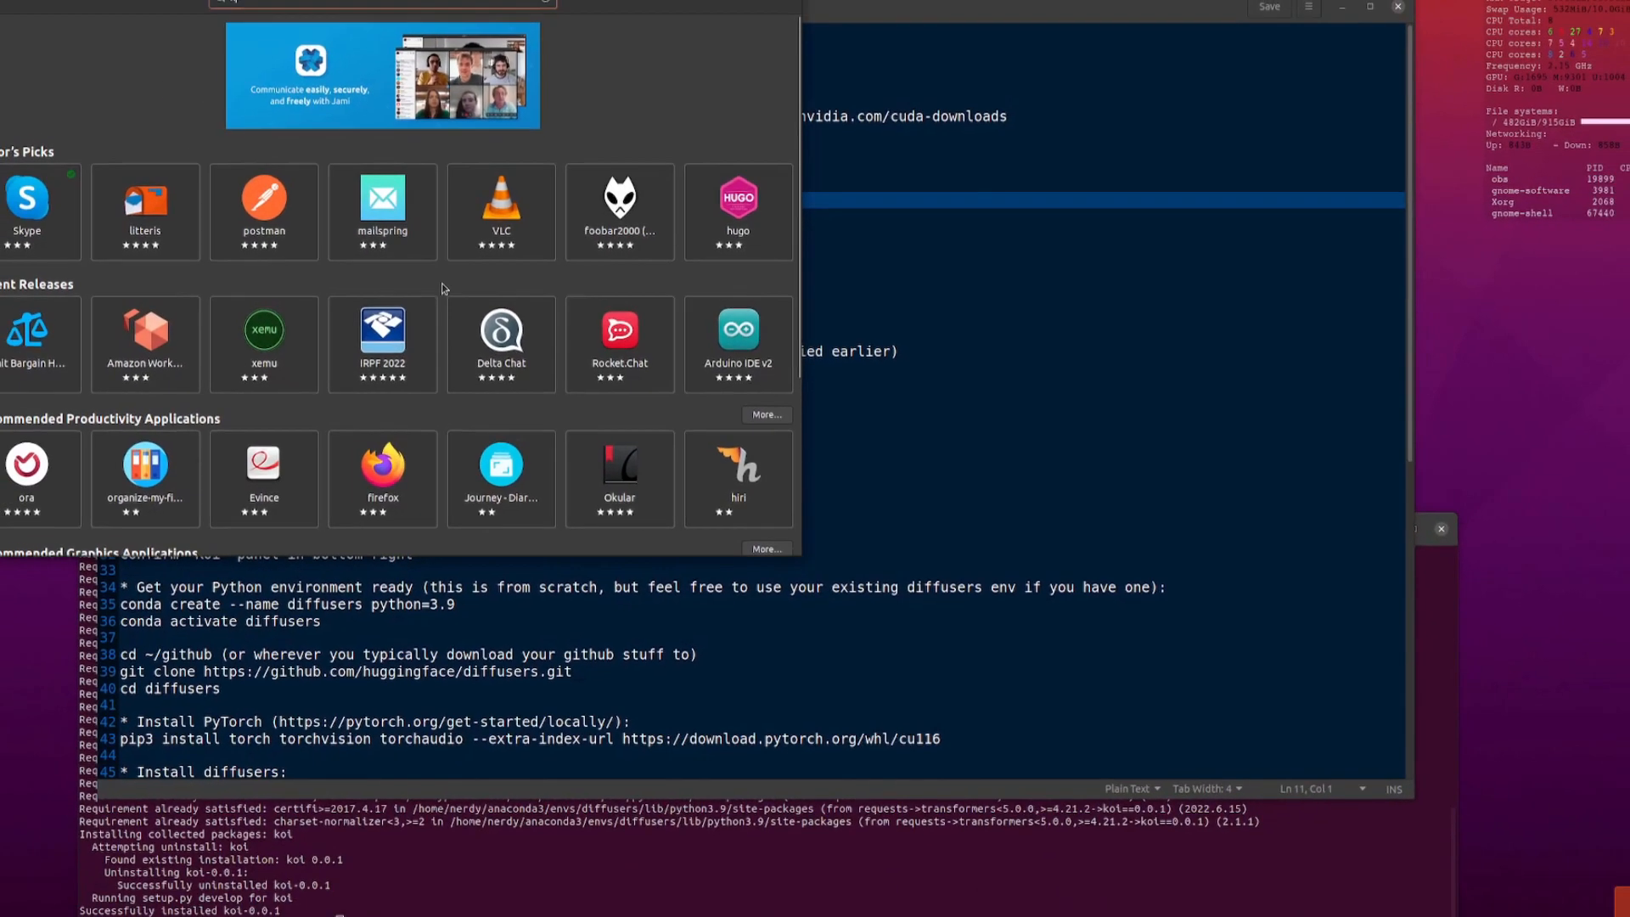
{"action": "type", "text": "krita"}
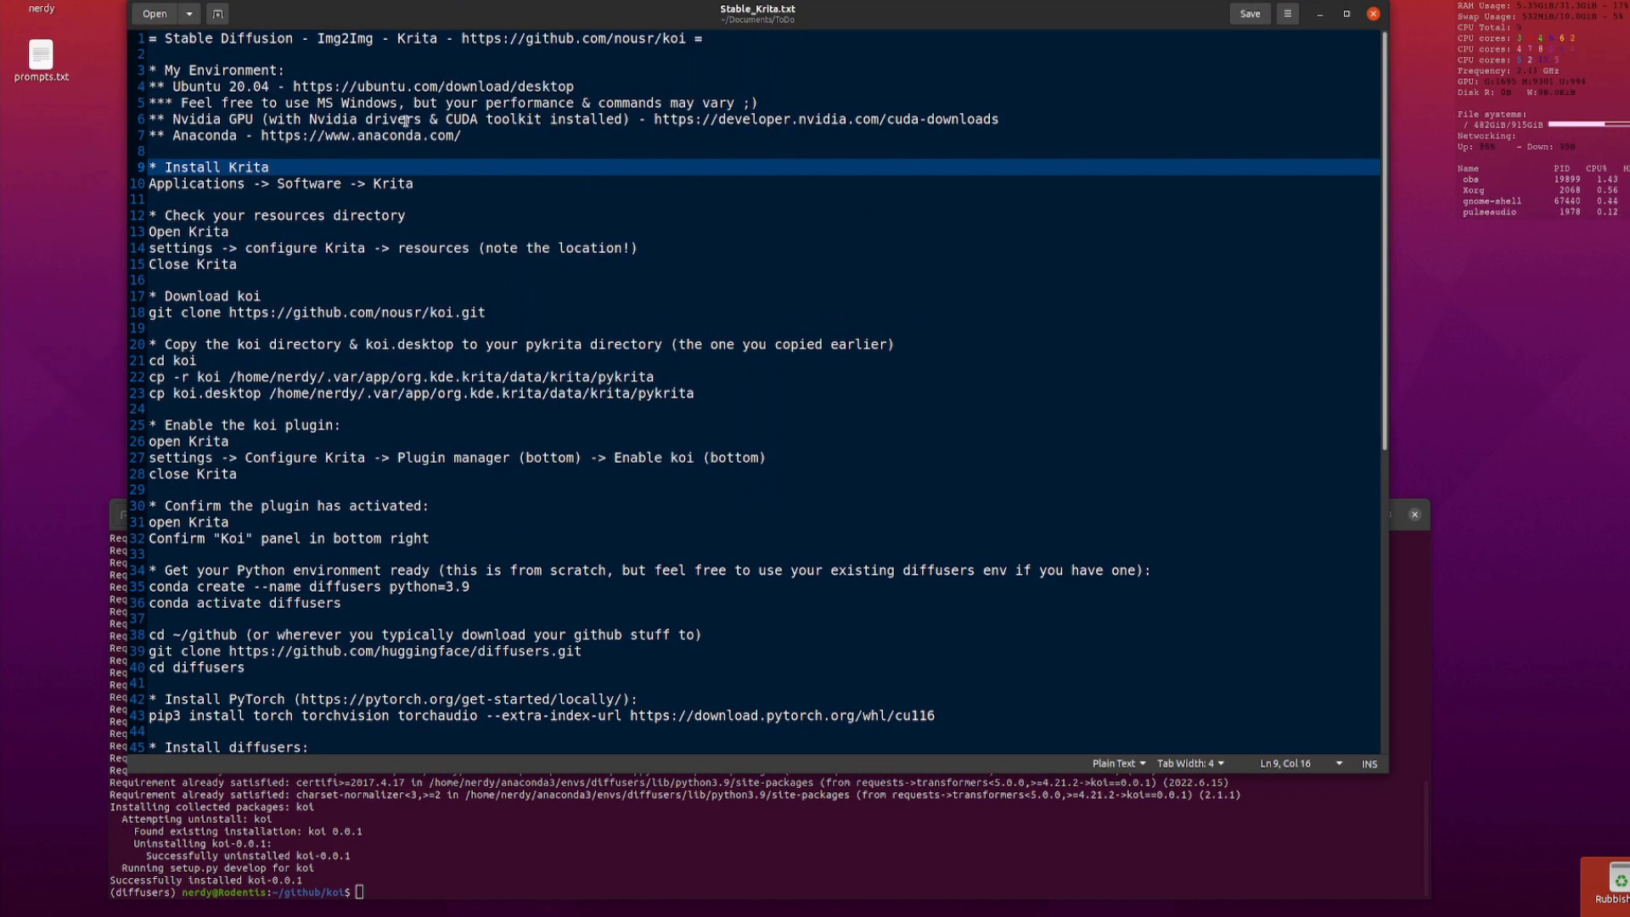
{"action": "left_click", "coordinate": [397, 136]}
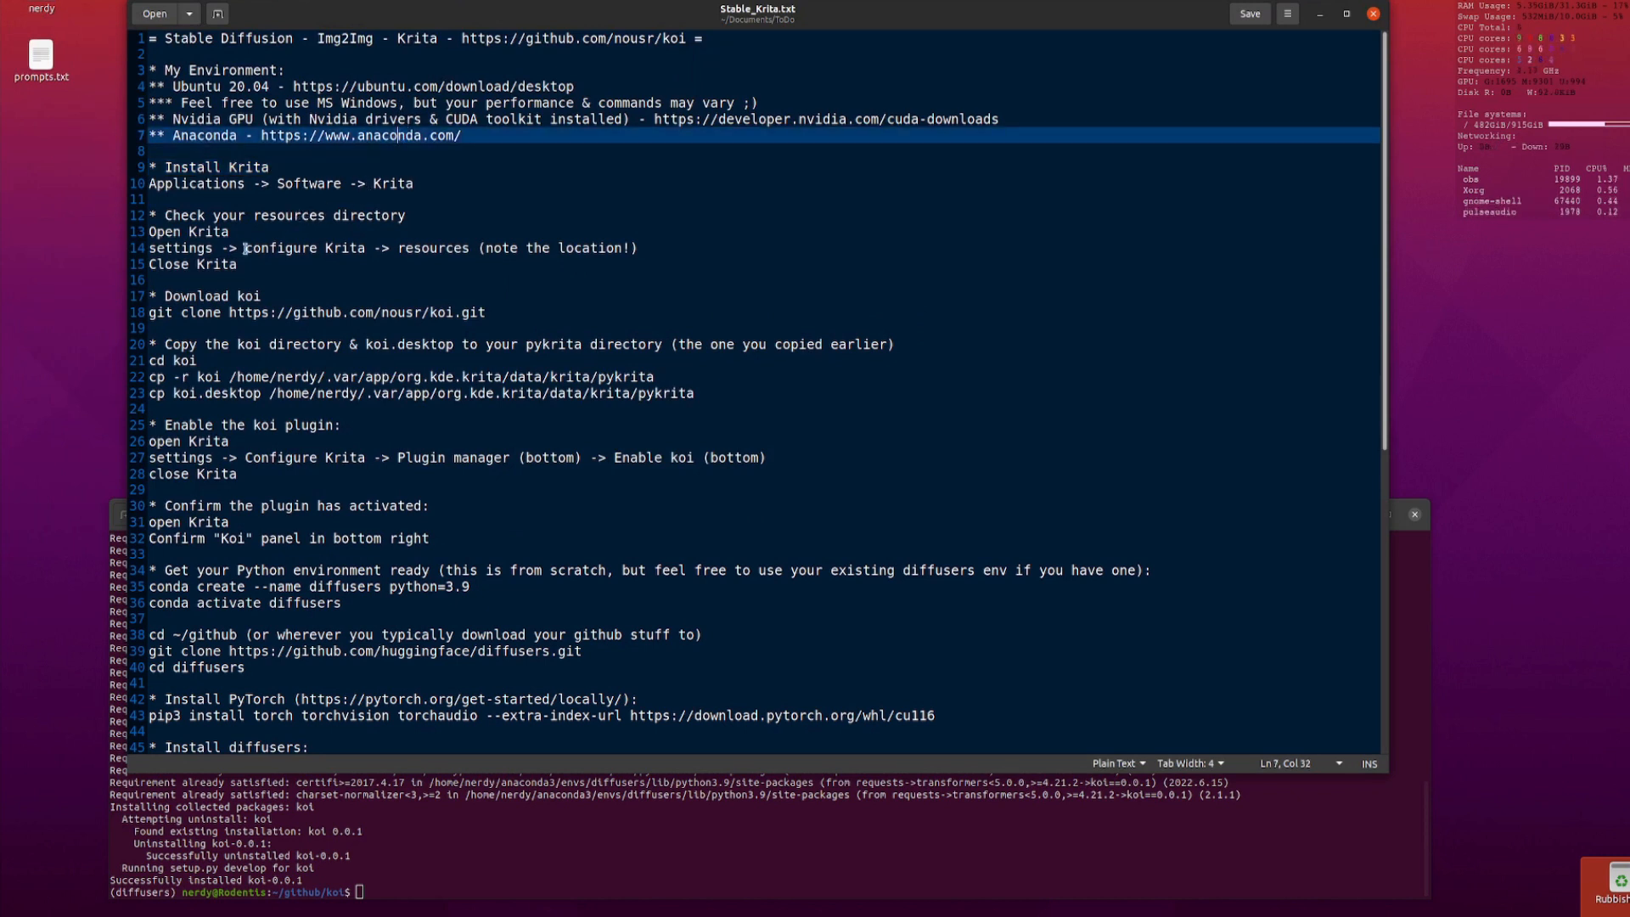
{"action": "key", "text": "Super"}
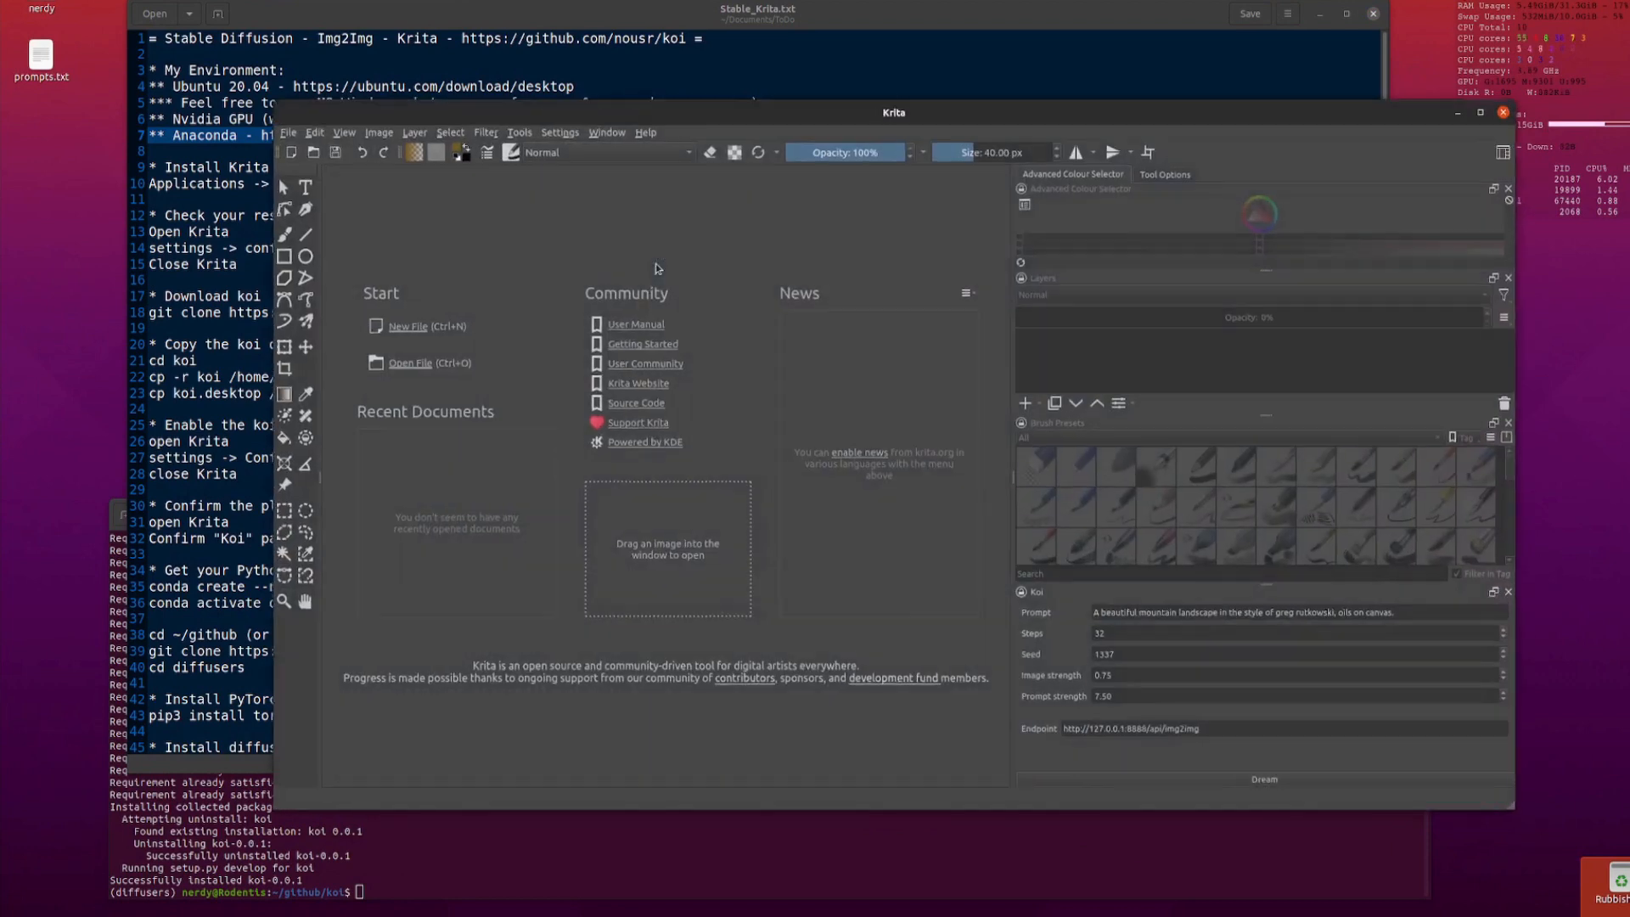
- Check the resources folder location in Configure Krita under General
{"action": "left_click", "coordinate": [559, 131]}
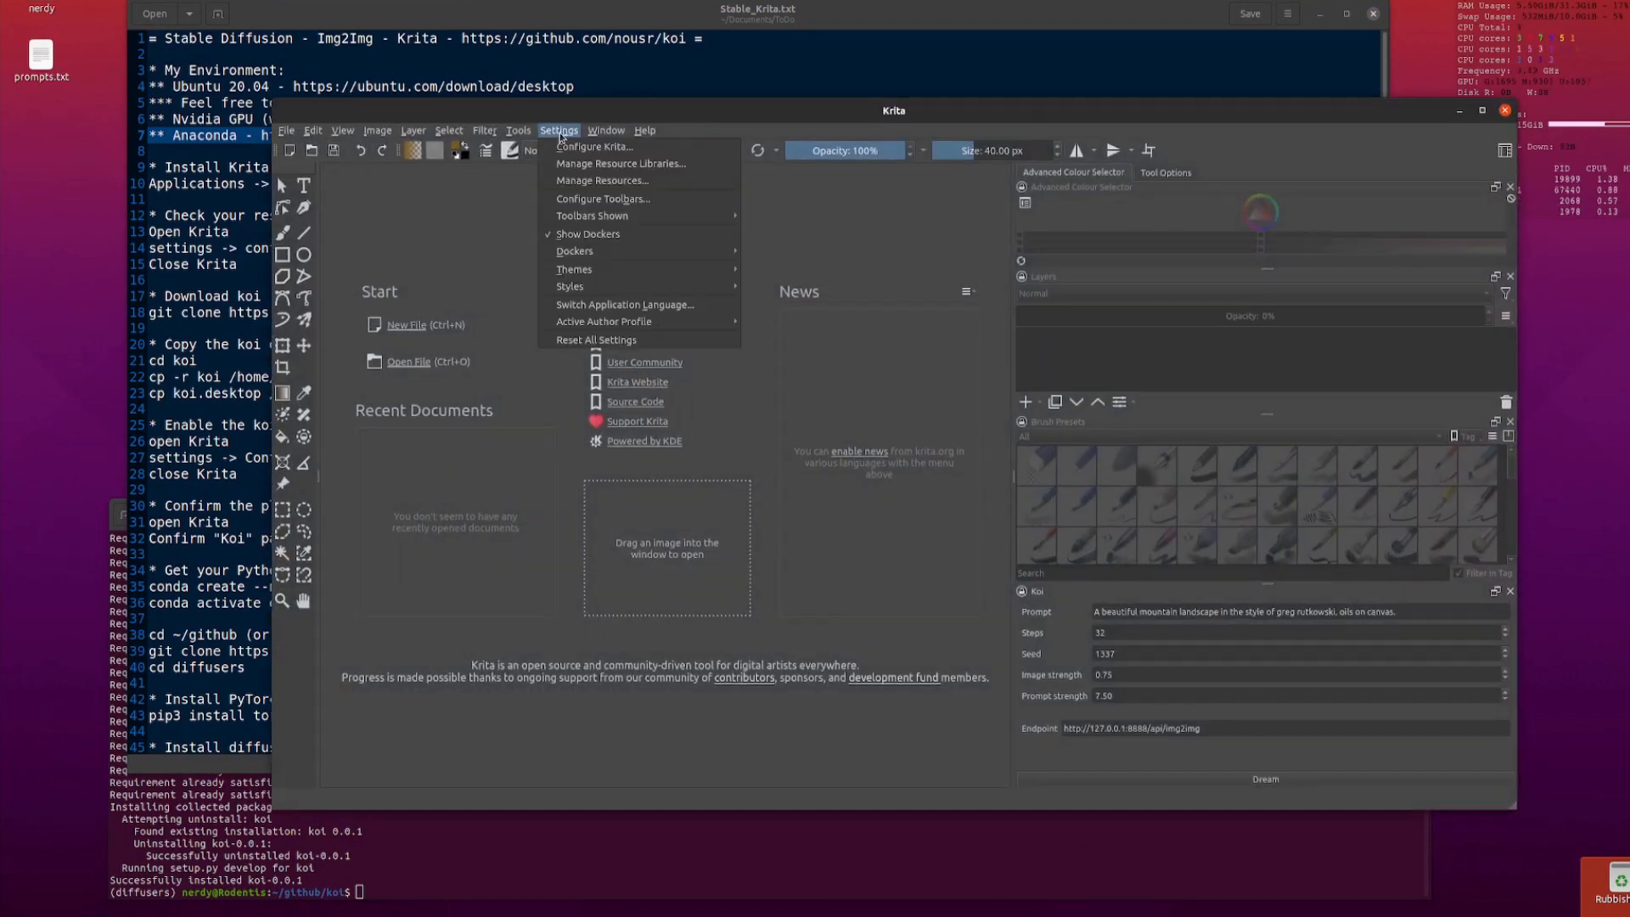
{"action": "left_click", "coordinate": [596, 146]}
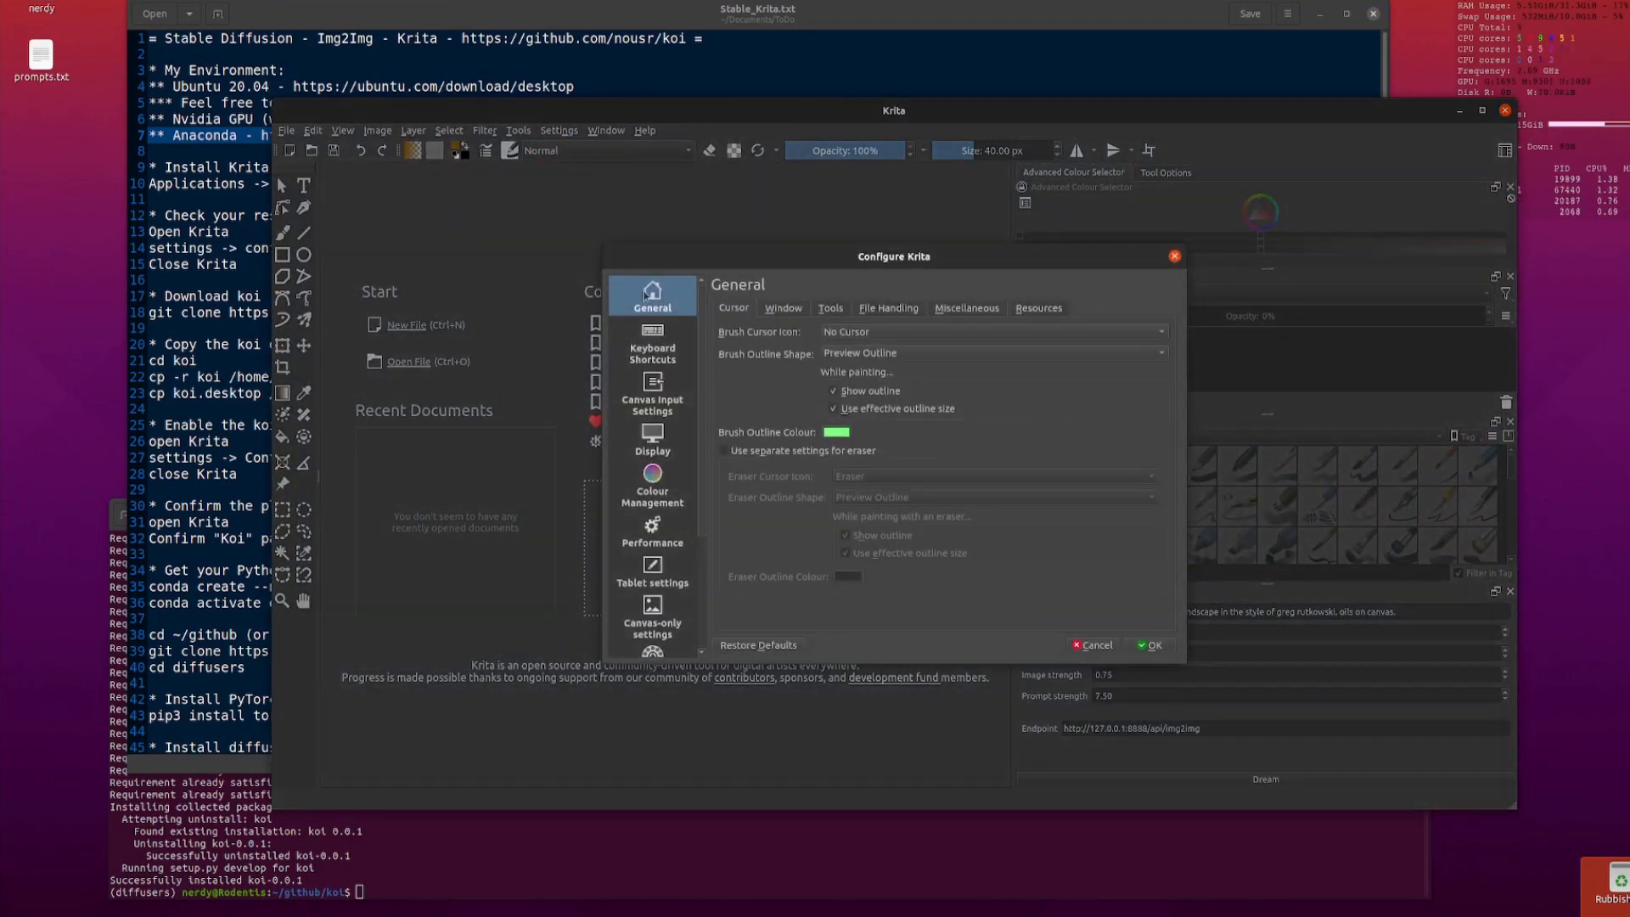
{"action": "left_click", "coordinate": [1037, 307]}
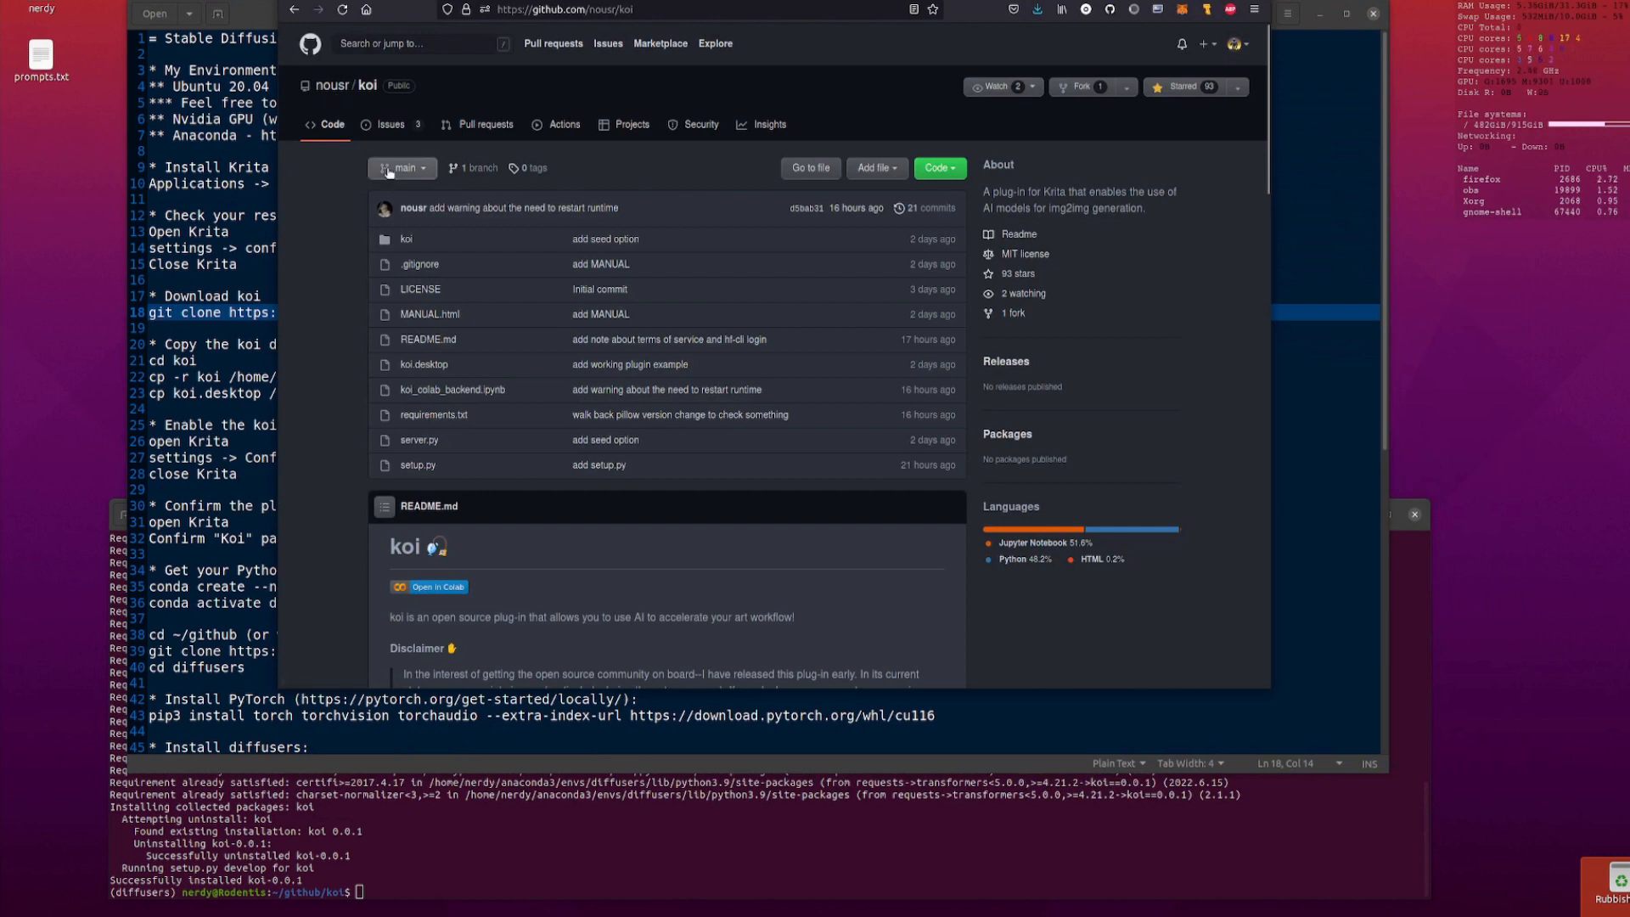
{"action": "mouse_move", "coordinate": [930, 191]}
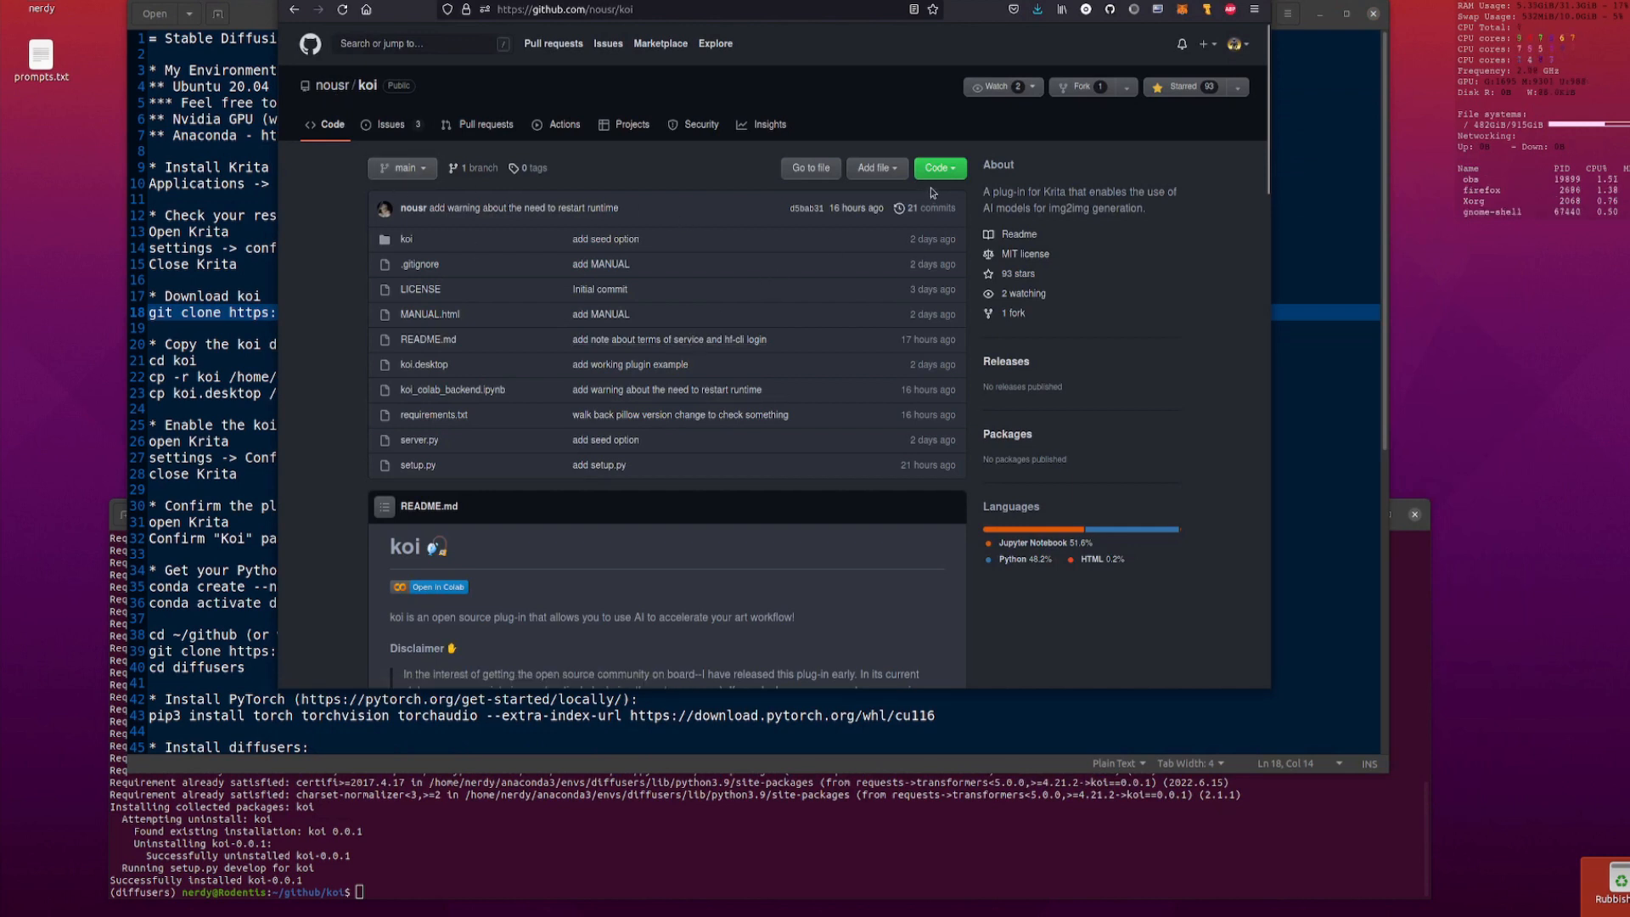
- Copy the nousr/koi HTTPS clone address and return to the git clone line in the notes
{"action": "left_click", "coordinate": [933, 168]}
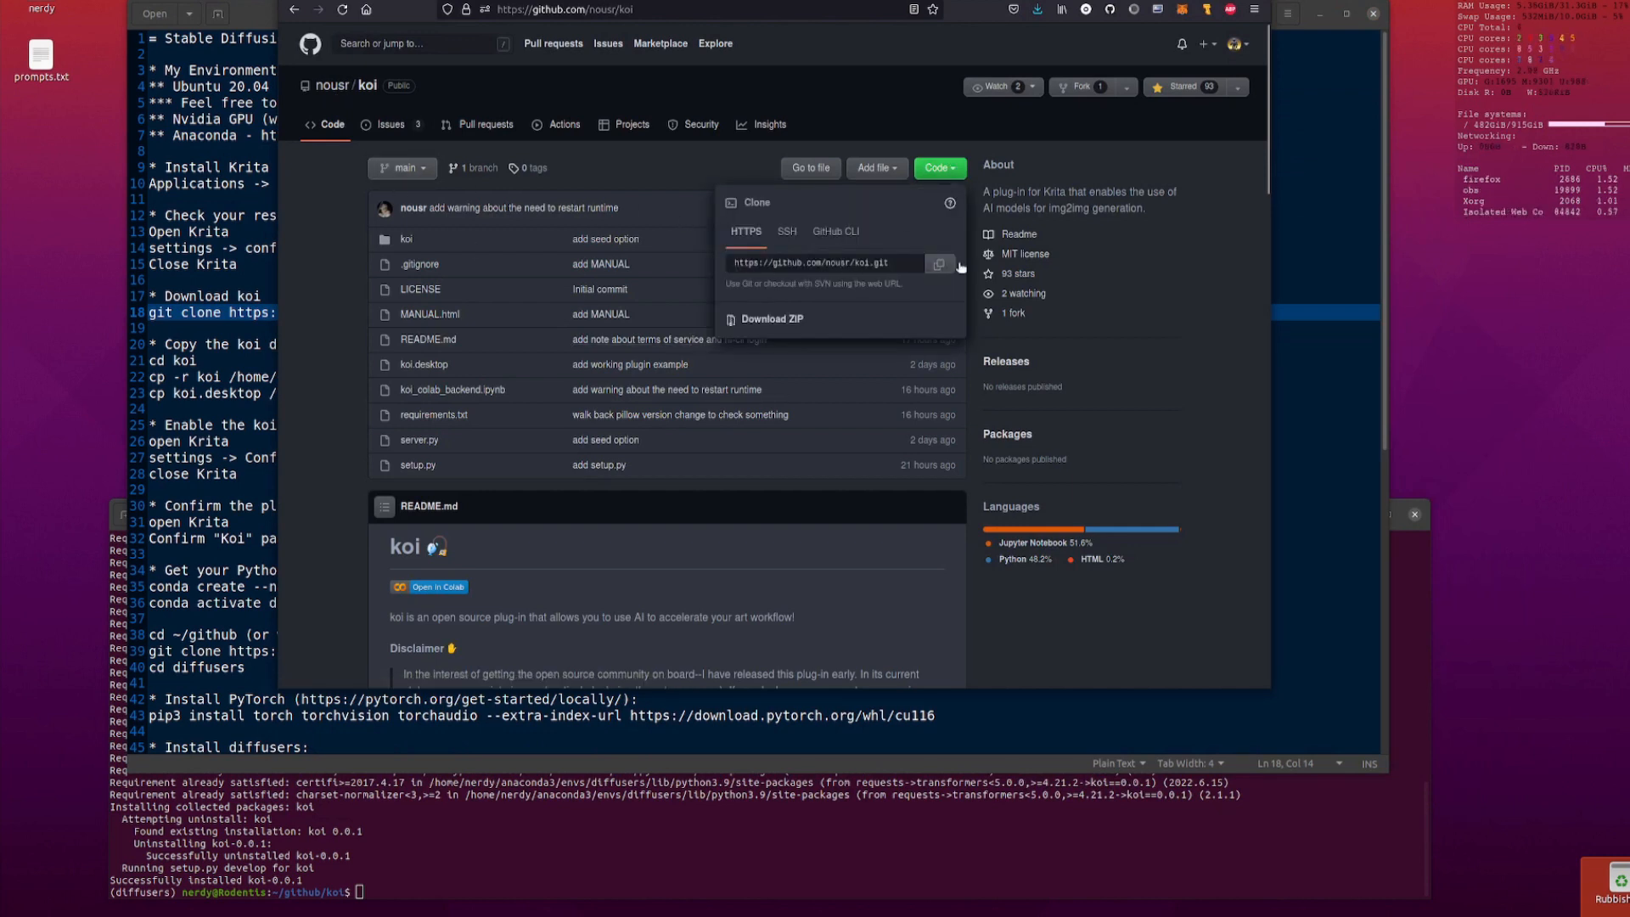
{"action": "left_click", "coordinate": [758, 10]}
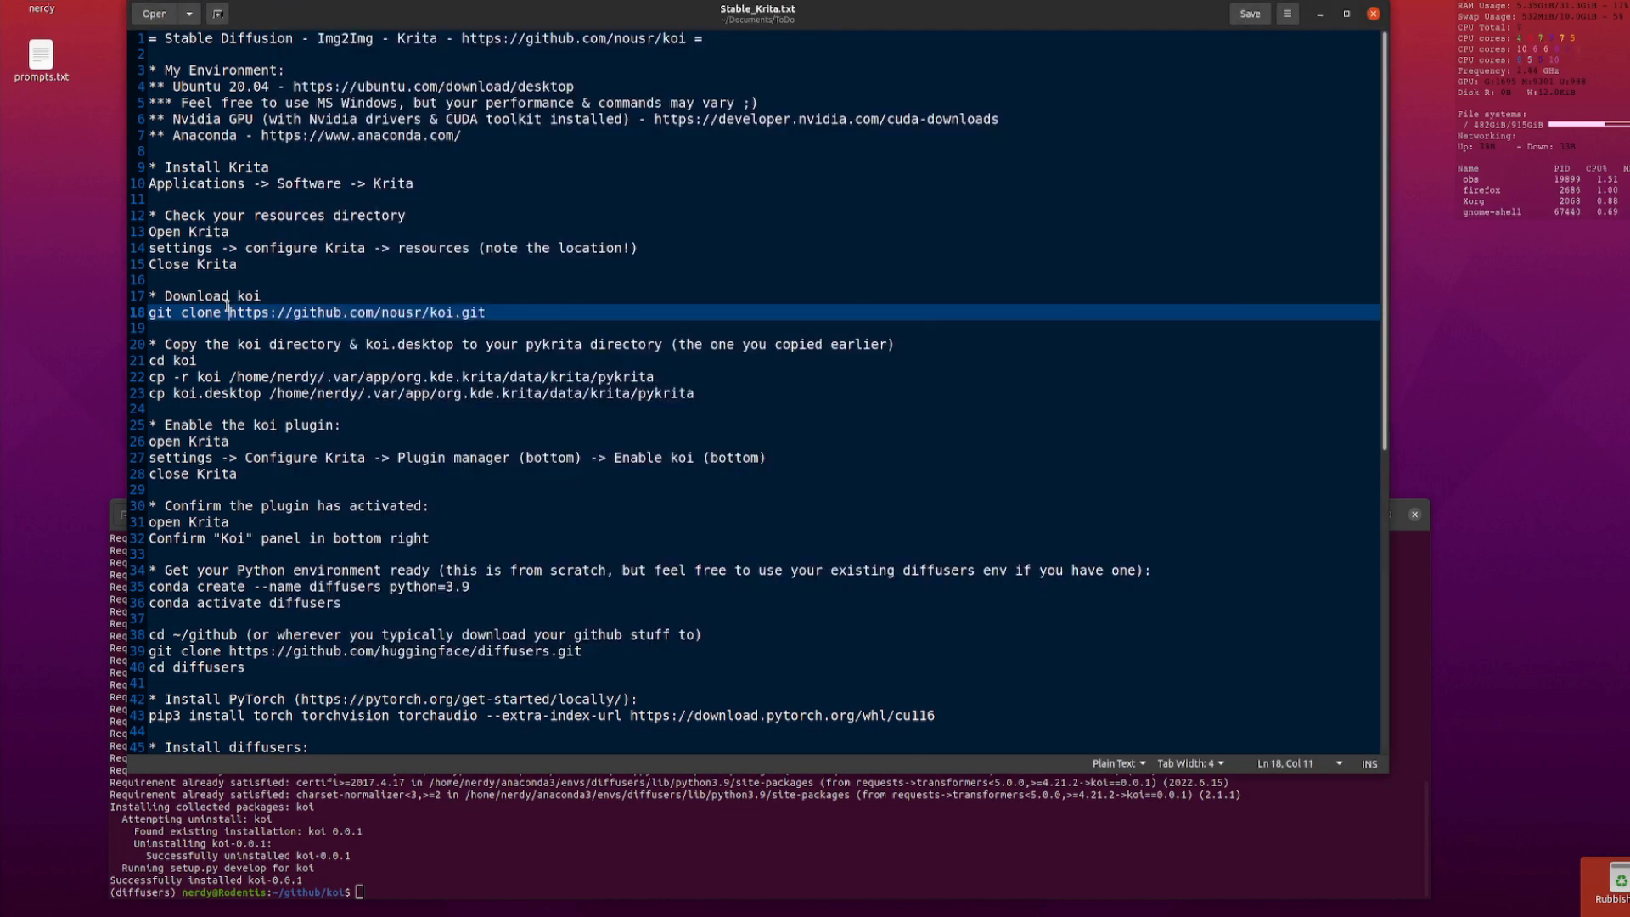
{"action": "left_click", "coordinate": [1415, 513]}
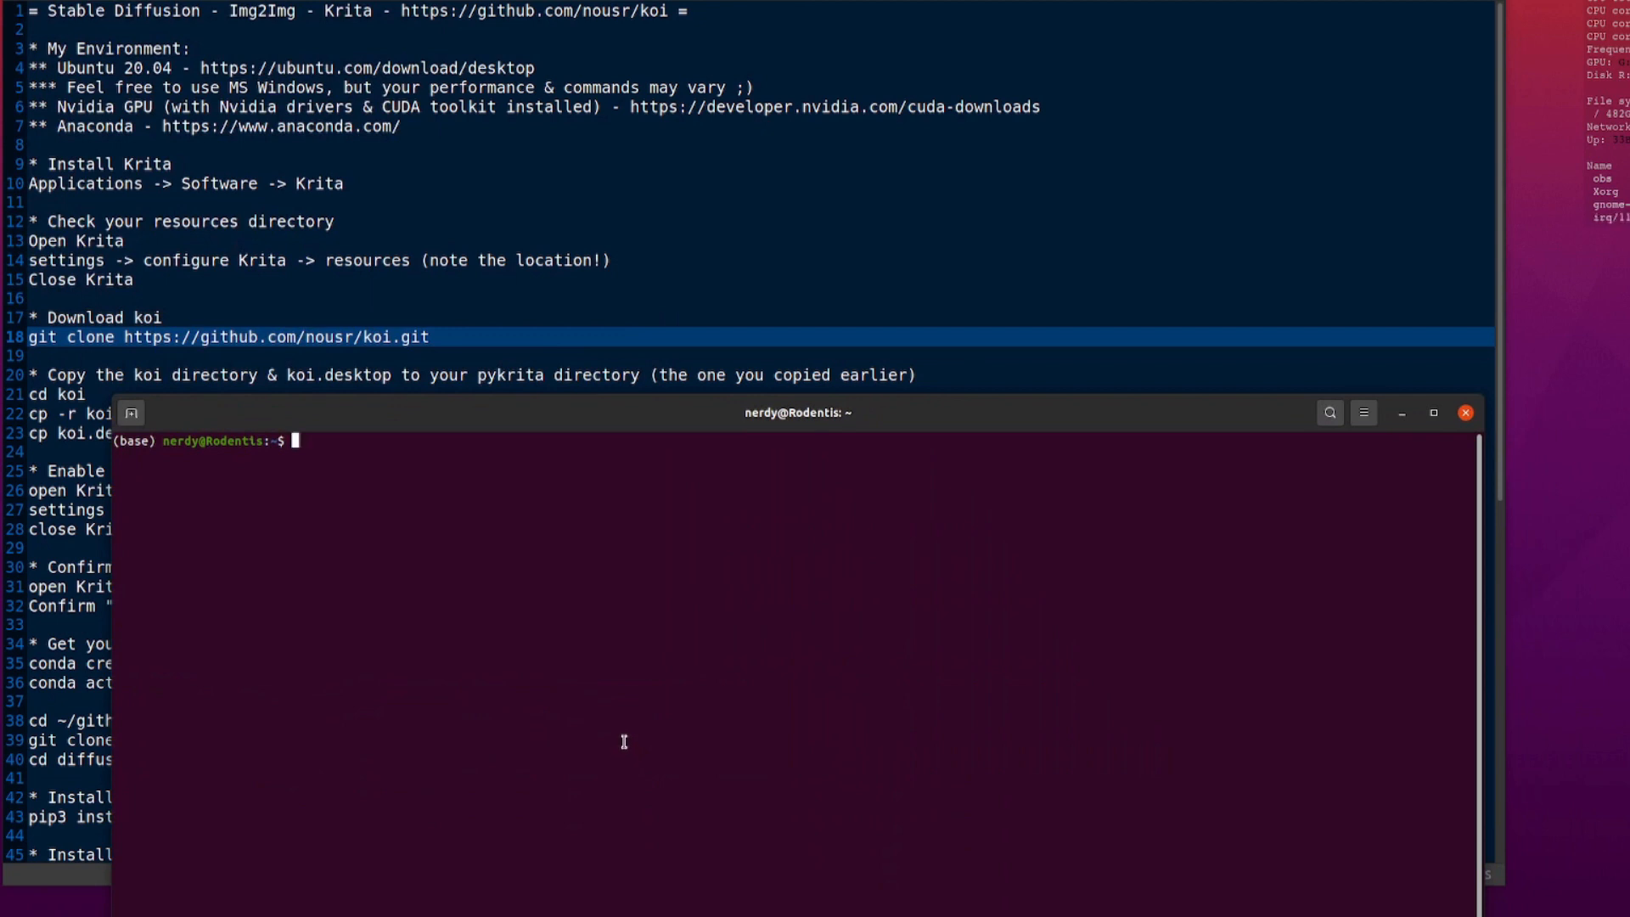
- Enter cd ~/github/koi/ and cp -r koi into Krita's pykrita directory
{"action": "type", "text": "cd ~github/koi/"}
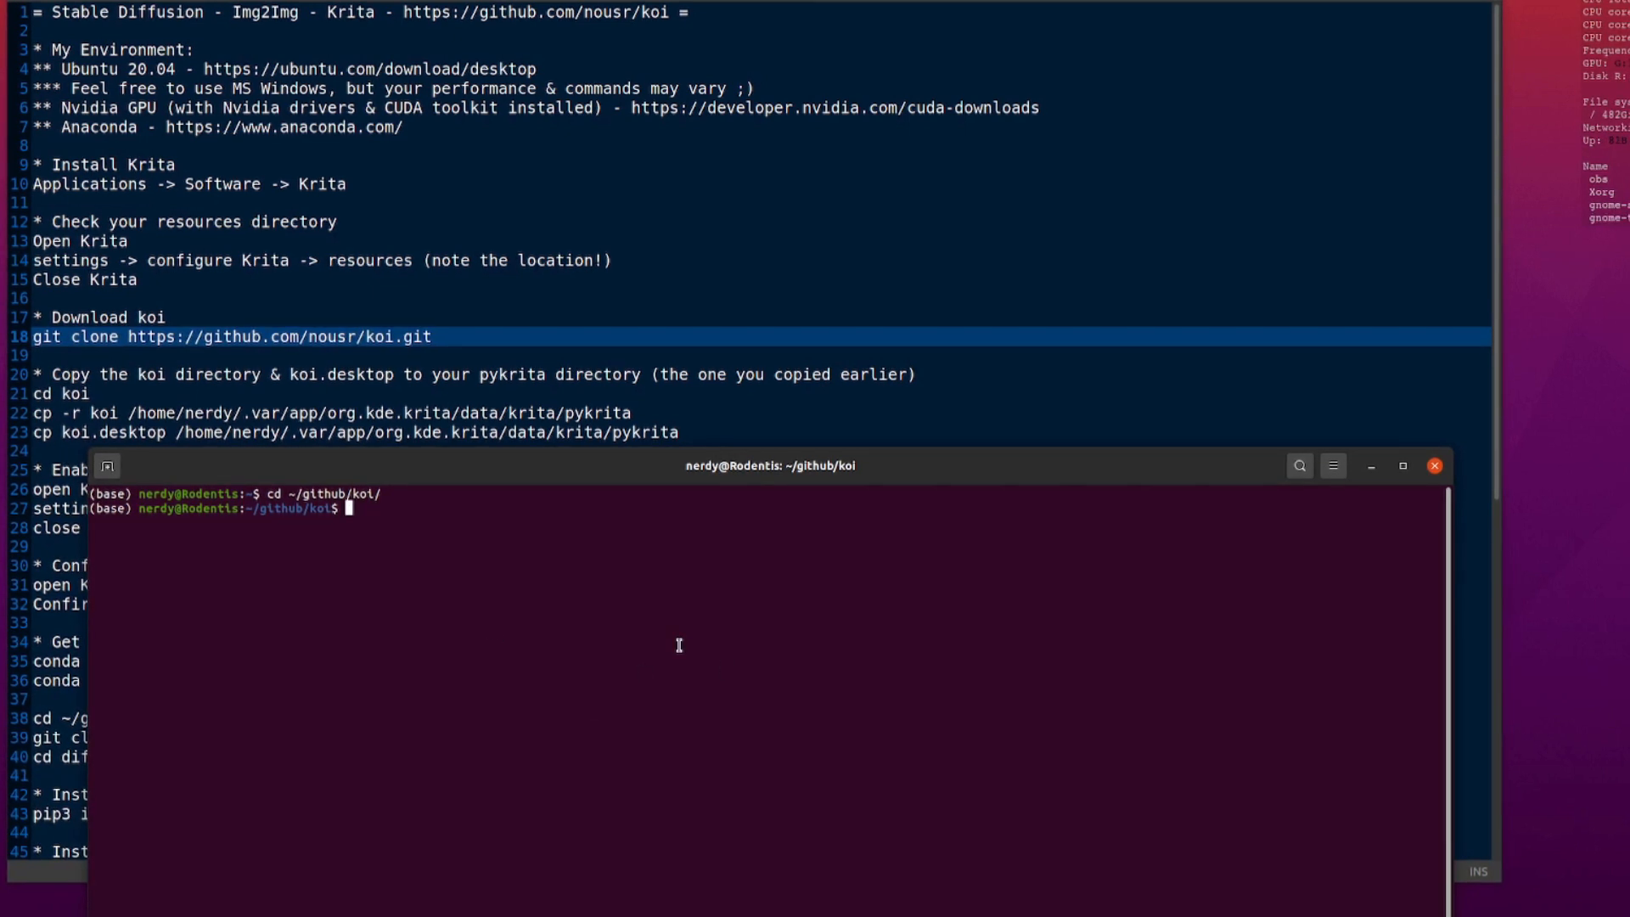
{"action": "type", "text": "cp -r"}
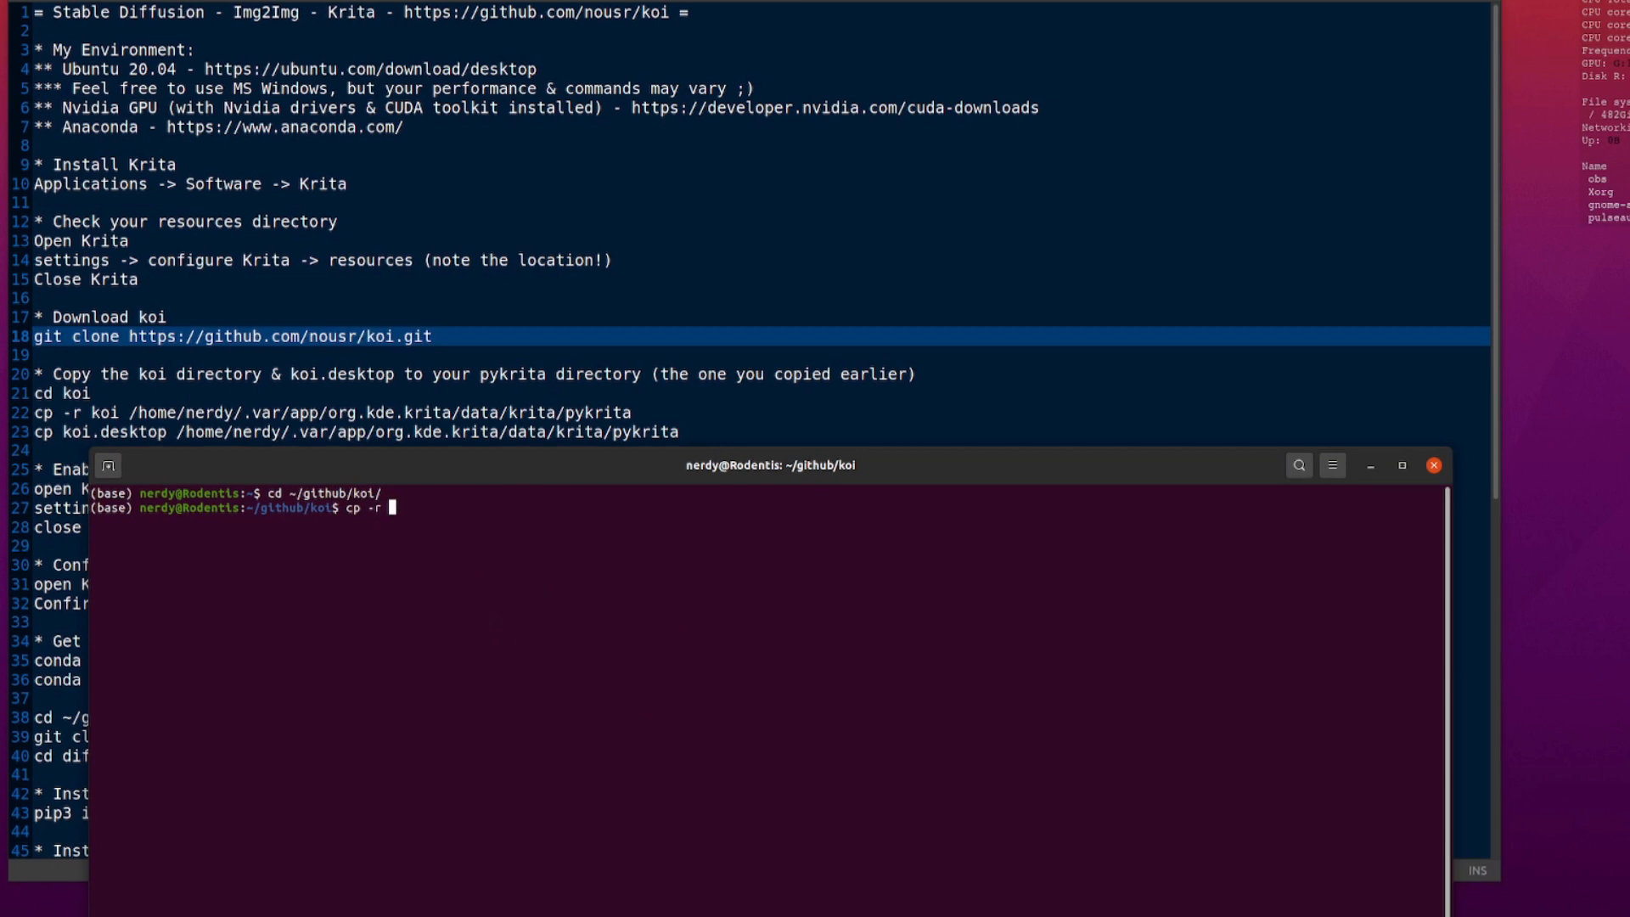
{"action": "type", "text": "koi"}
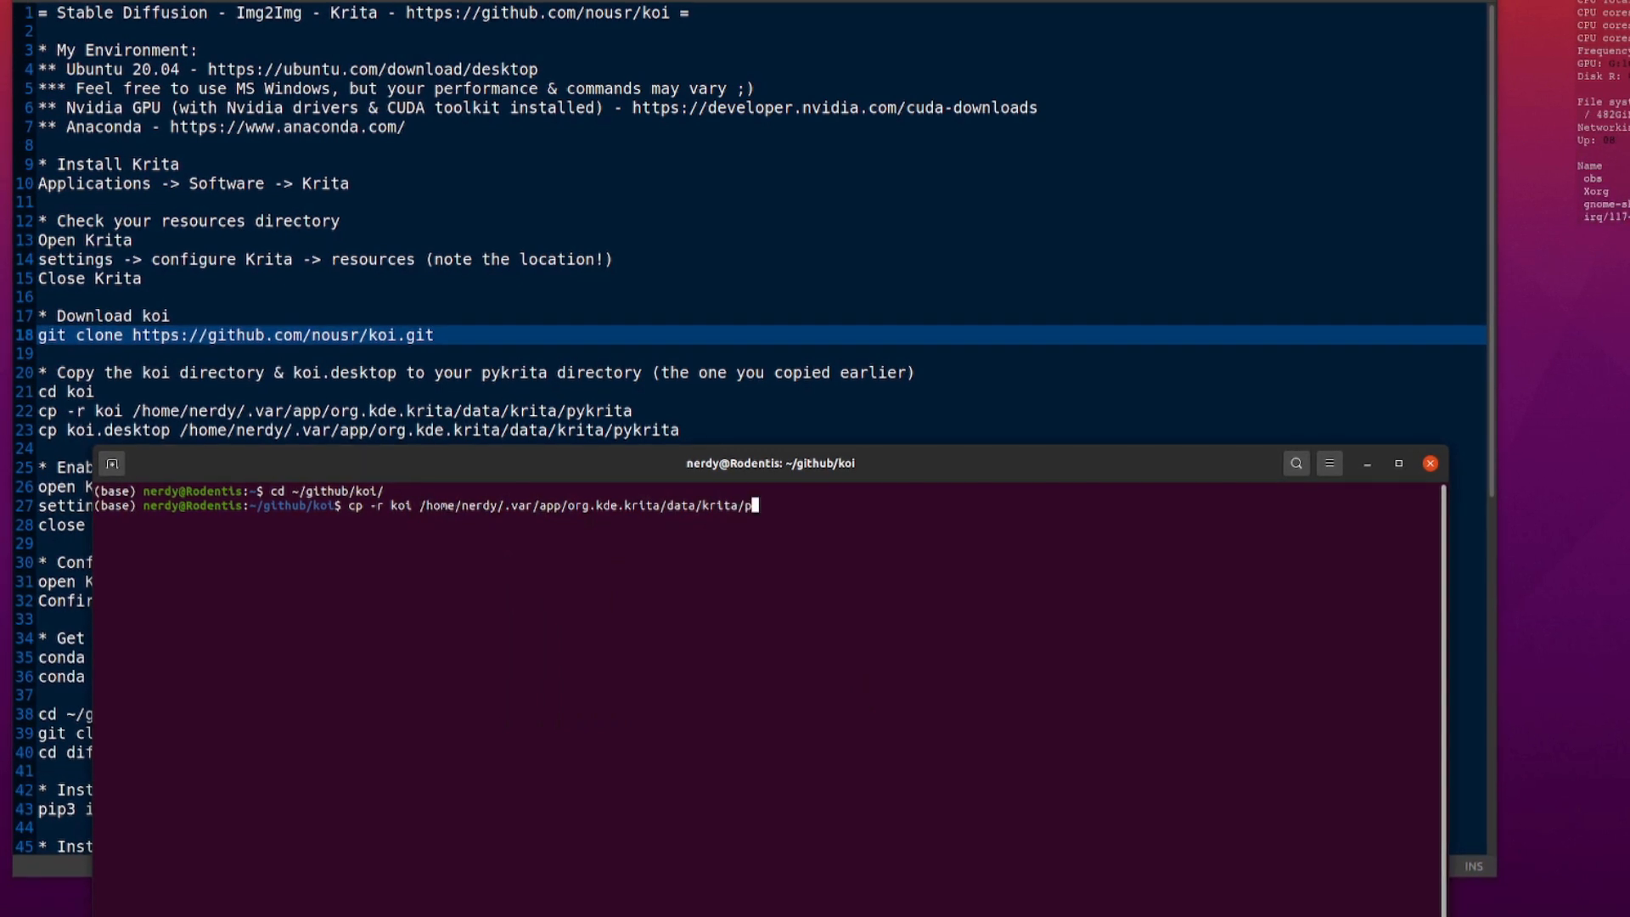
{"action": "type", "text": "ykritt"}
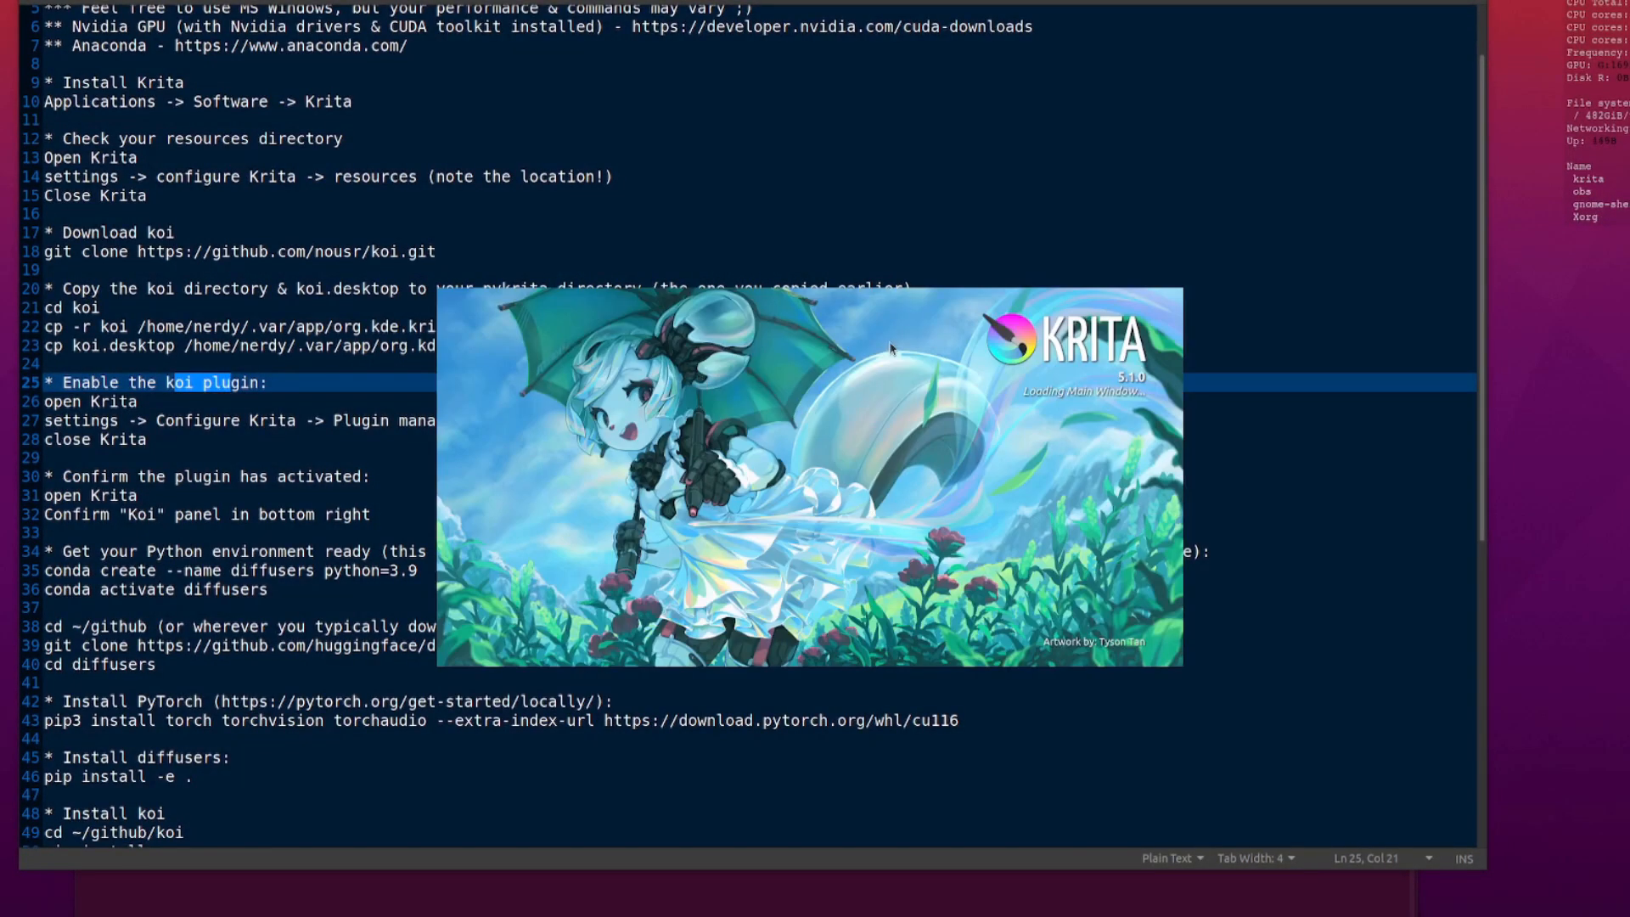
- Tick koi in the Python Plugin Manager of Configure Krita and confirm with OK
{"action": "left_click", "coordinate": [277, 20]}
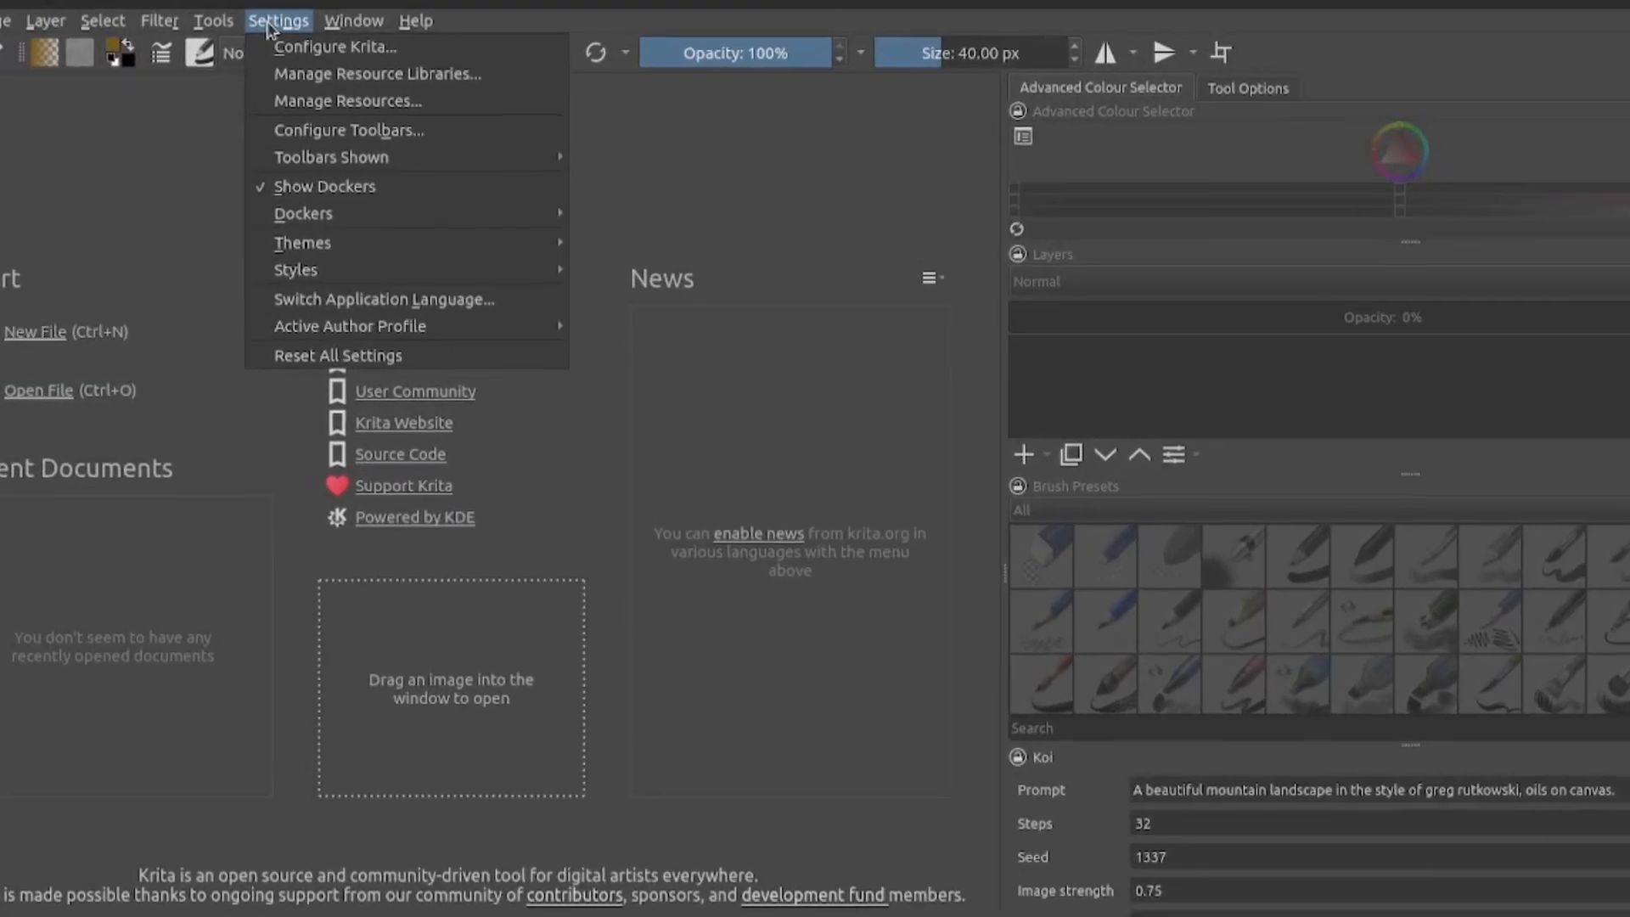
{"action": "left_click", "coordinate": [336, 48]}
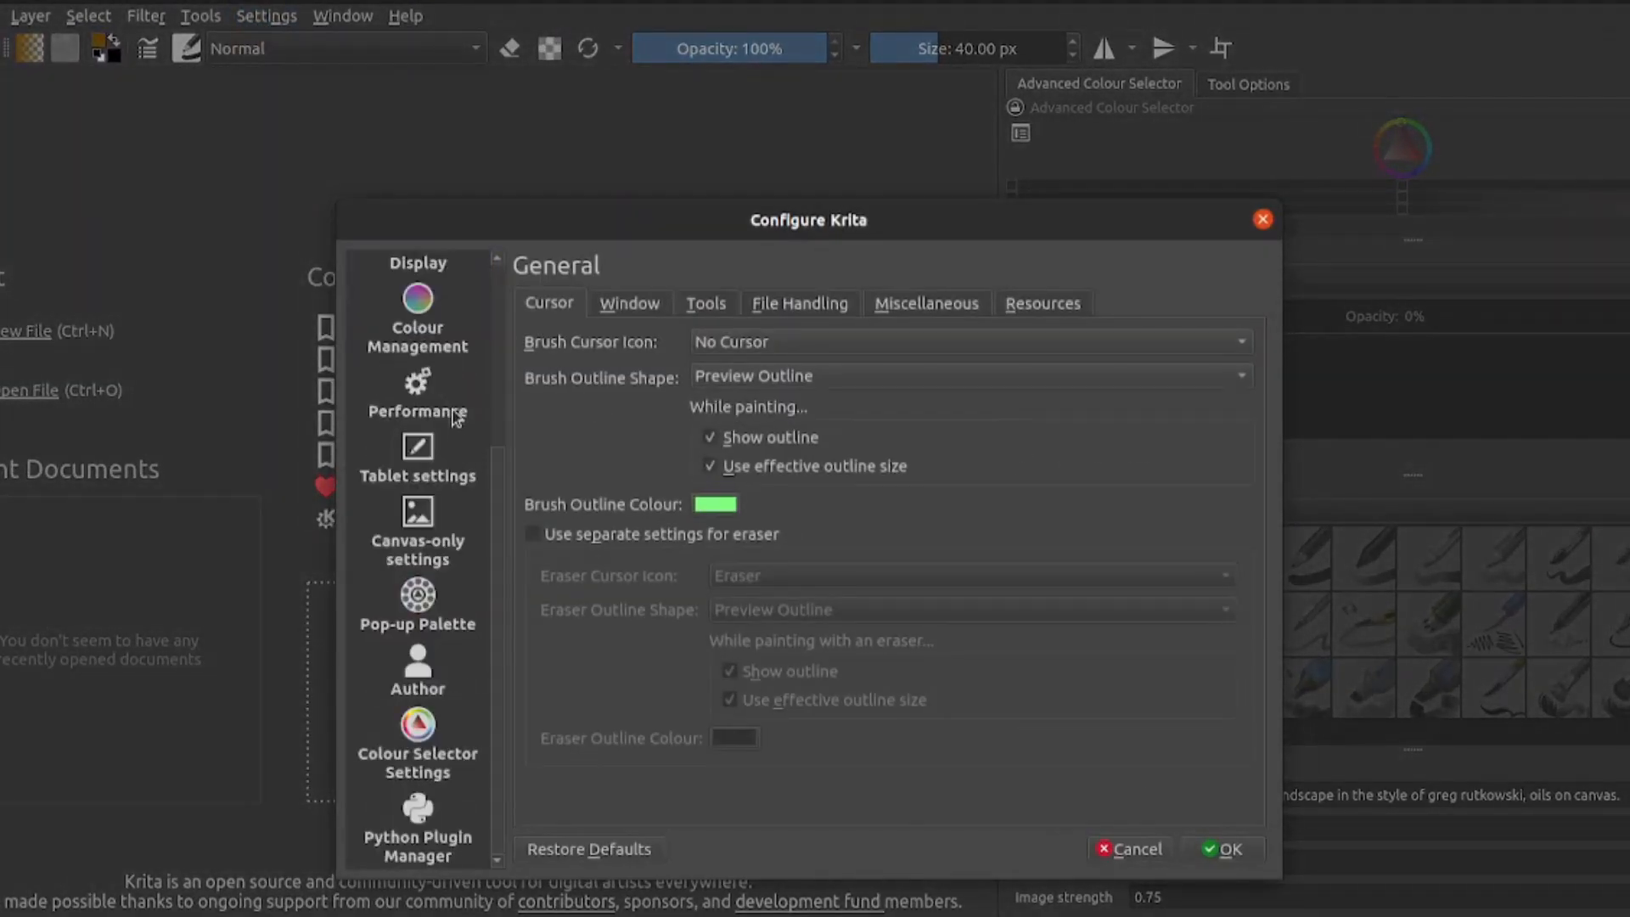
{"action": "left_click", "coordinate": [418, 827]}
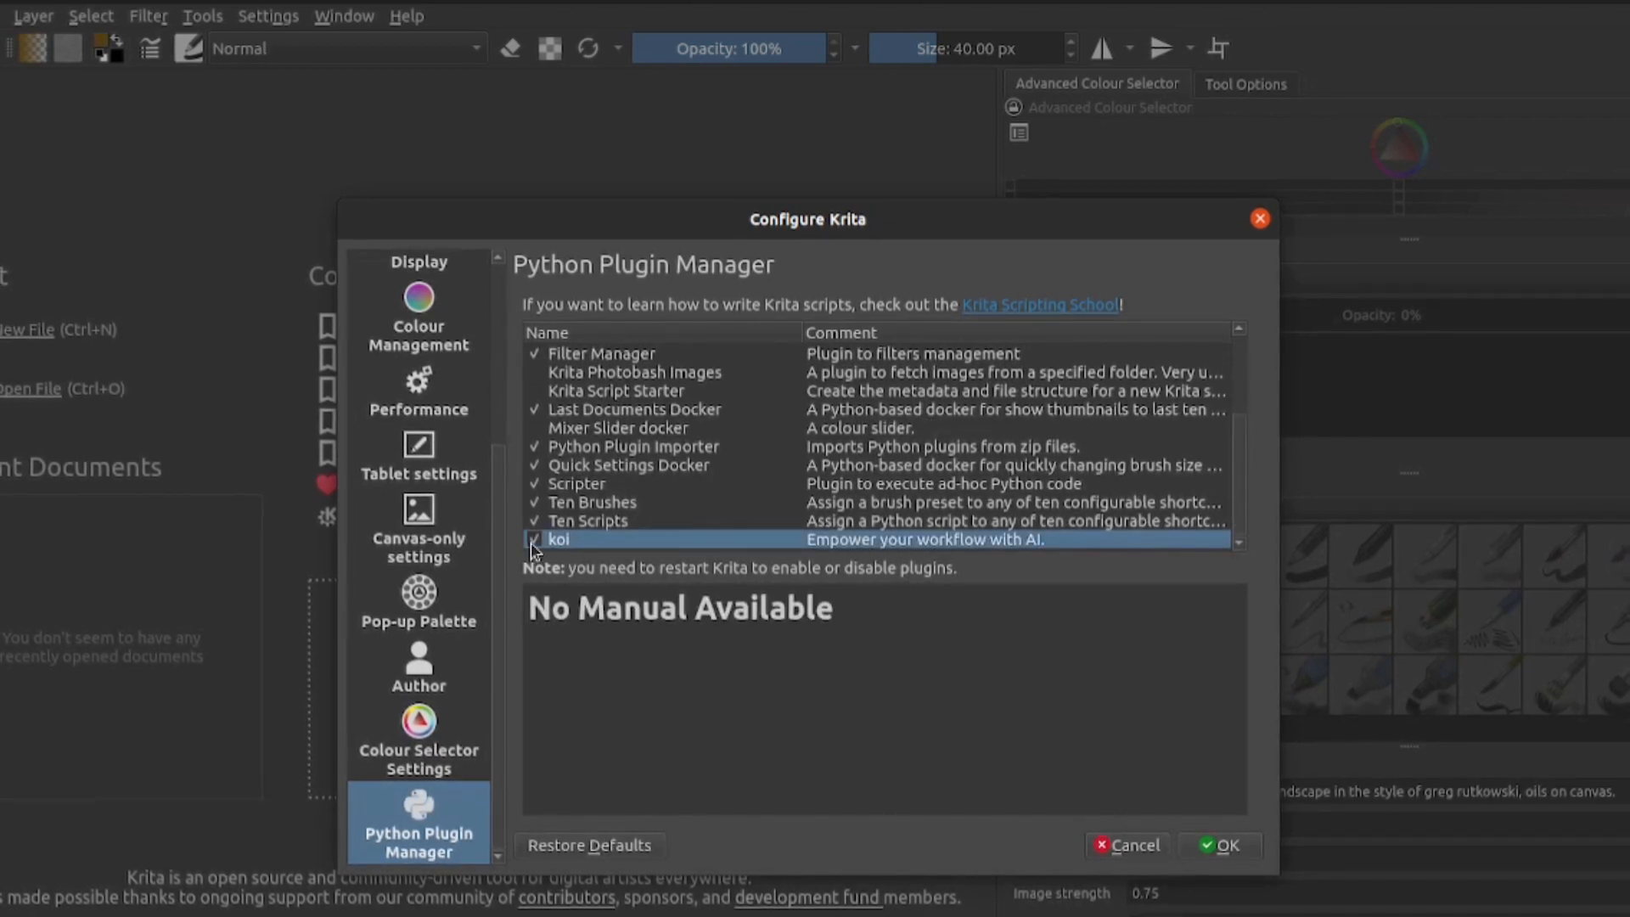
{"action": "left_click", "coordinate": [533, 540]}
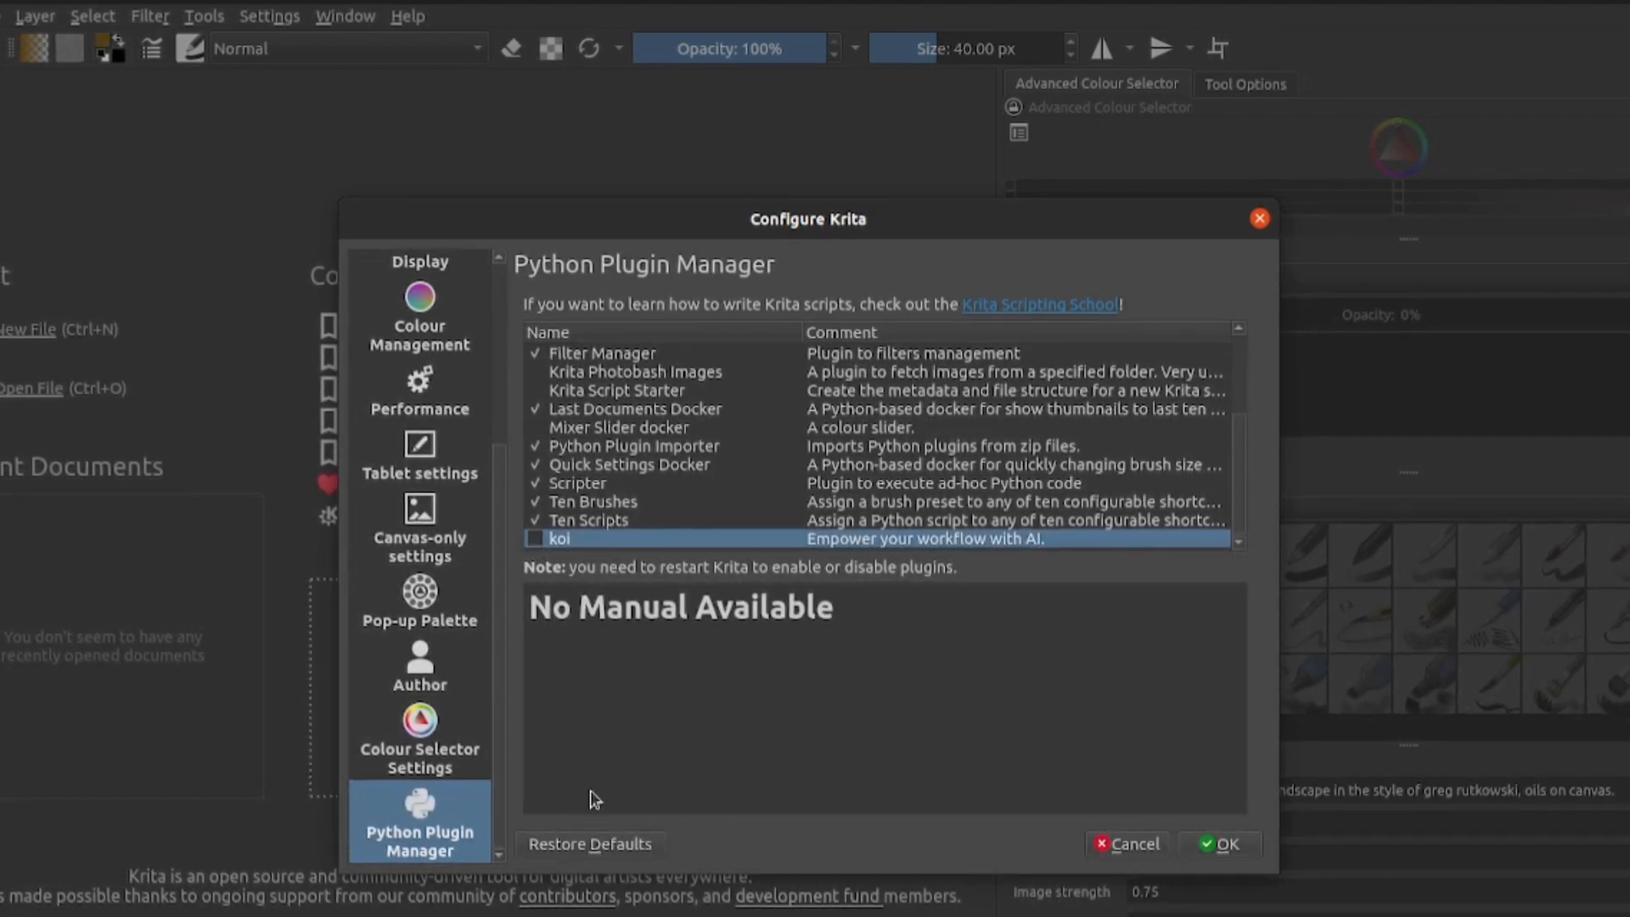
{"action": "left_click", "coordinate": [535, 538]}
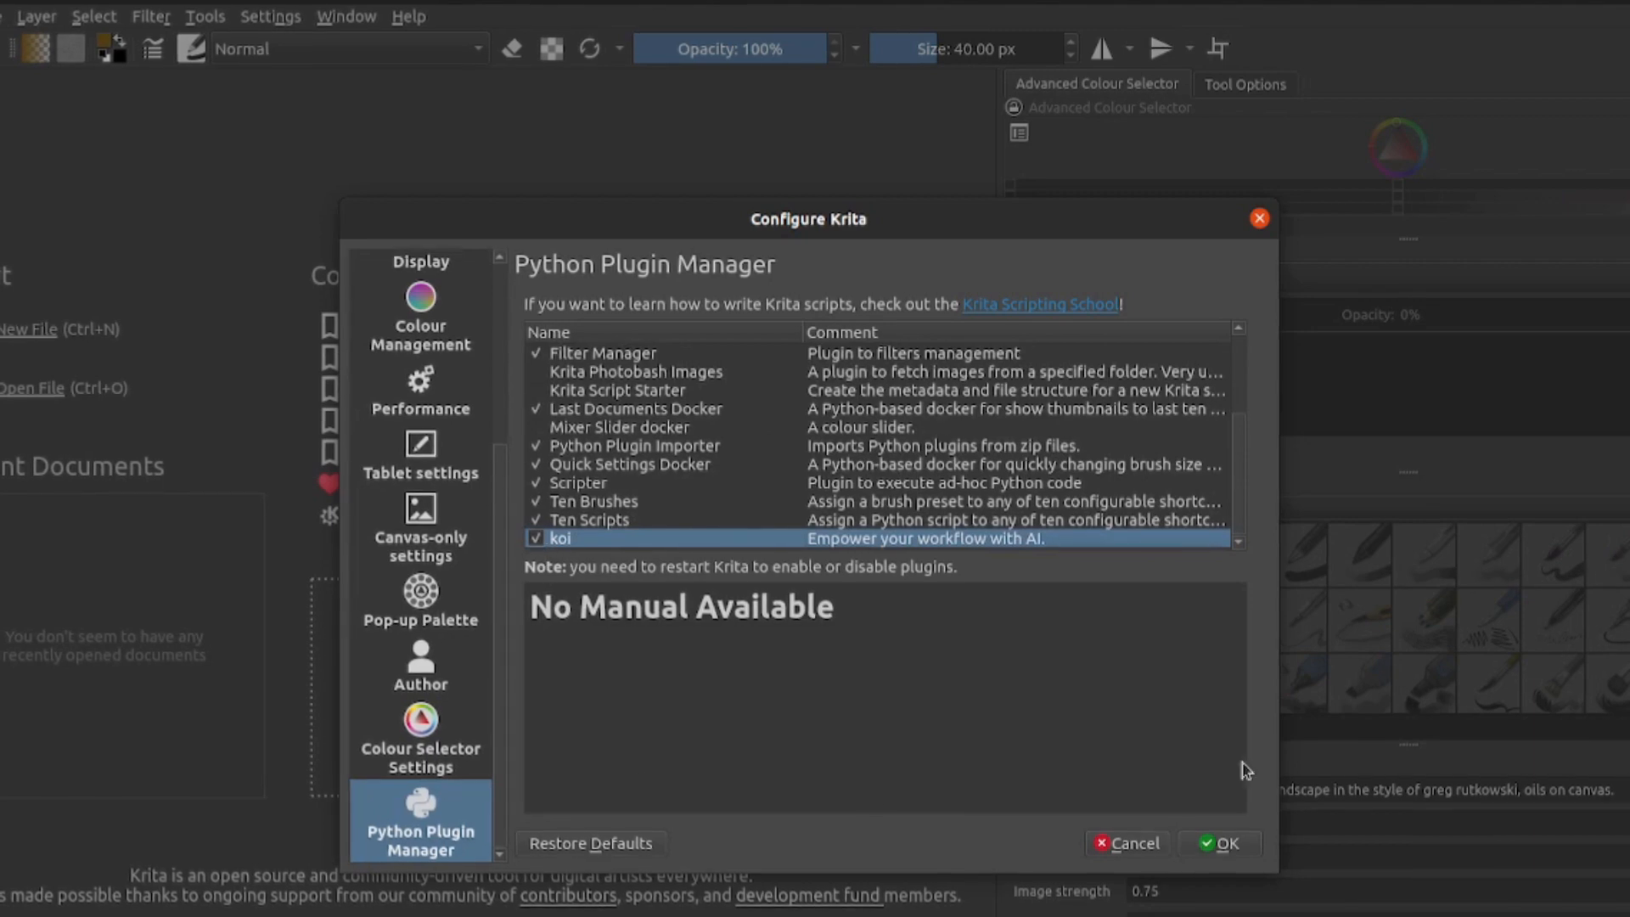
{"action": "left_click", "coordinate": [1219, 844]}
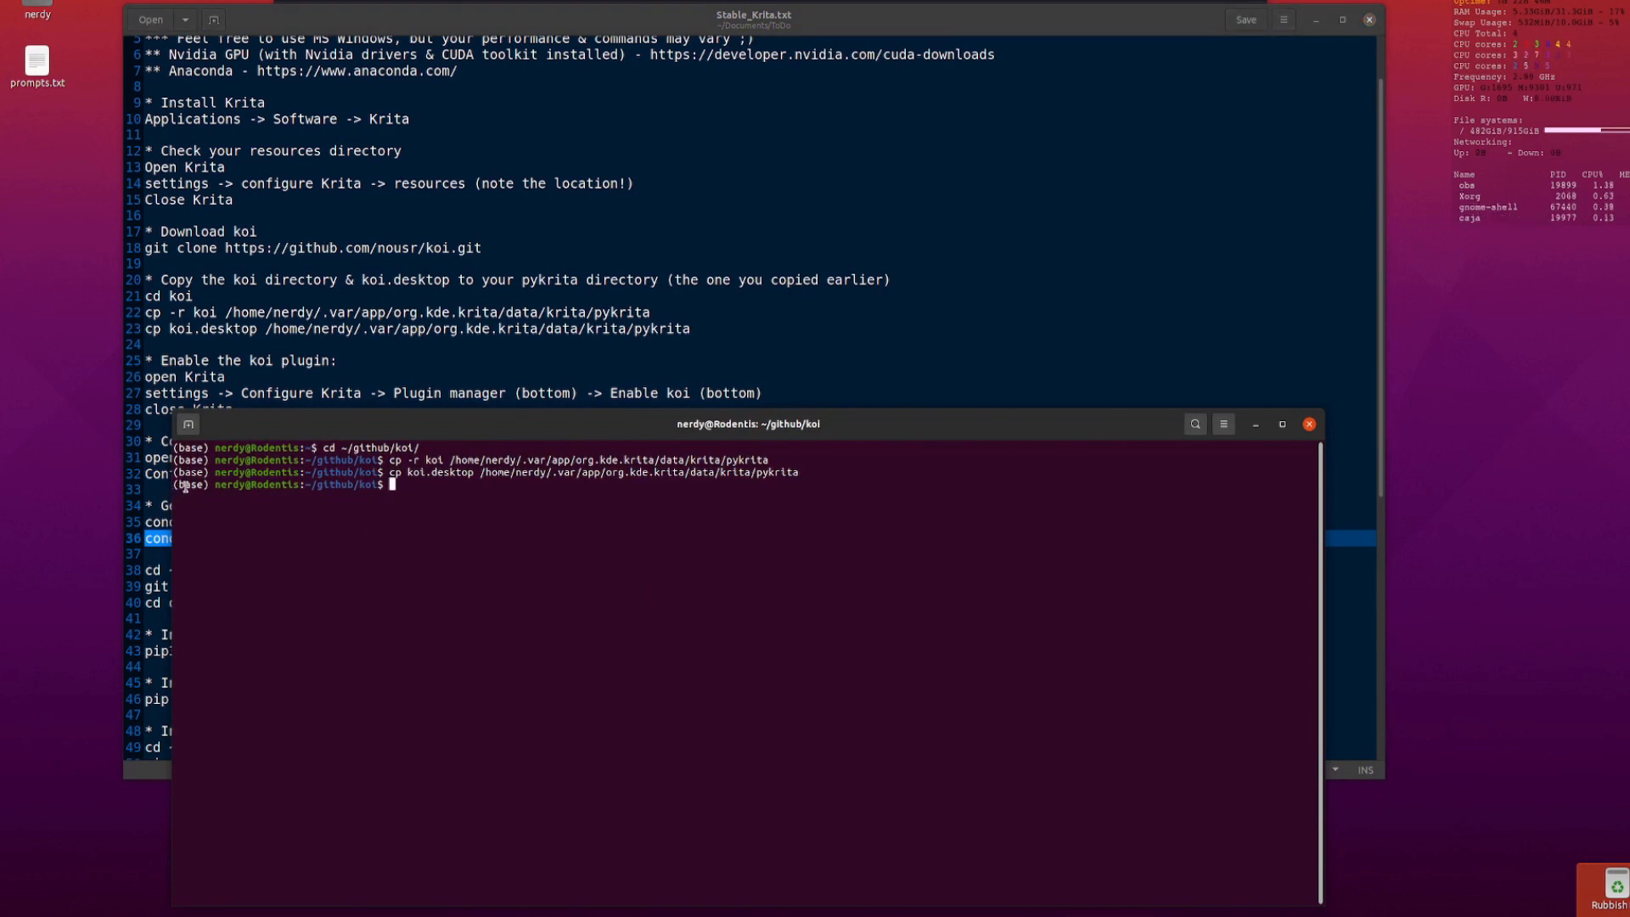
- Run 'conda activate diffusers' and move up a folder with 'cd ..'
{"action": "type", "text": "conda activate diffusers"}
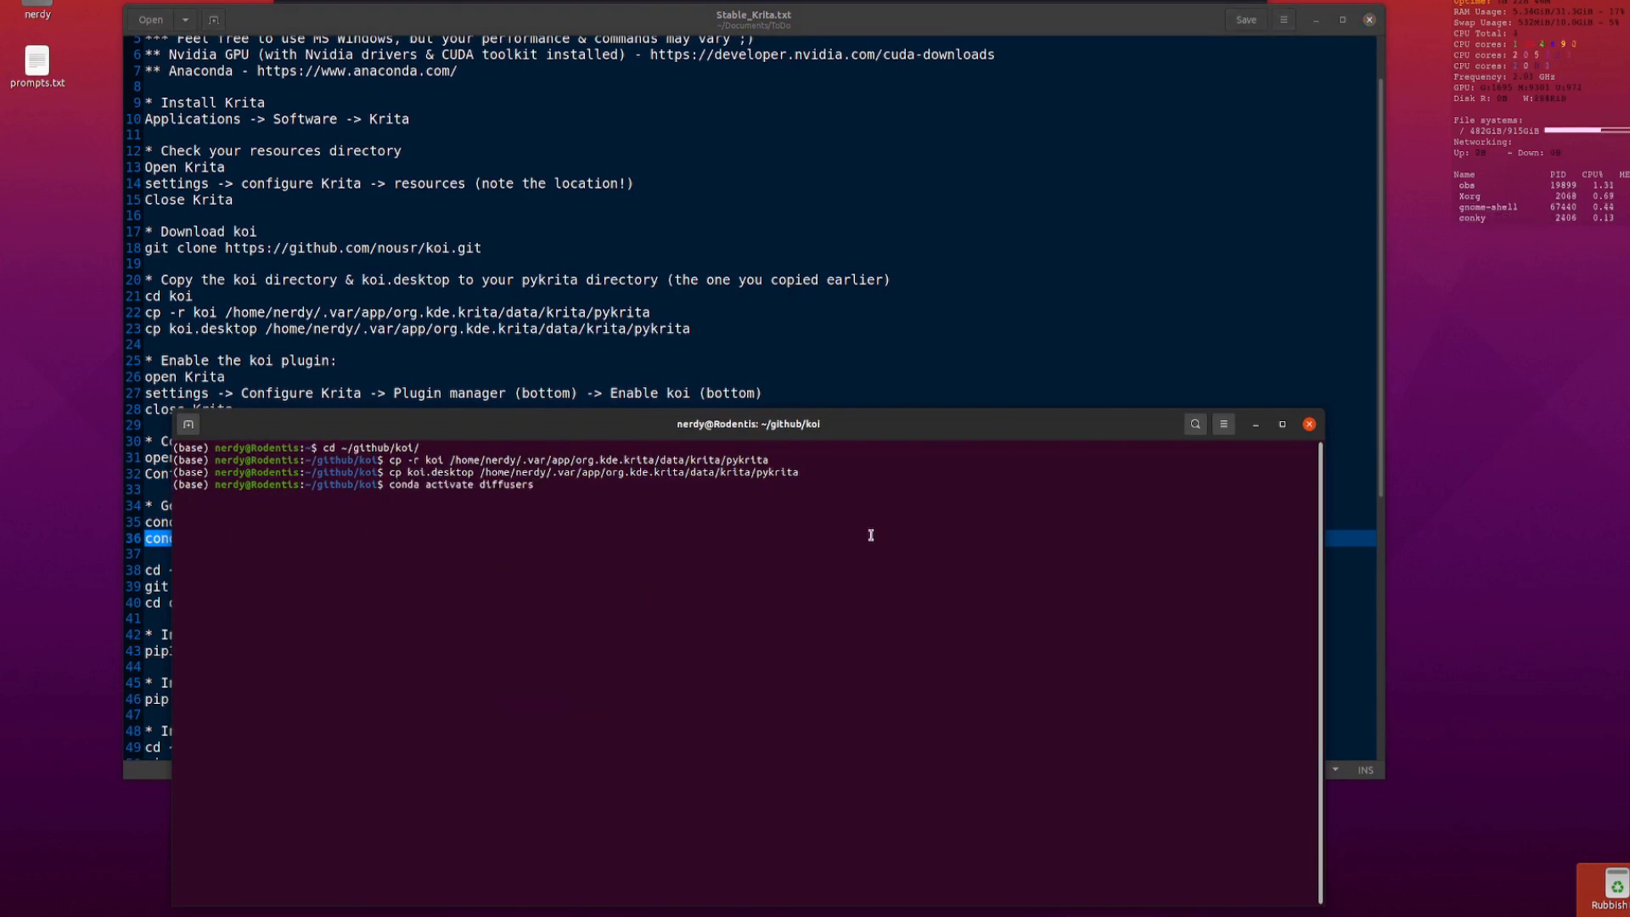
{"action": "key", "text": "Return"}
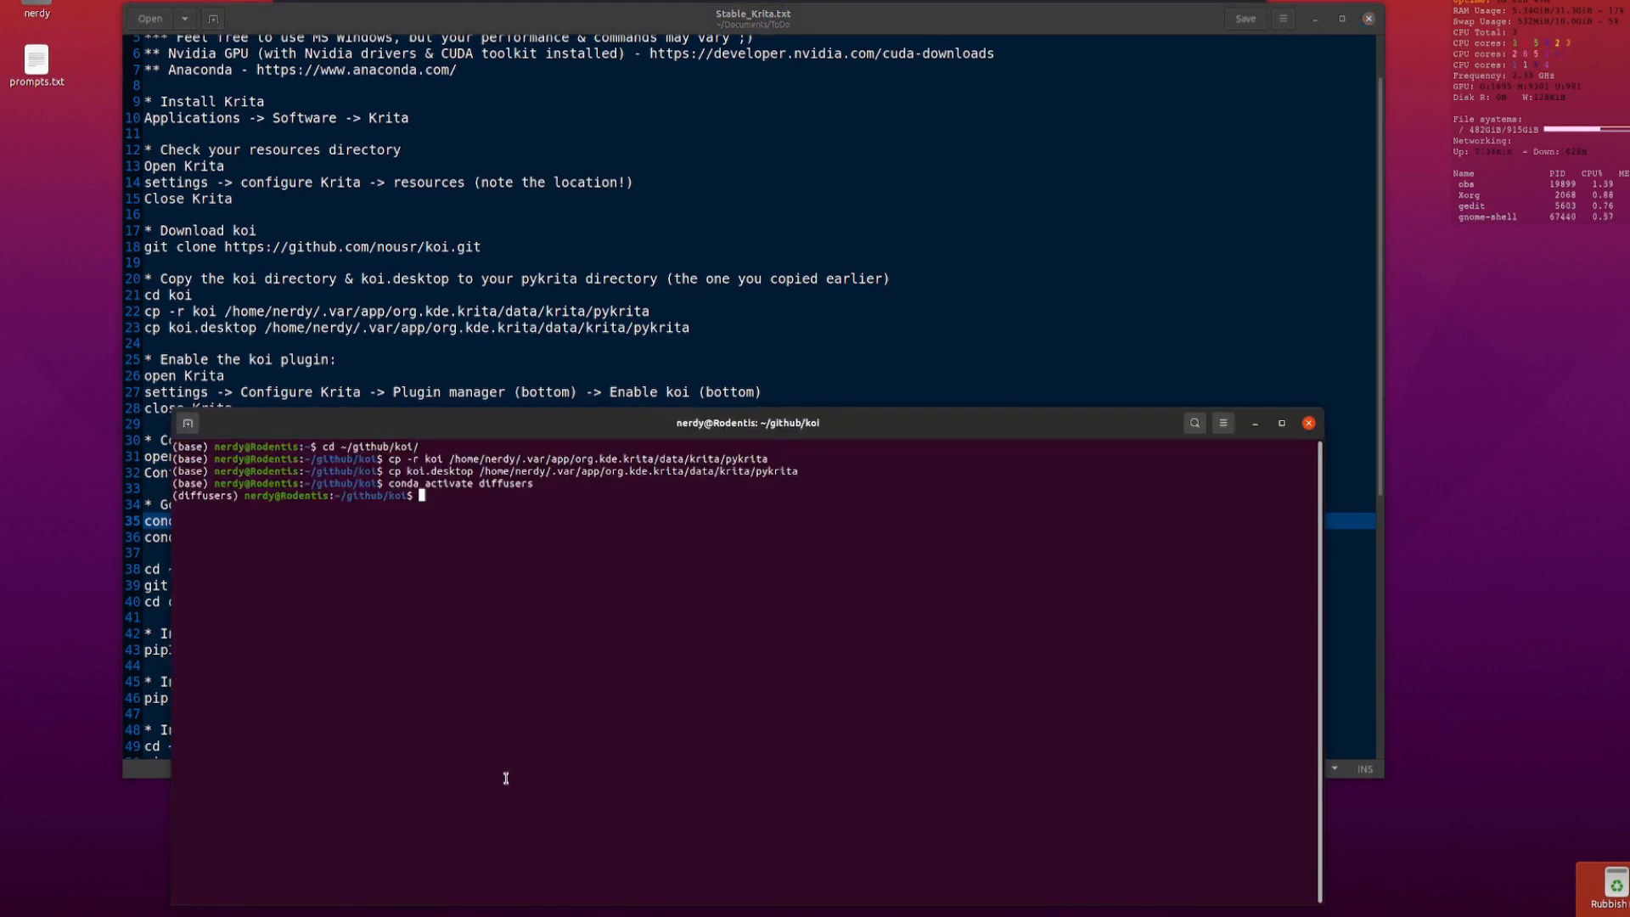
{"action": "type", "text": "cd .."}
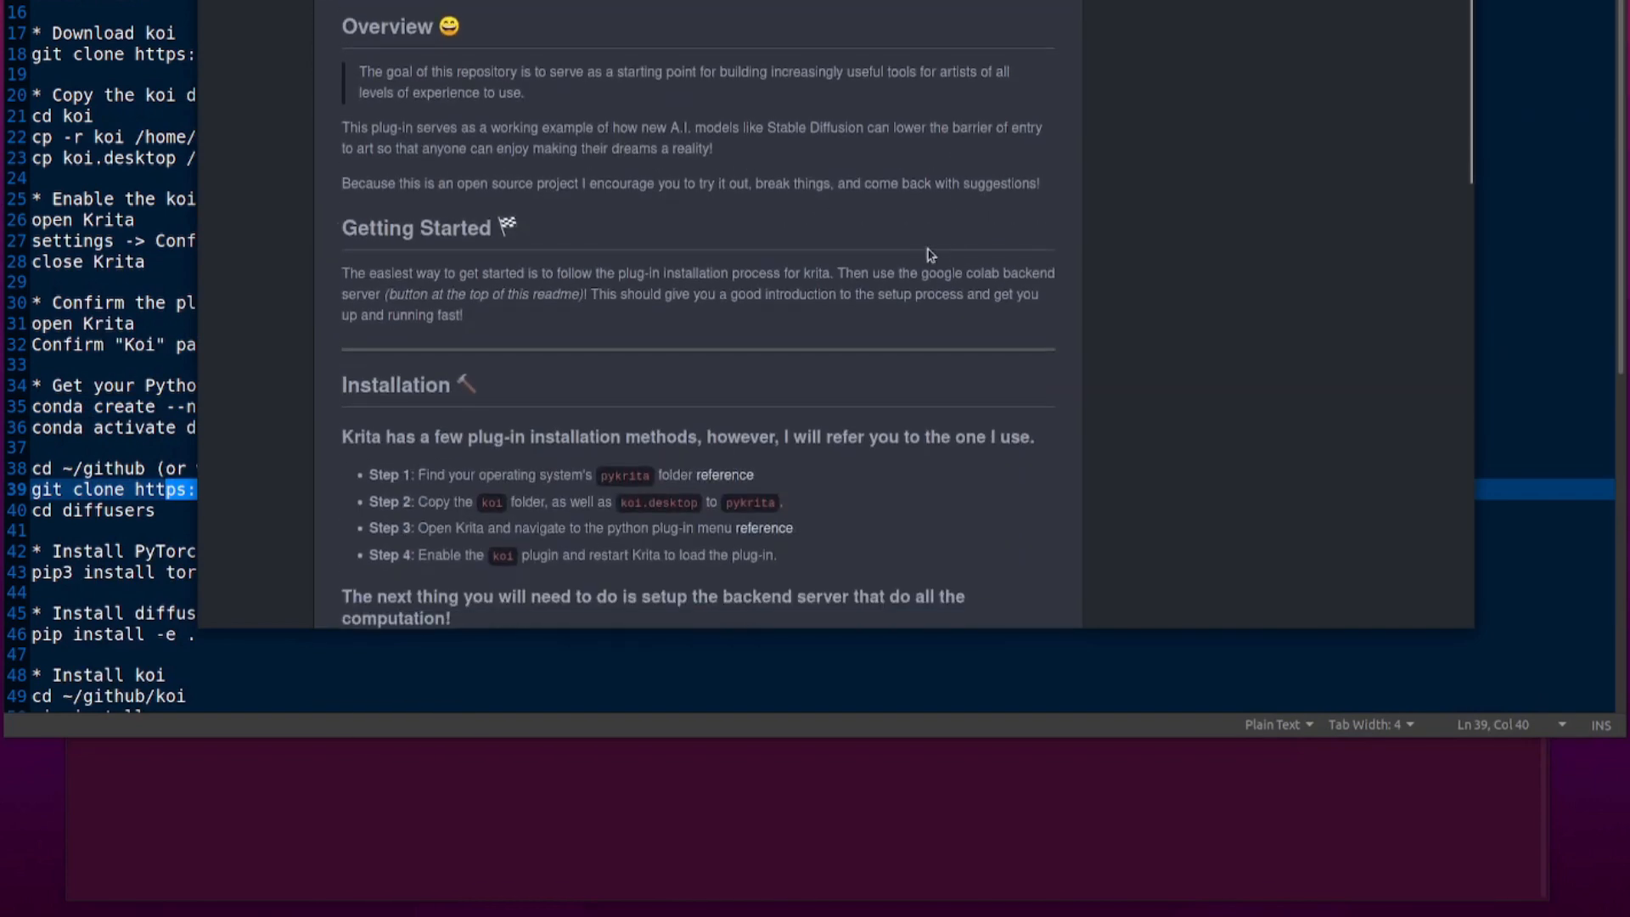
- Scroll the koi README to the backend server steps and start changing into the diffusers folder
{"action": "scroll", "scroll_direction": "down", "scroll_amount": 3}
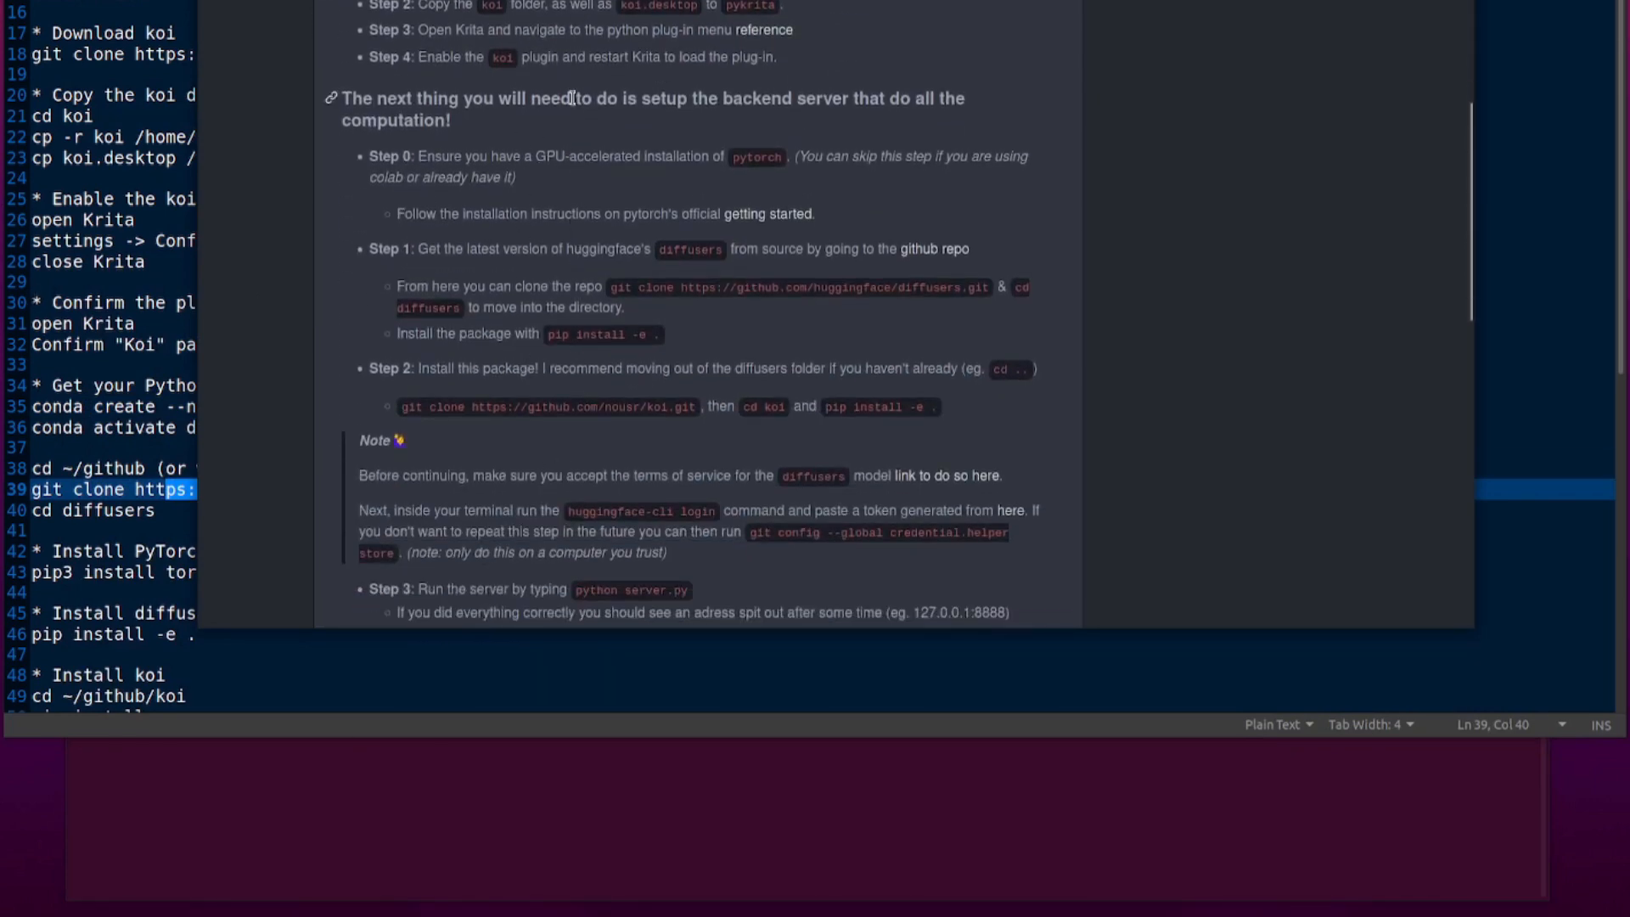
{"action": "scroll", "scroll_direction": "down", "scroll_amount": 3}
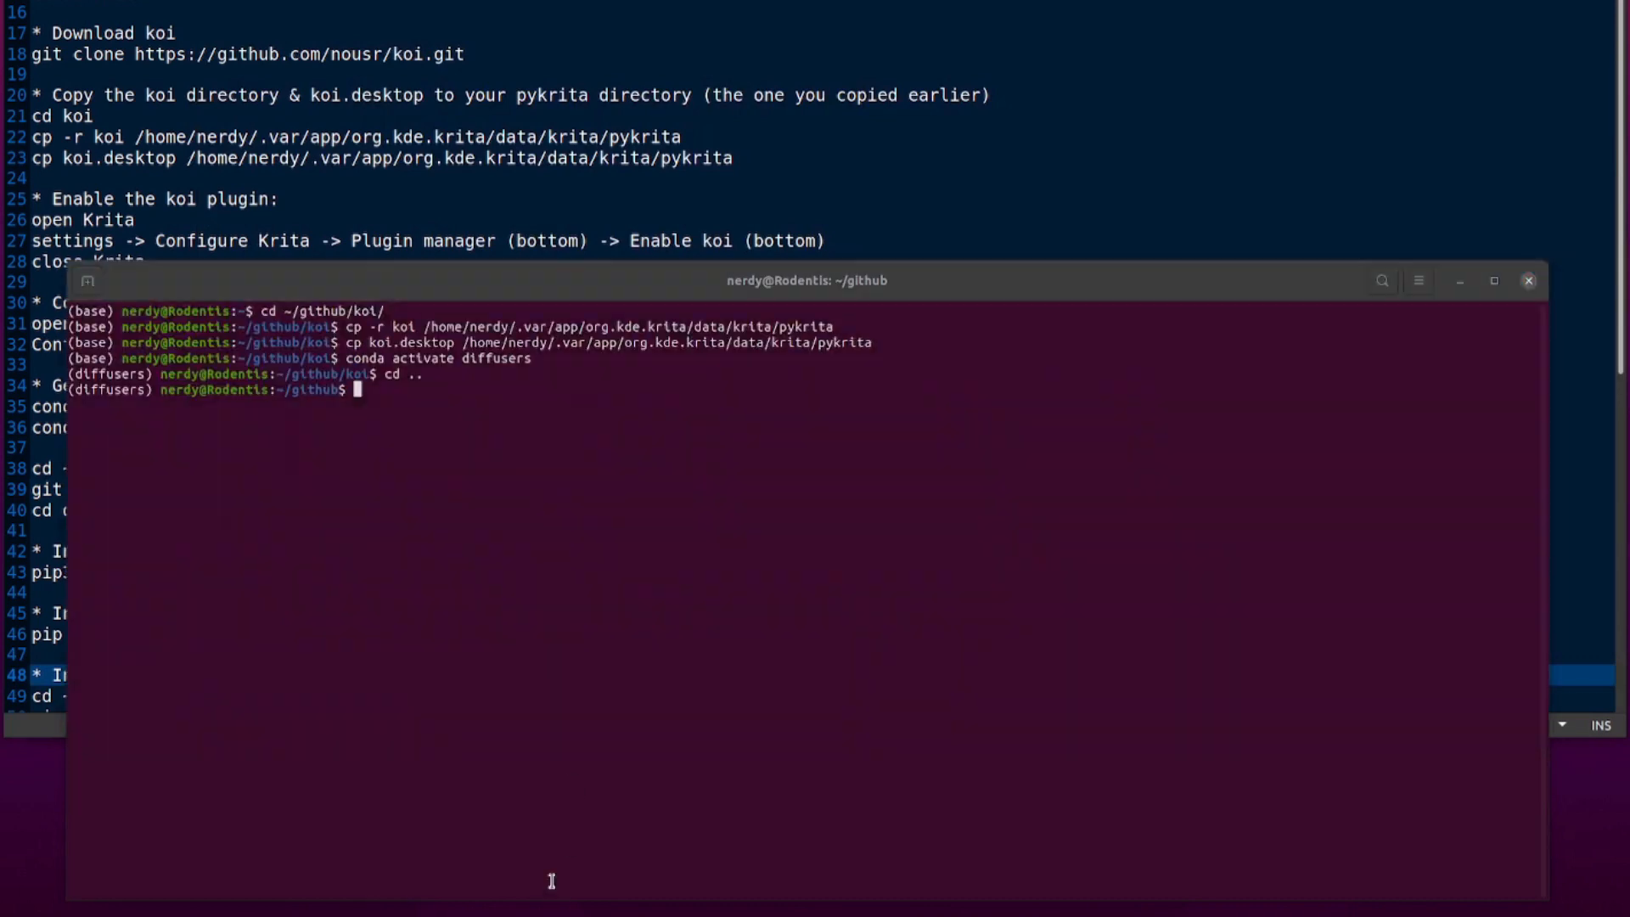
{"action": "type", "text": "cd dif"}
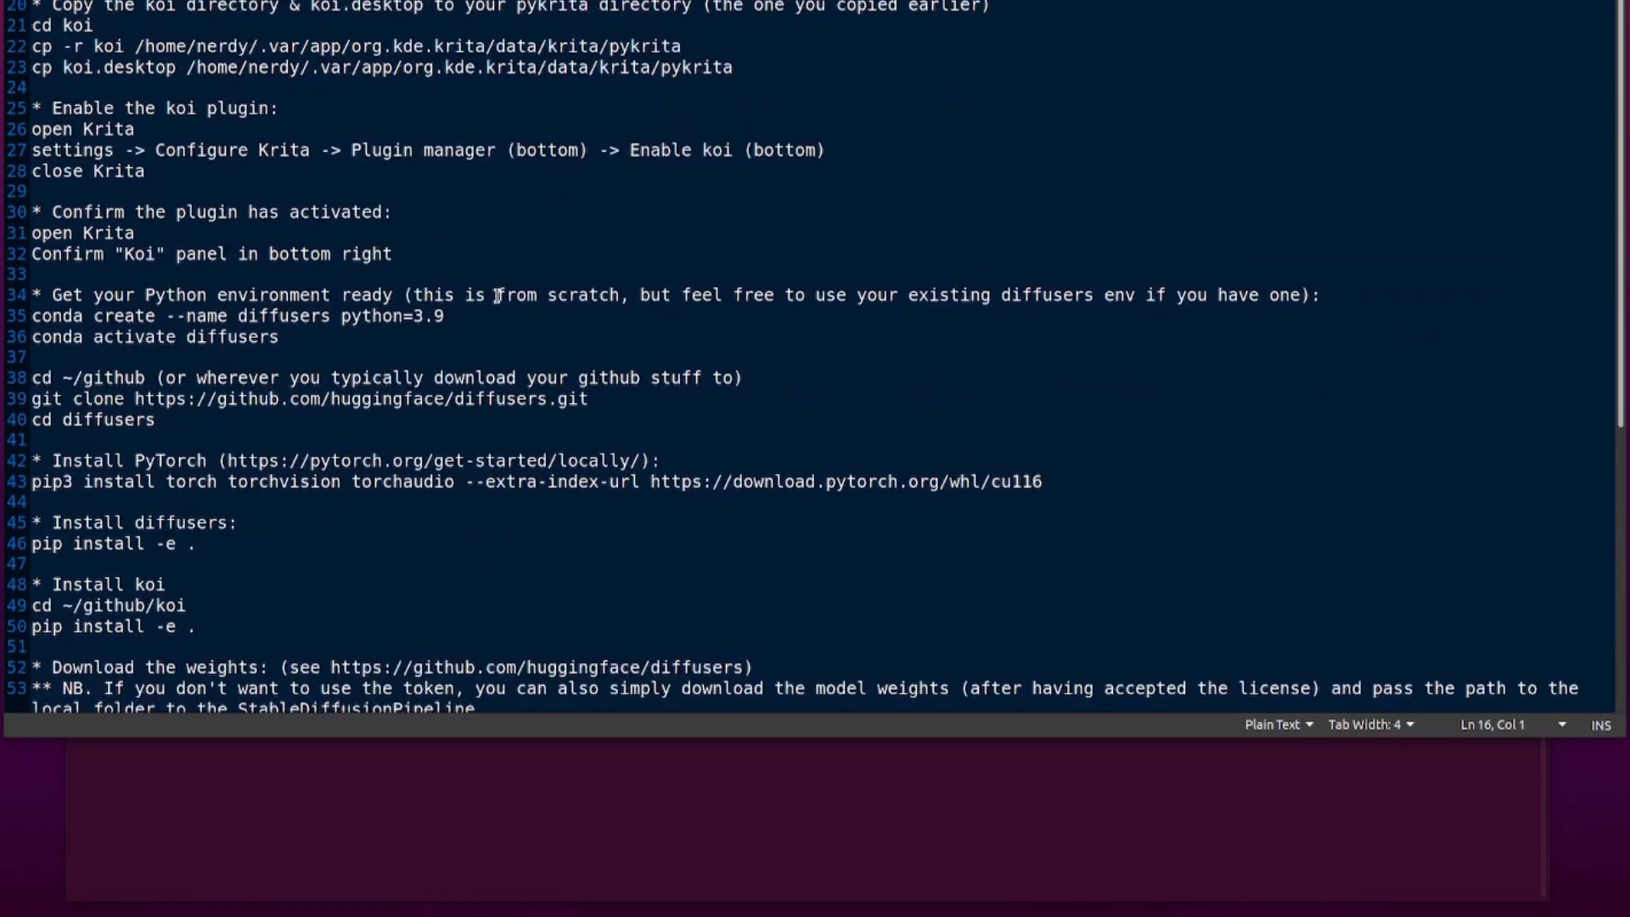
{"action": "mouse_move", "coordinate": [367, 385]}
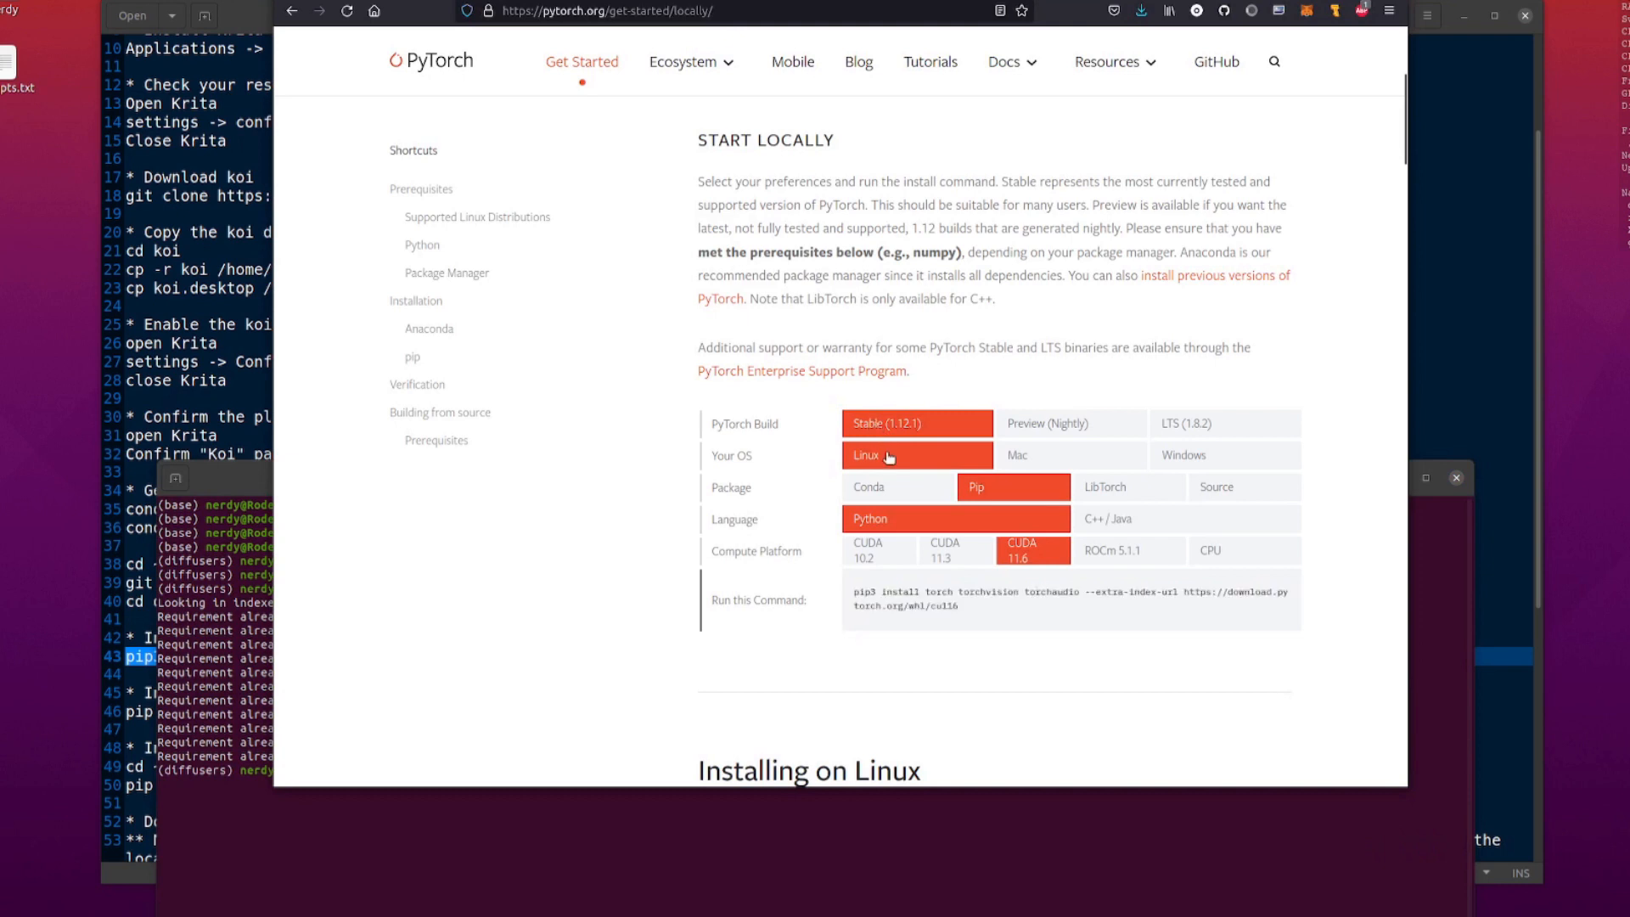
- Run 'pip install -e .' in ~/github/diffusers, then again in ../koi/ to install both packages
{"action": "left_click", "coordinate": [878, 545]}
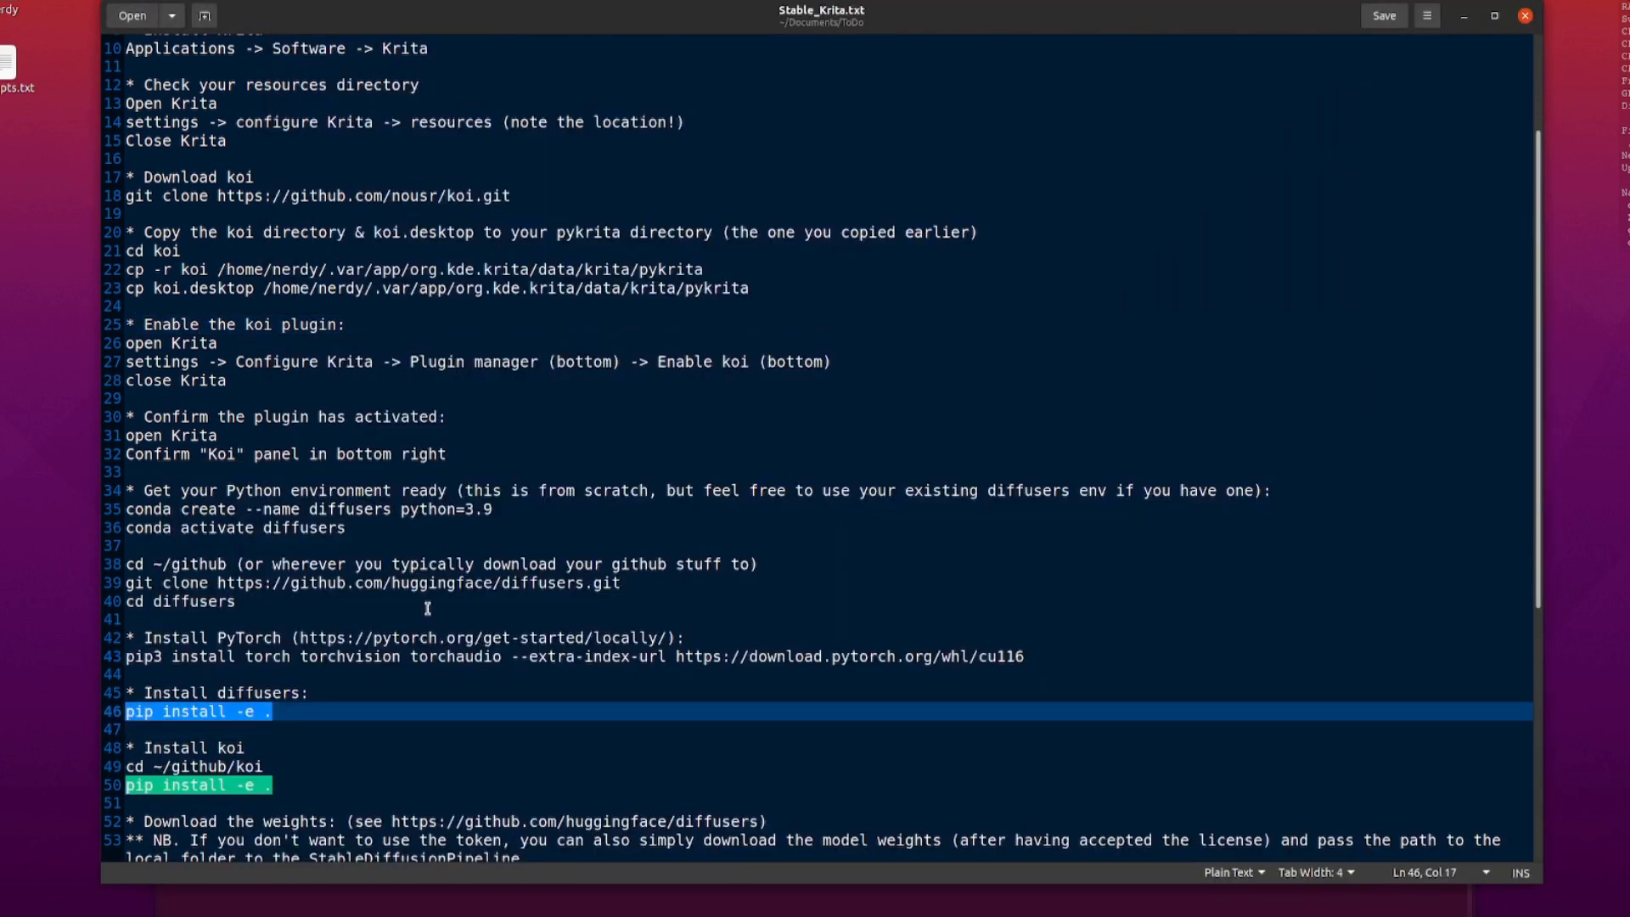
{"action": "right_click", "coordinate": [842, 716]}
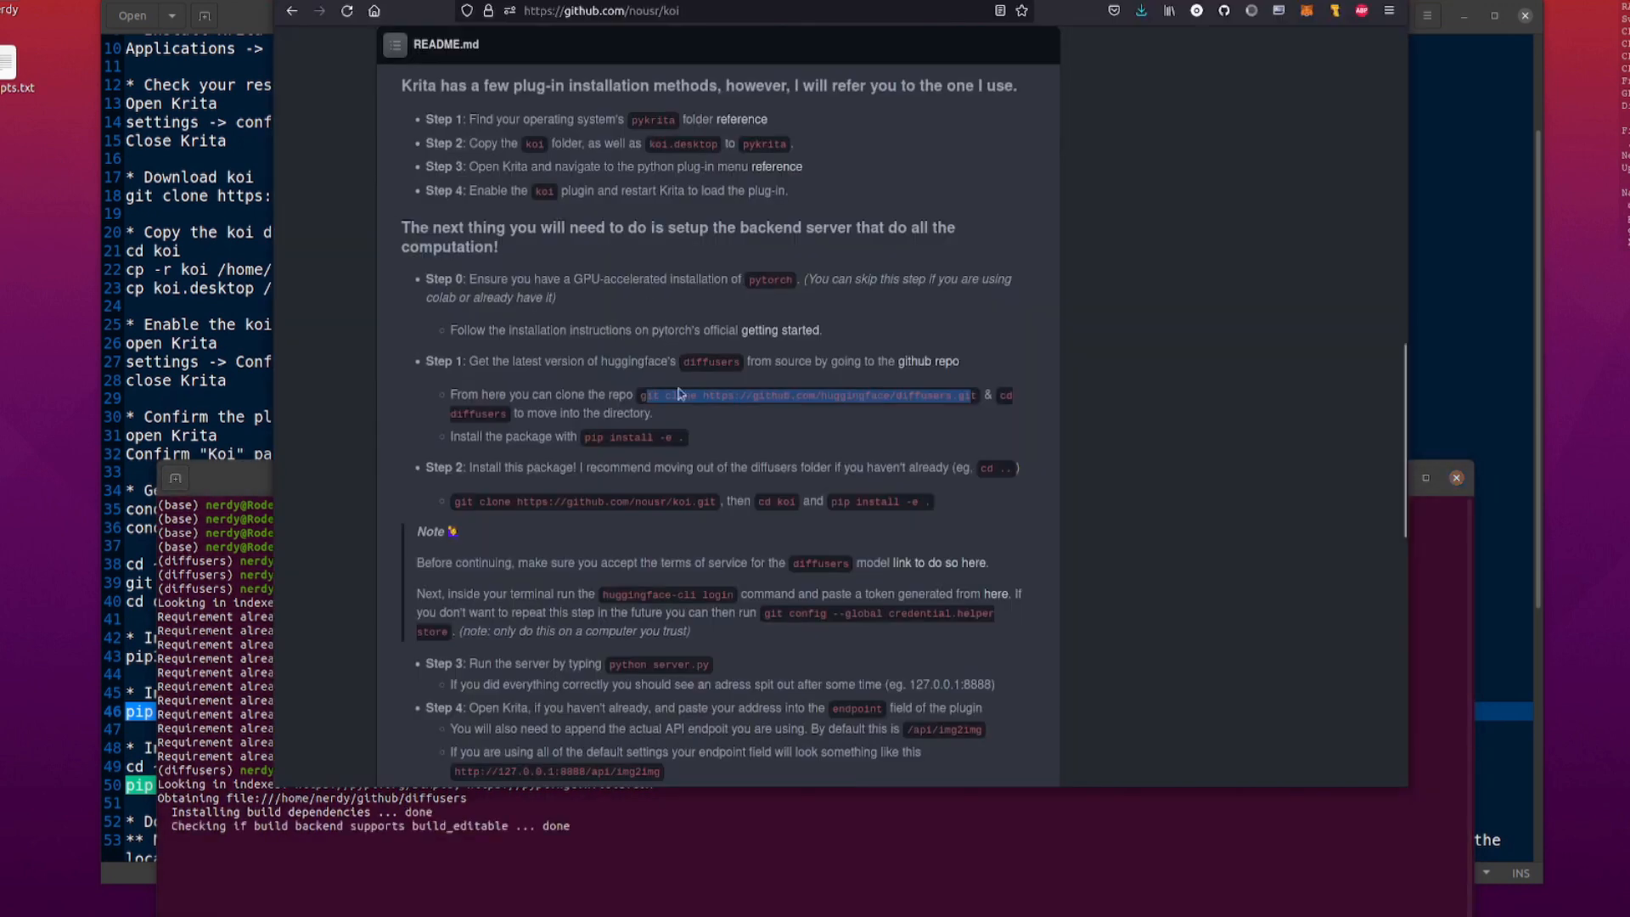
{"action": "scroll", "scroll_direction": "down", "scroll_amount": 3}
{"action": "type", "text": "cd ../koi/"}
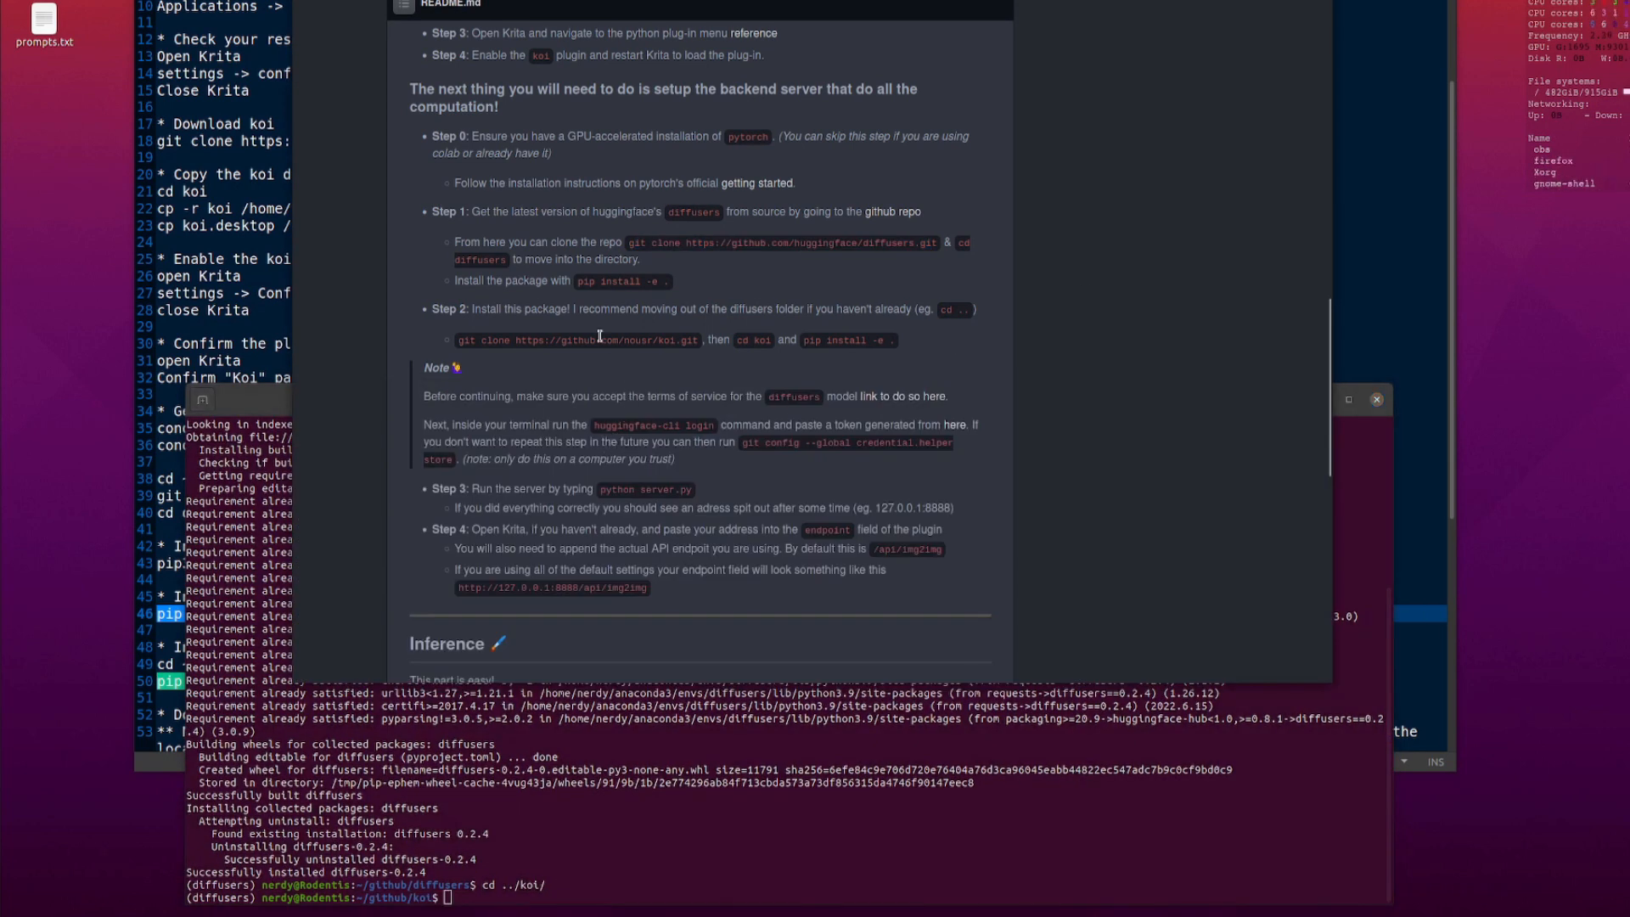
{"action": "double_click", "coordinate": [842, 339]}
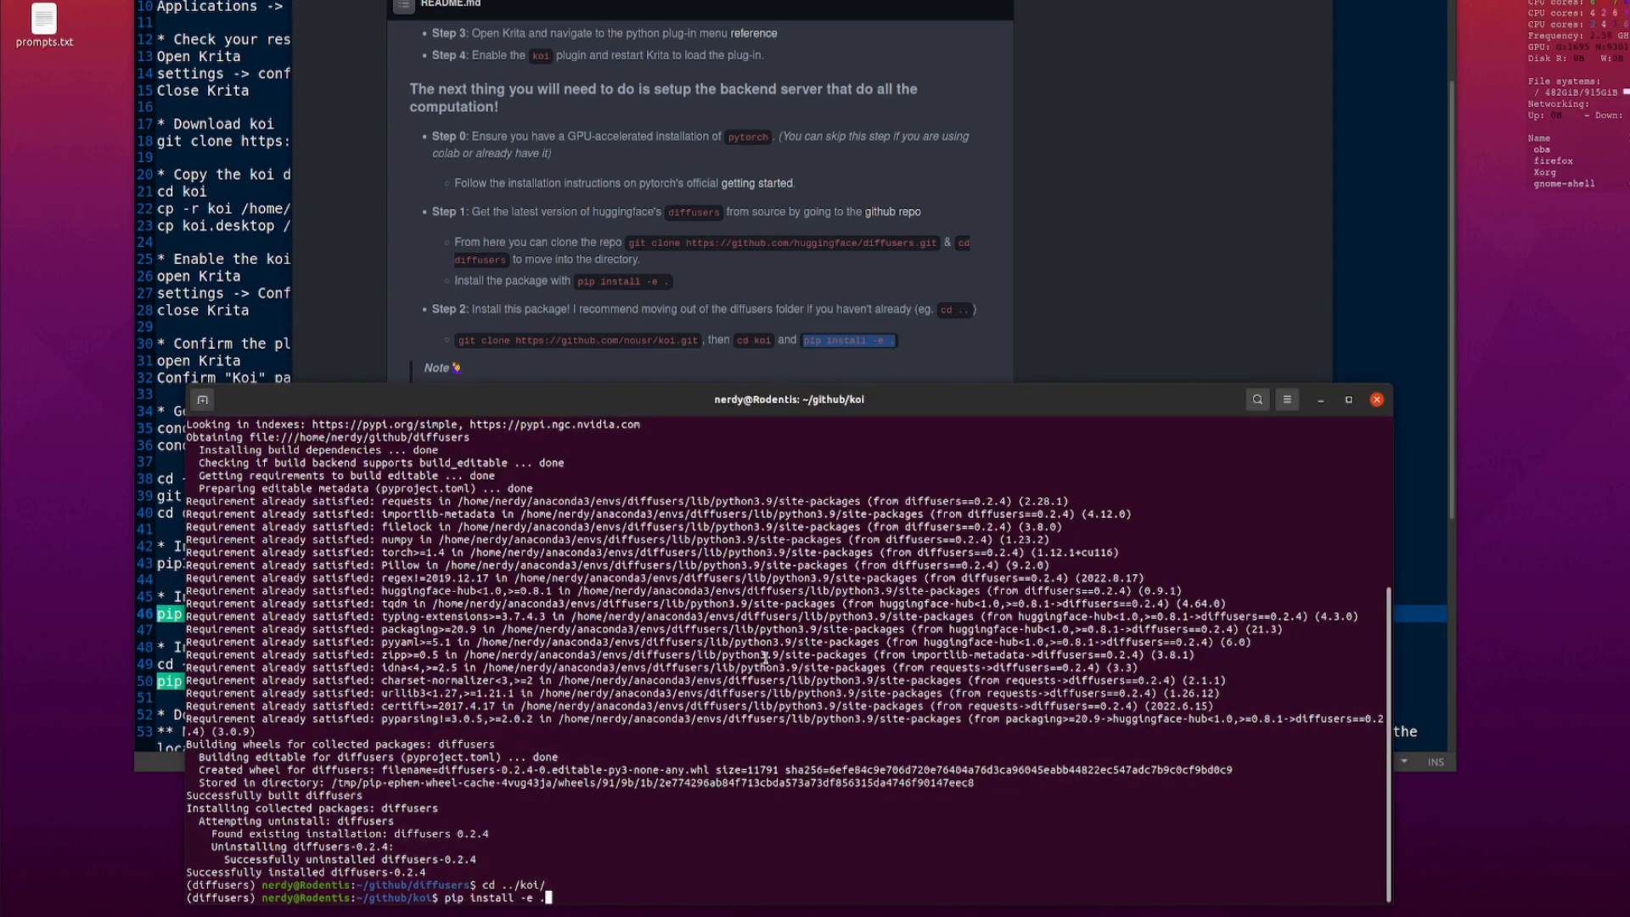
{"action": "key", "text": "Return"}
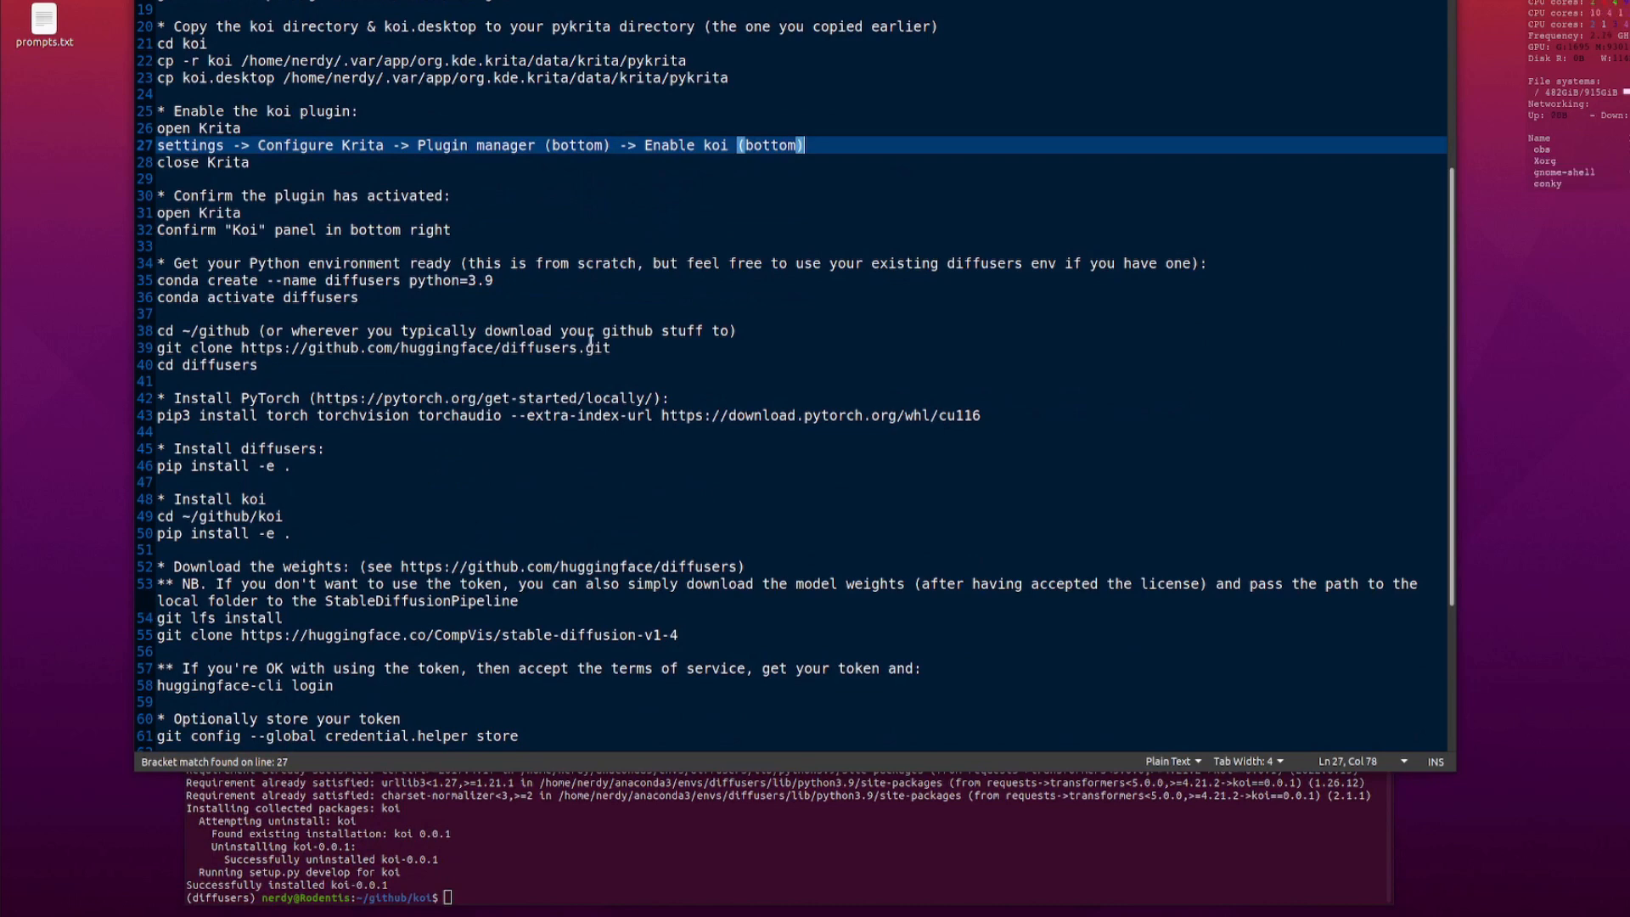
- Scroll the koi README down to the Hugging Face login note and copy the huggingface-cli login command
{"action": "scroll", "scroll_direction": "down", "scroll_amount": 3}
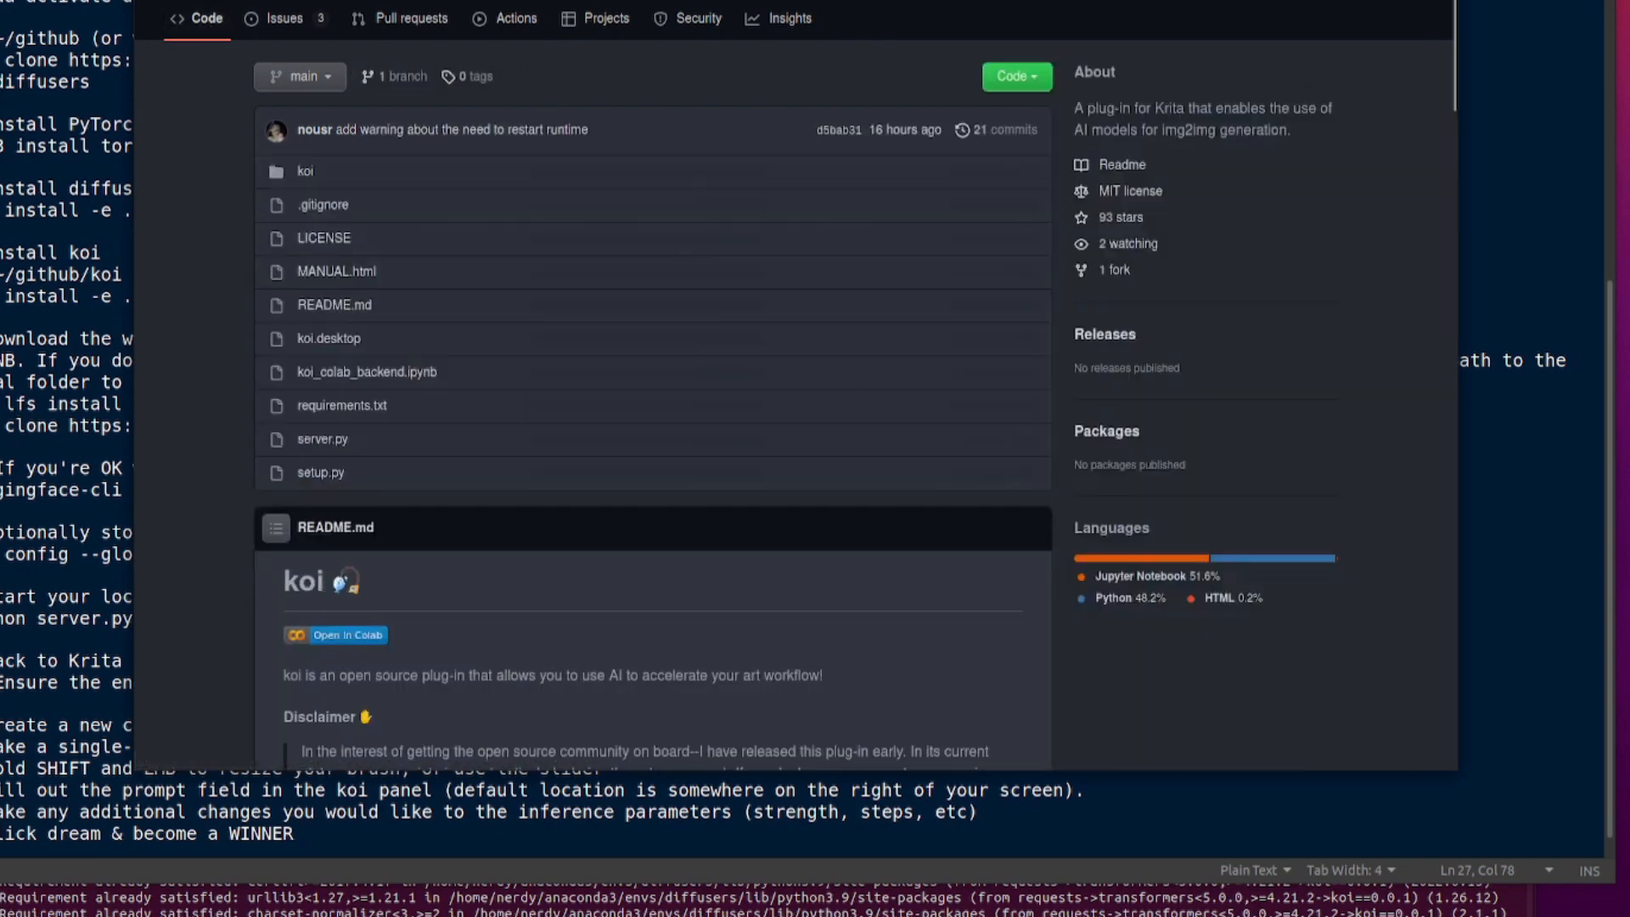
{"action": "scroll", "scroll_direction": "down", "scroll_amount": 3}
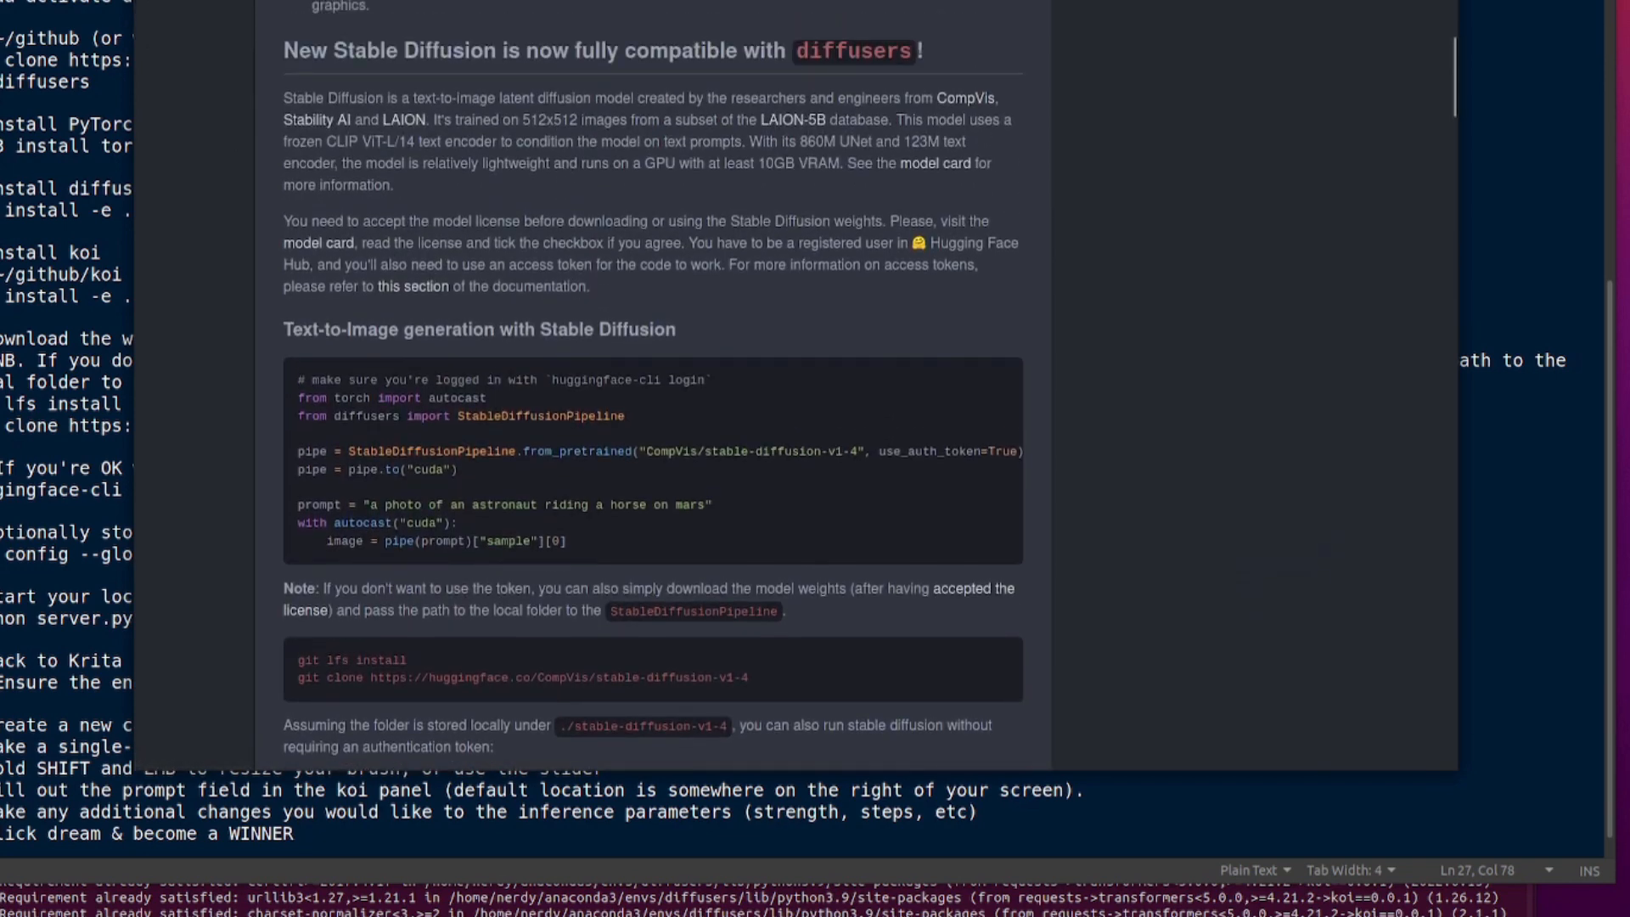
{"action": "scroll", "scroll_direction": "down", "scroll_amount": 3}
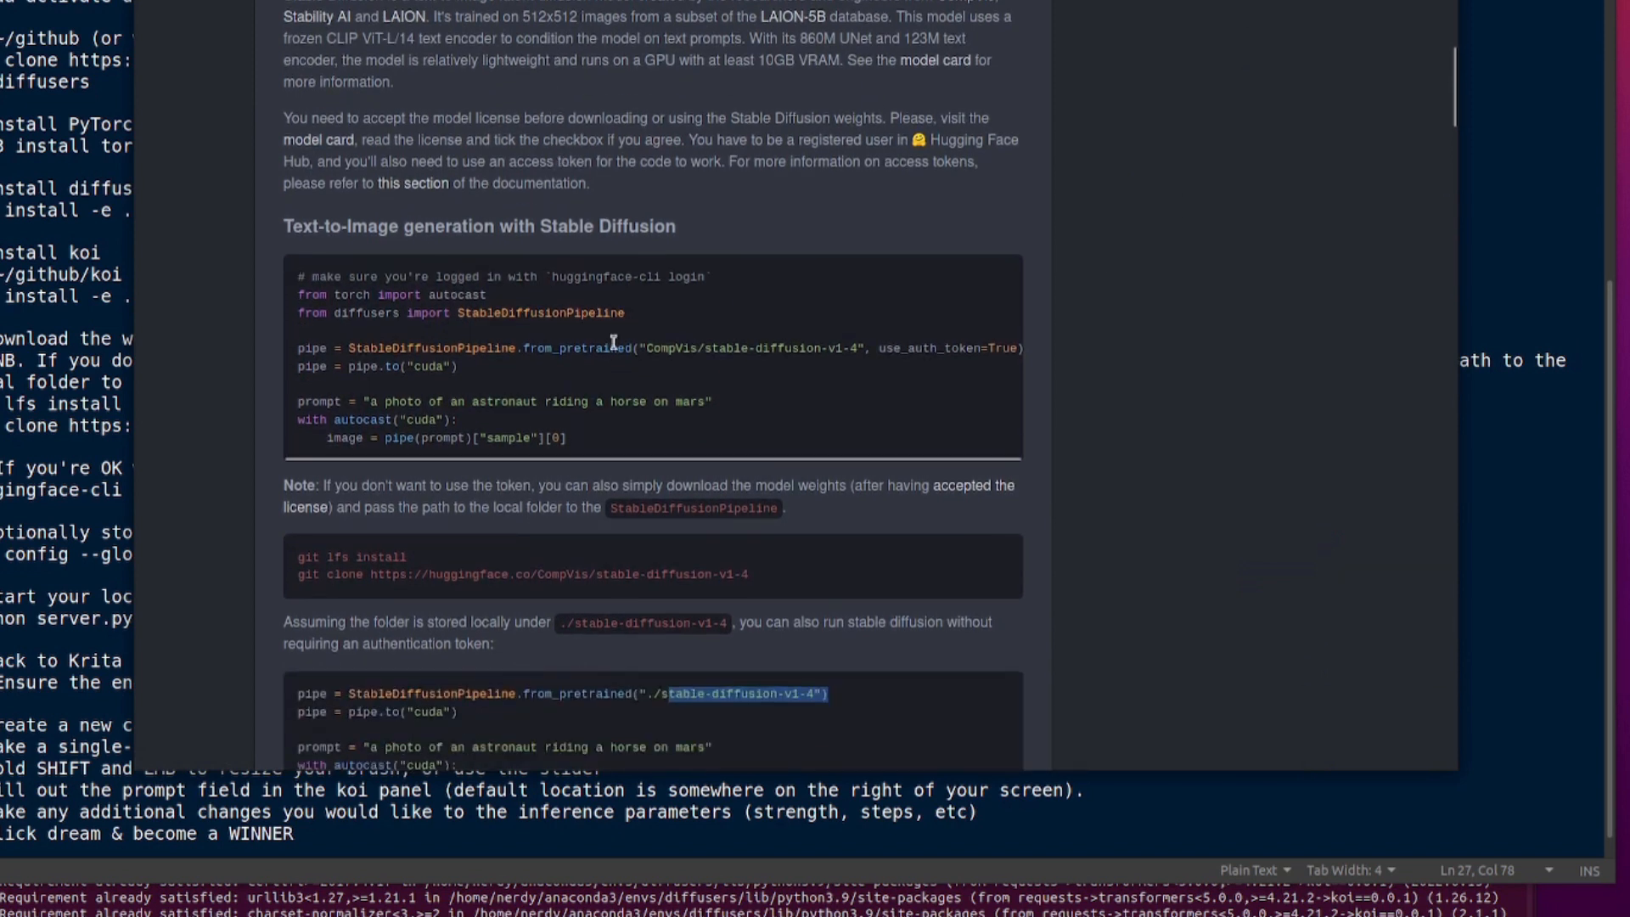
{"action": "scroll", "scroll_direction": "down", "scroll_amount": 3}
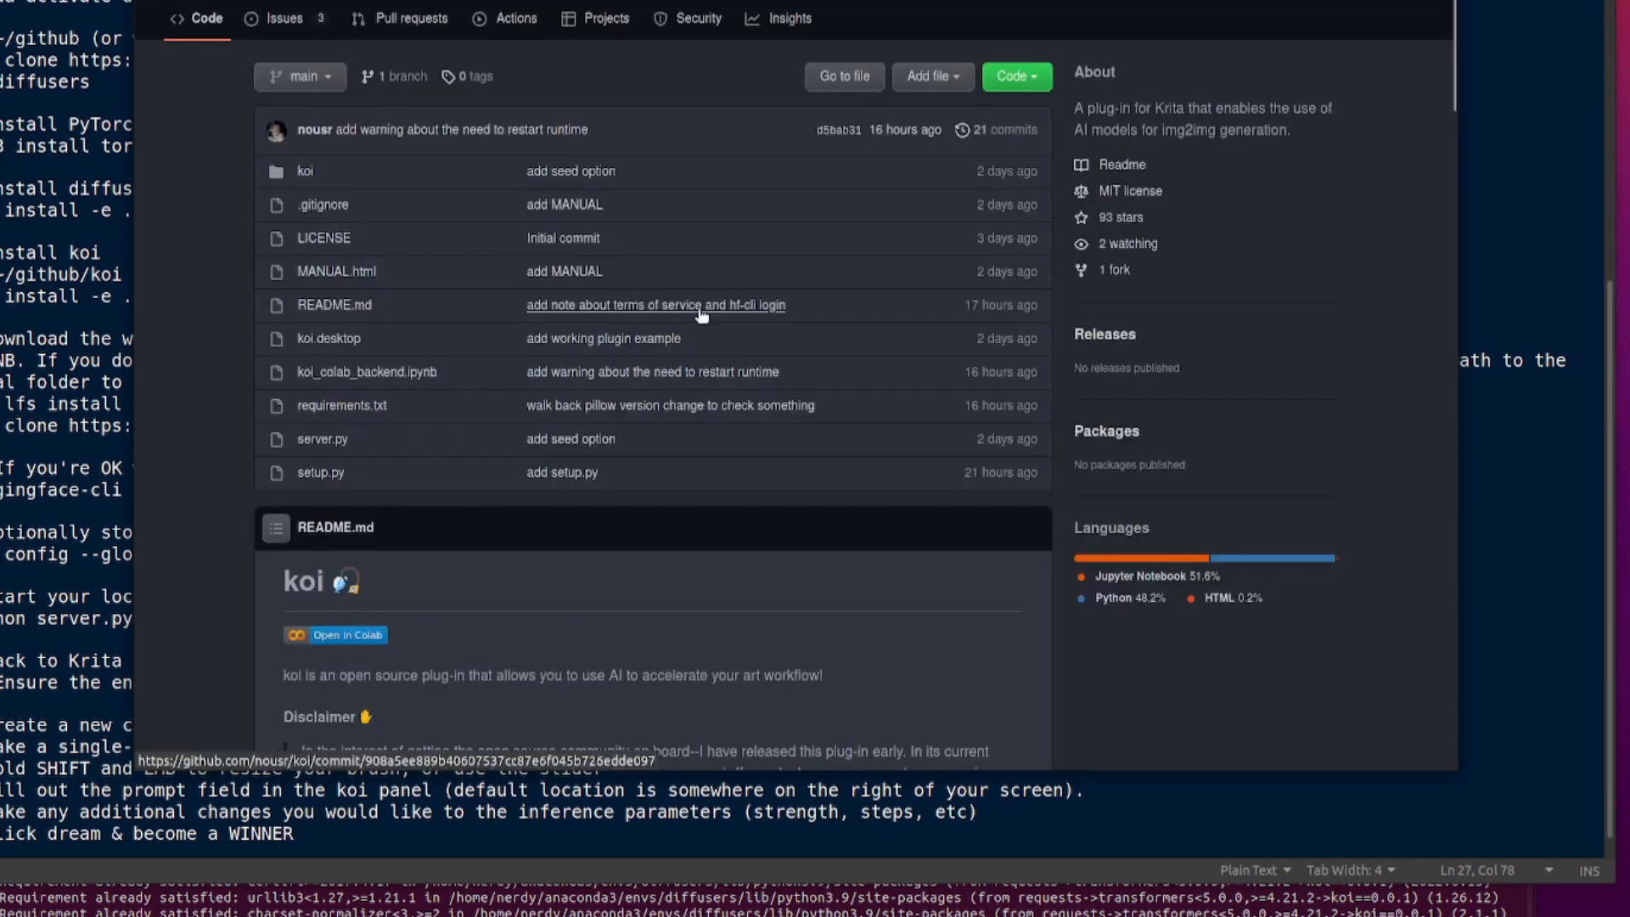
{"action": "scroll", "scroll_direction": "down", "scroll_amount": 3}
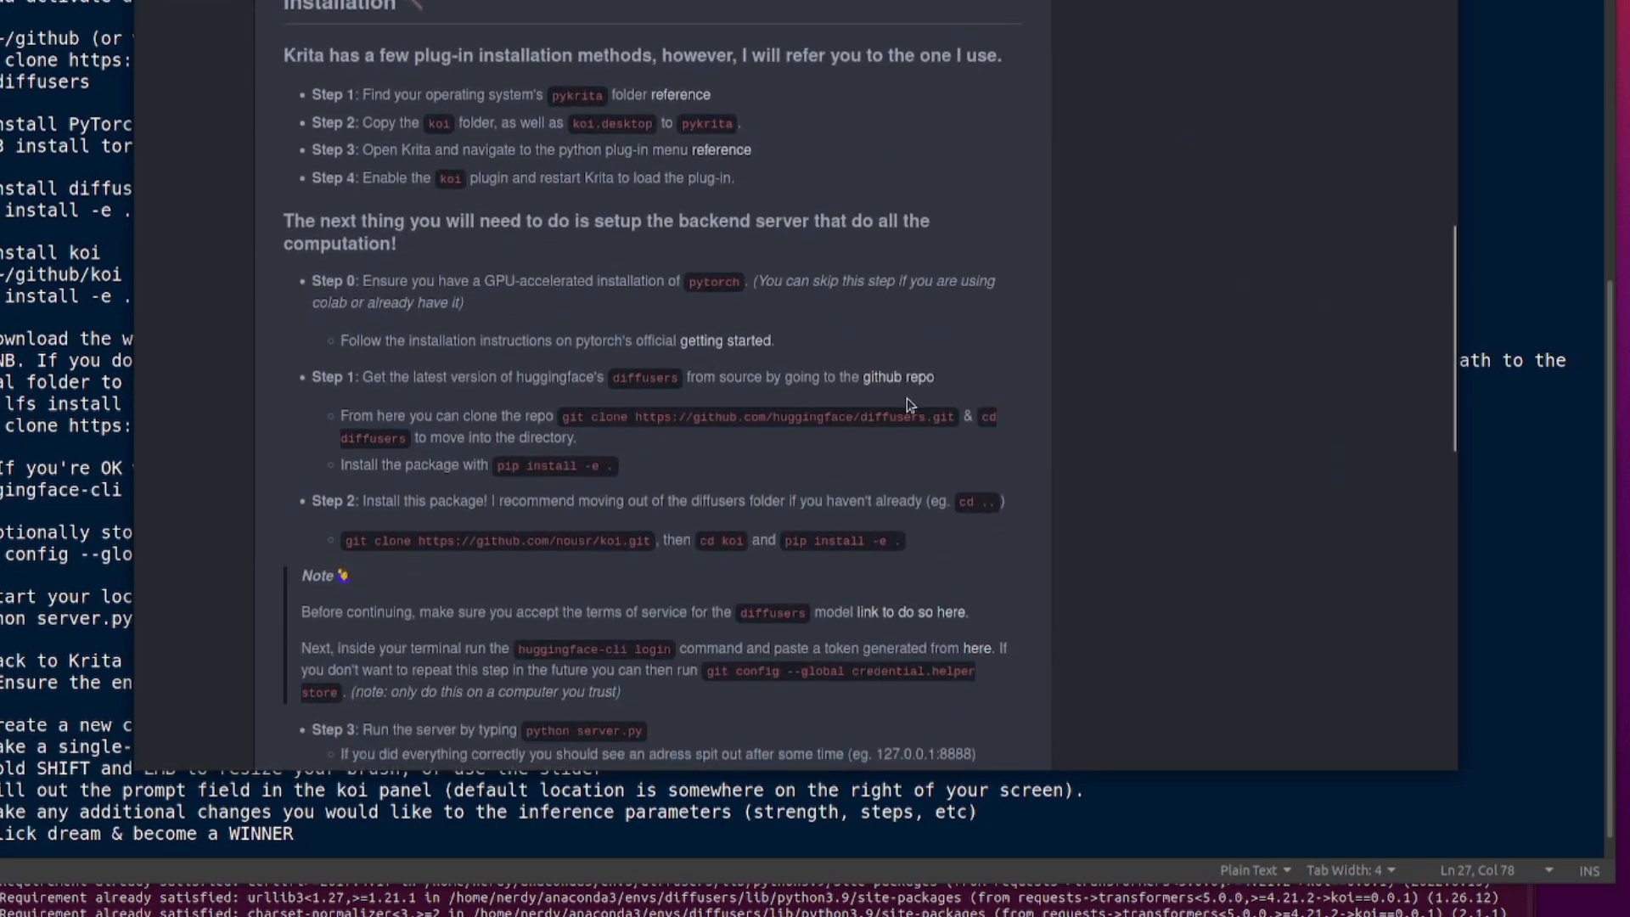
{"action": "scroll", "scroll_direction": "down", "scroll_amount": 3}
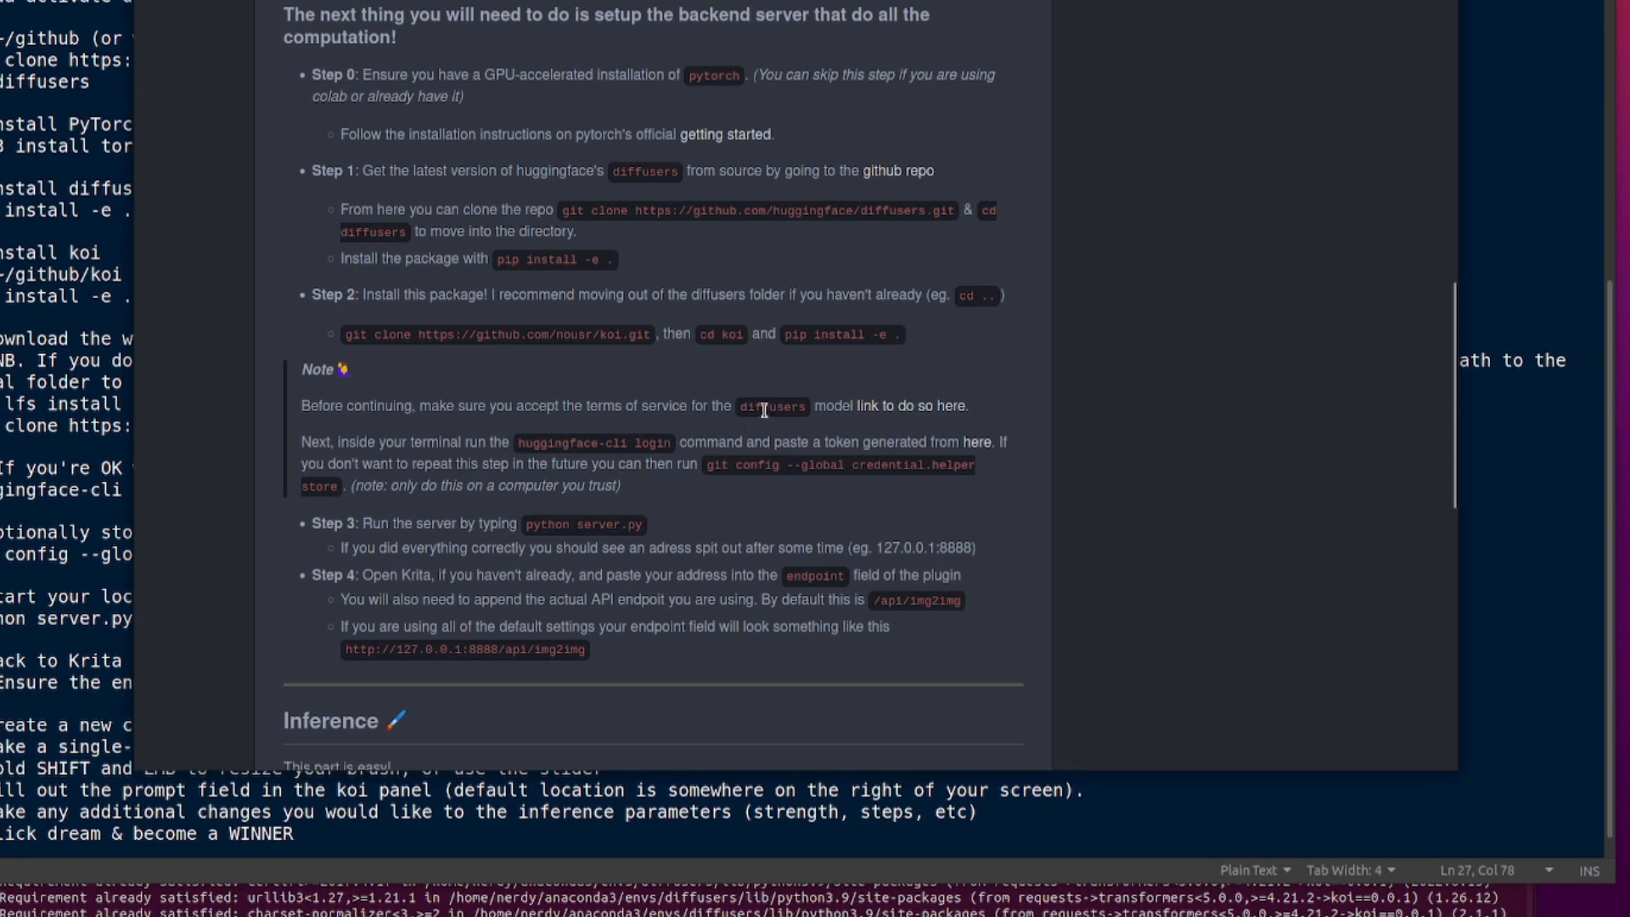
{"action": "scroll", "scroll_direction": "down", "scroll_amount": 3}
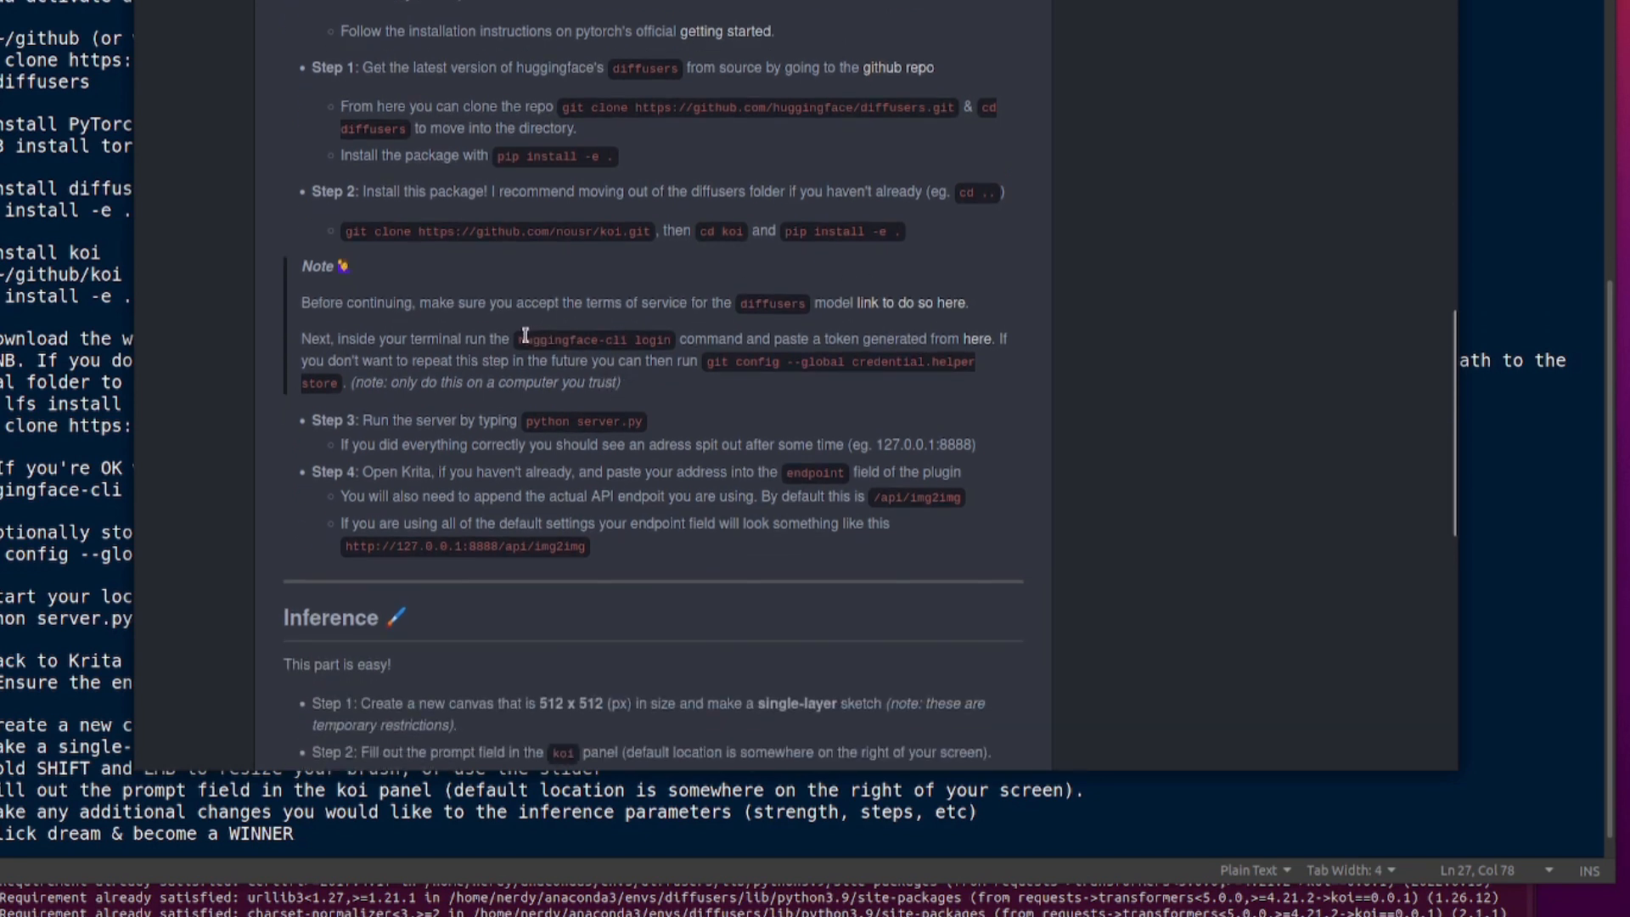
{"action": "right_click", "coordinate": [597, 339]}
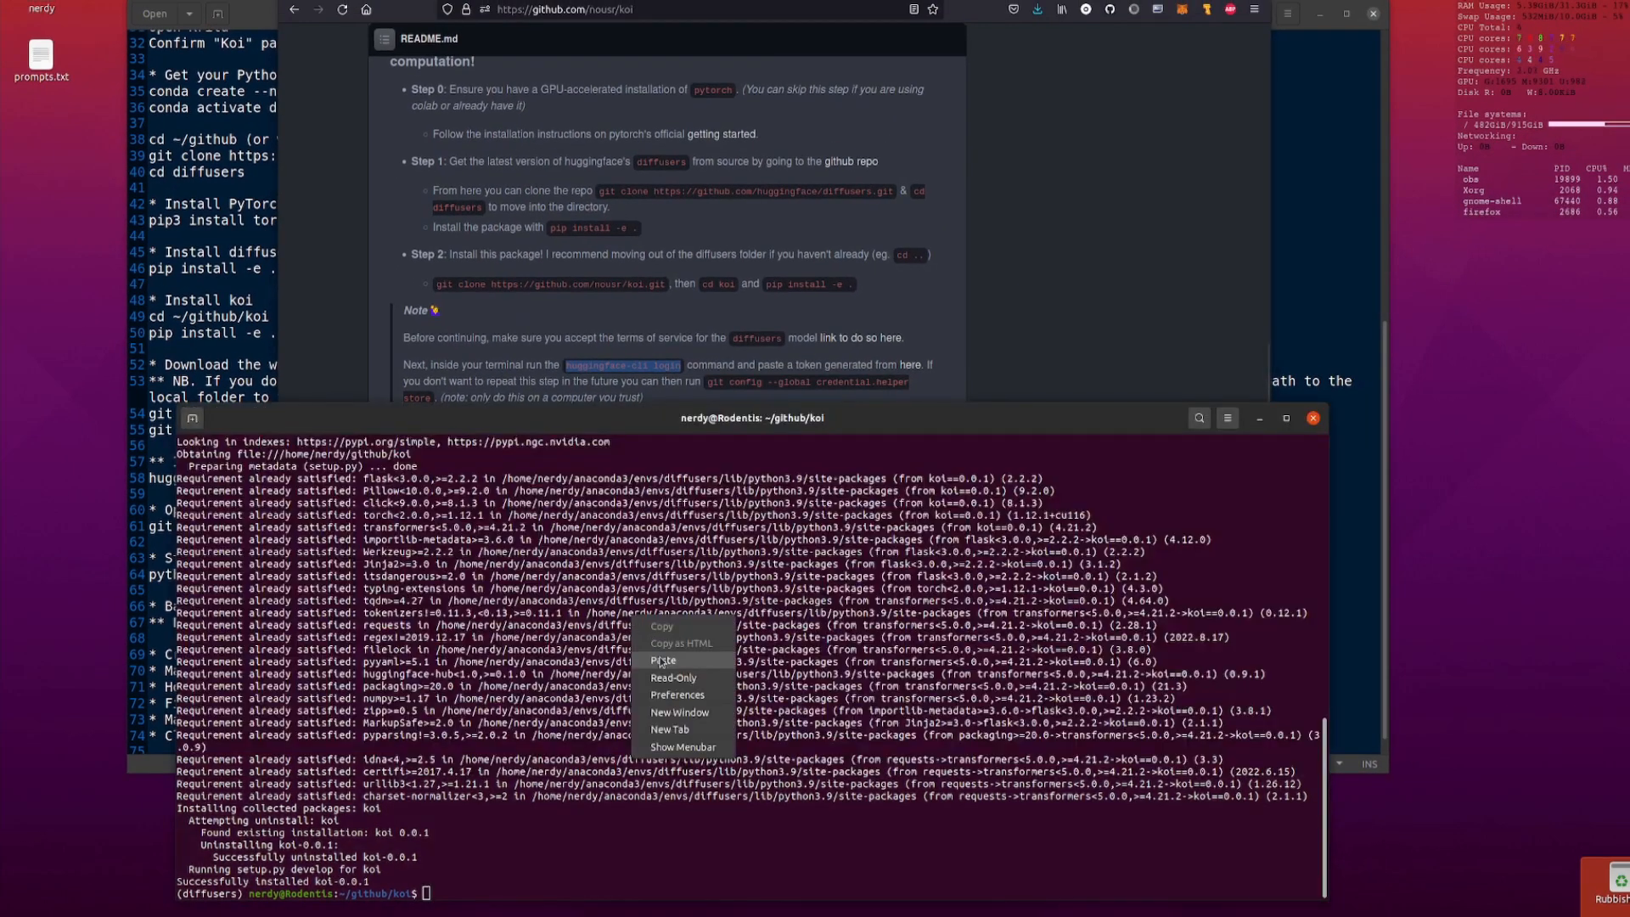
- Run huggingface-cli login, fetch a token from the Hugging Face settings page, and copy the git credential.helper store command
{"action": "left_click", "coordinate": [664, 660]}
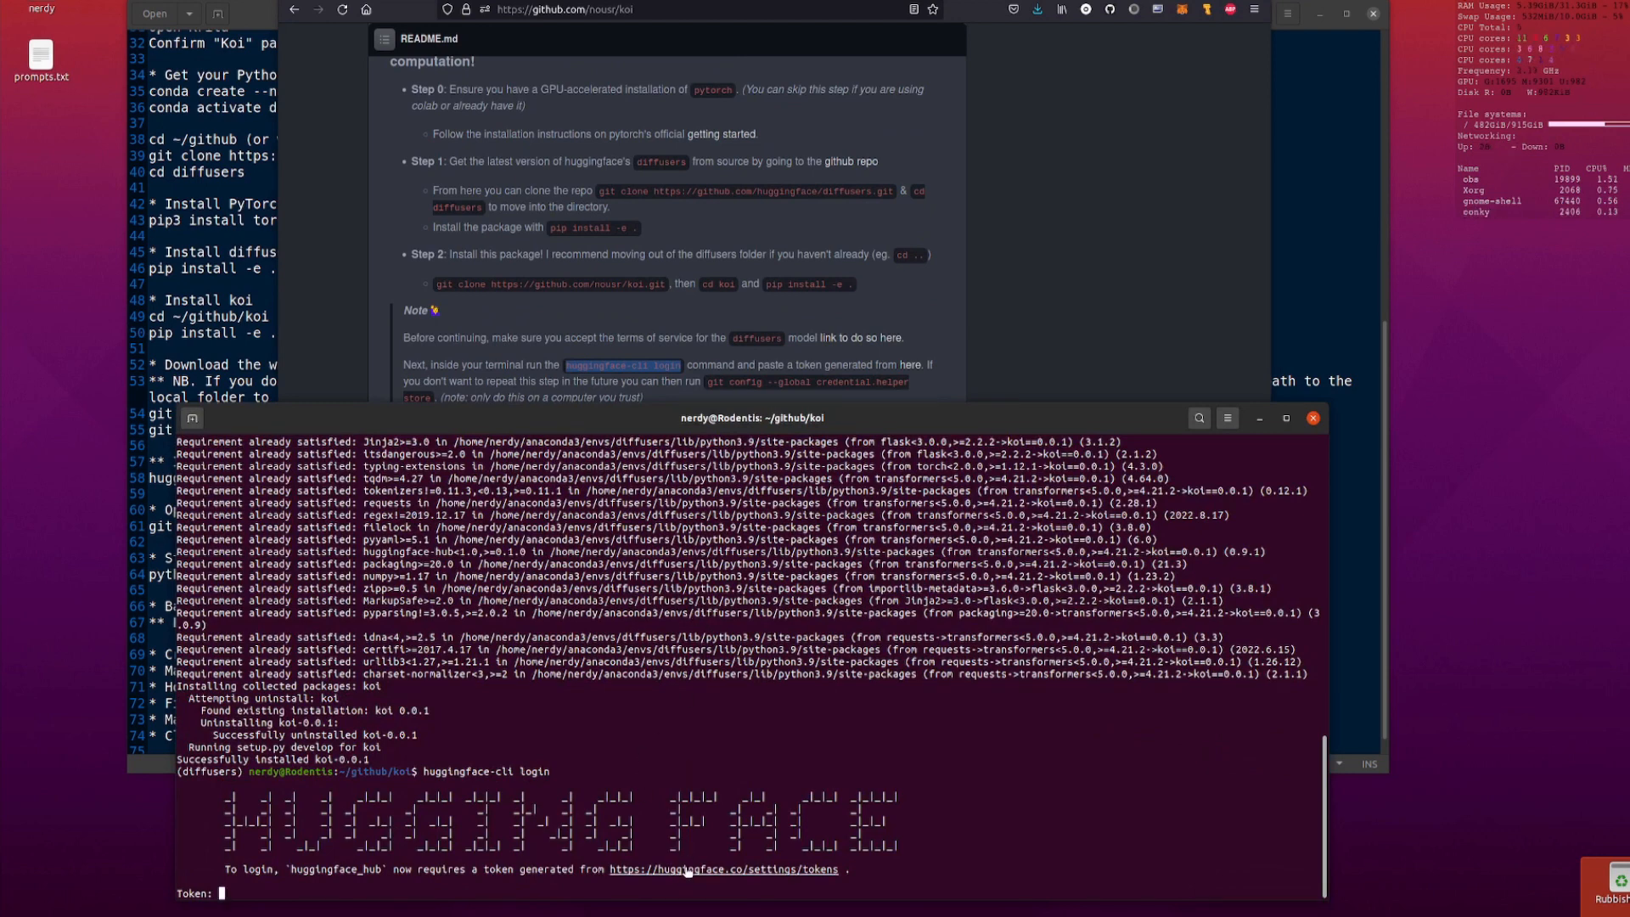
{"action": "left_click", "coordinate": [723, 868]}
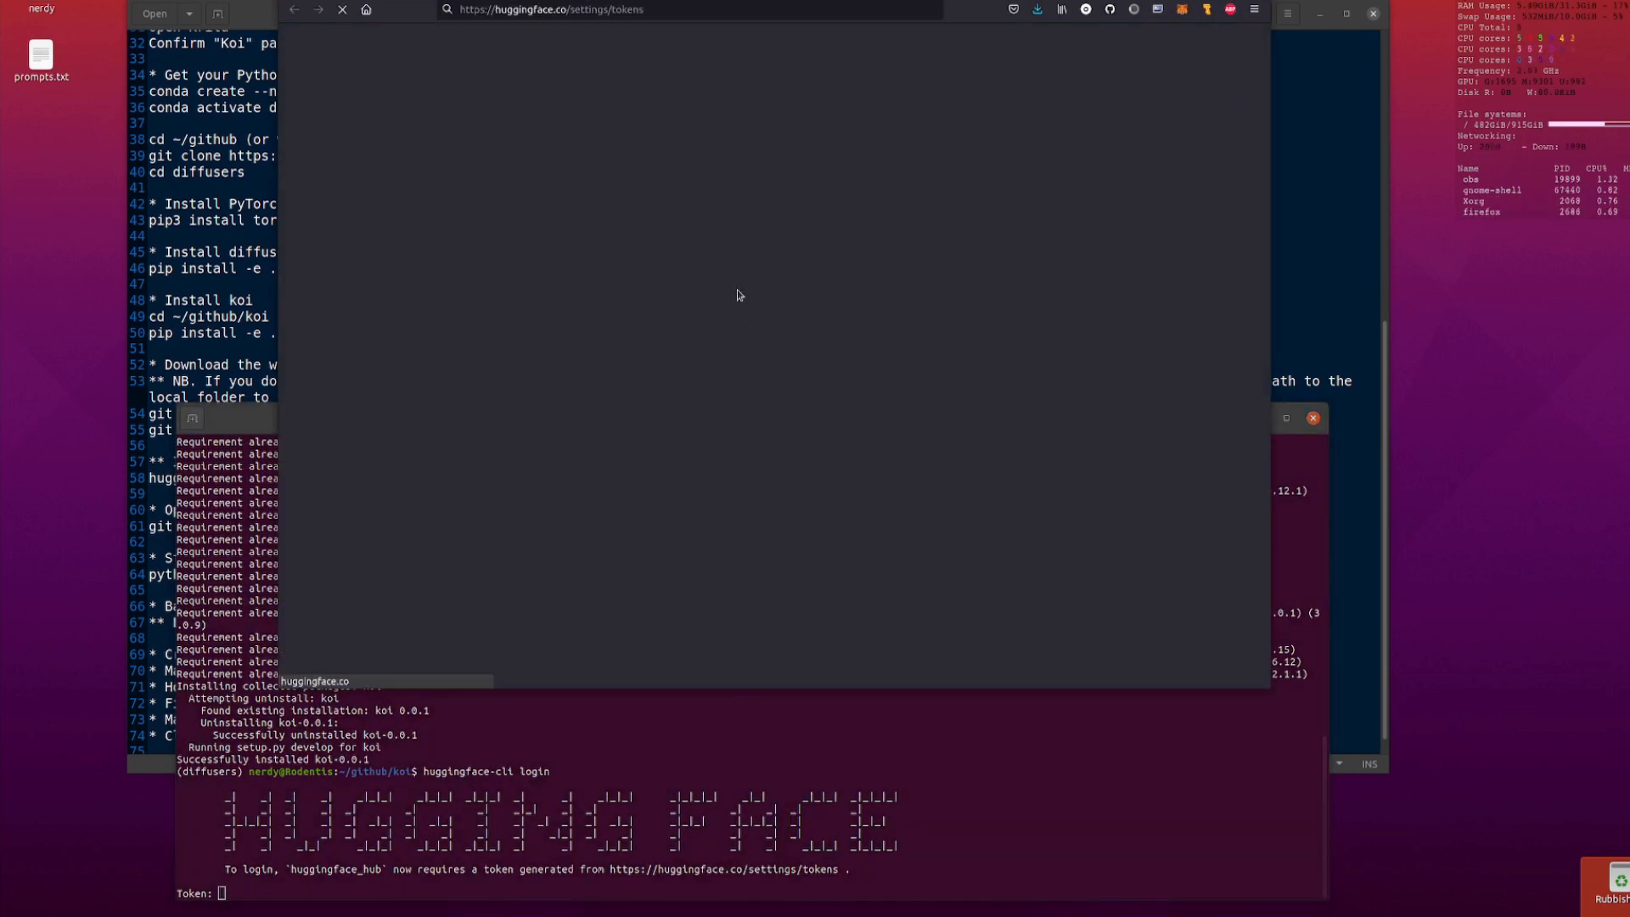
{"action": "left_click", "coordinate": [896, 287]}
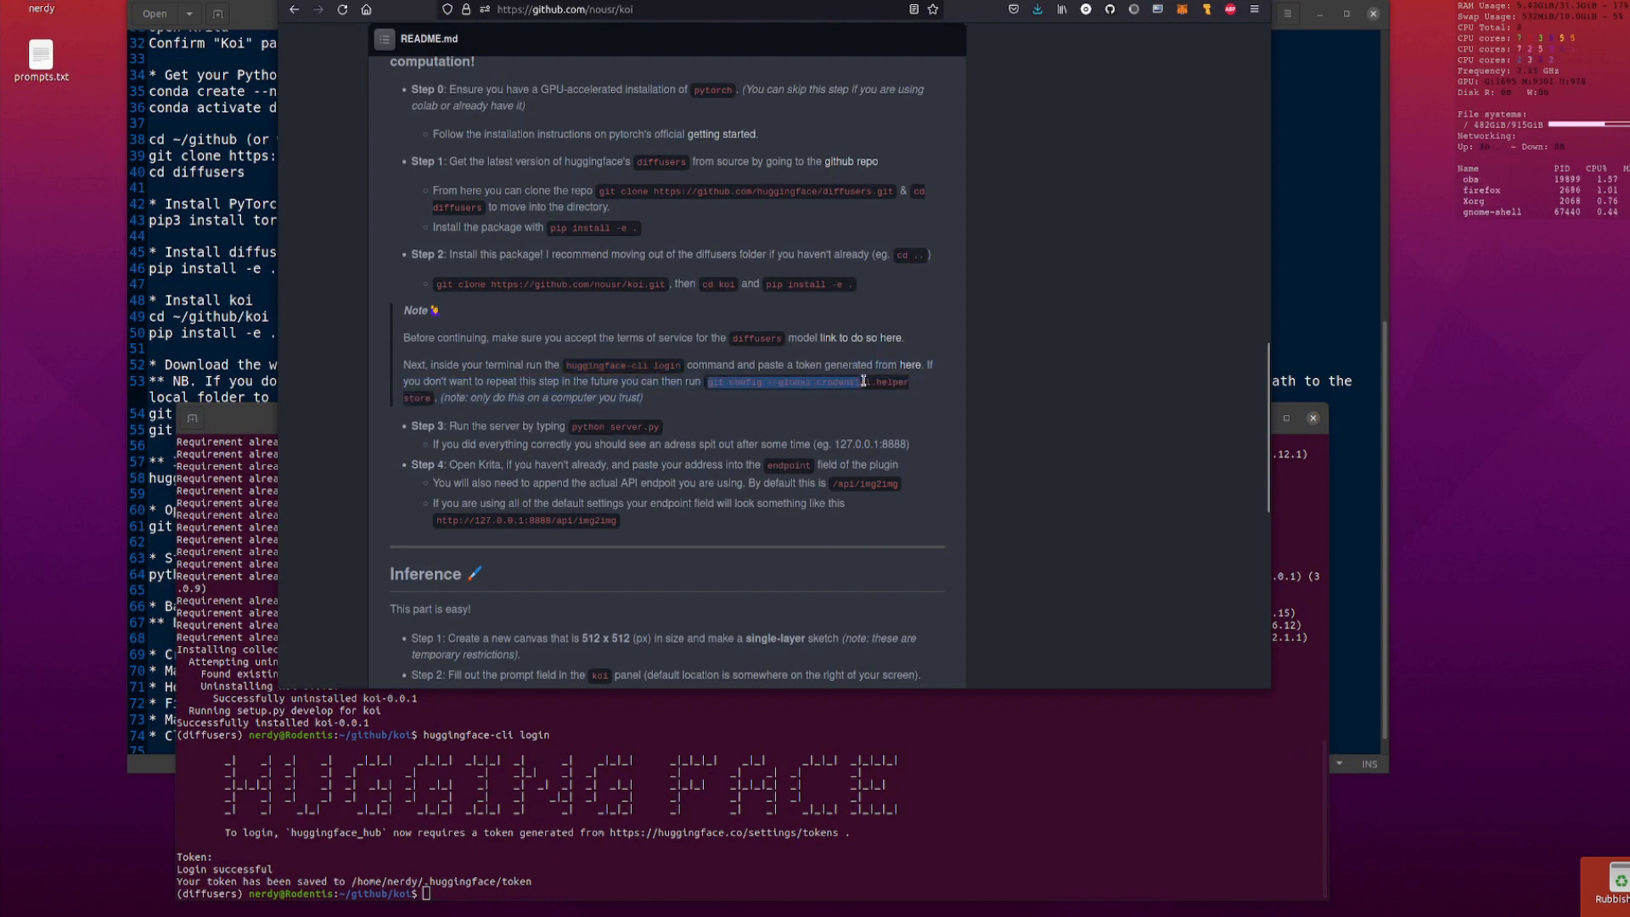
{"action": "right_click", "coordinate": [426, 399]}
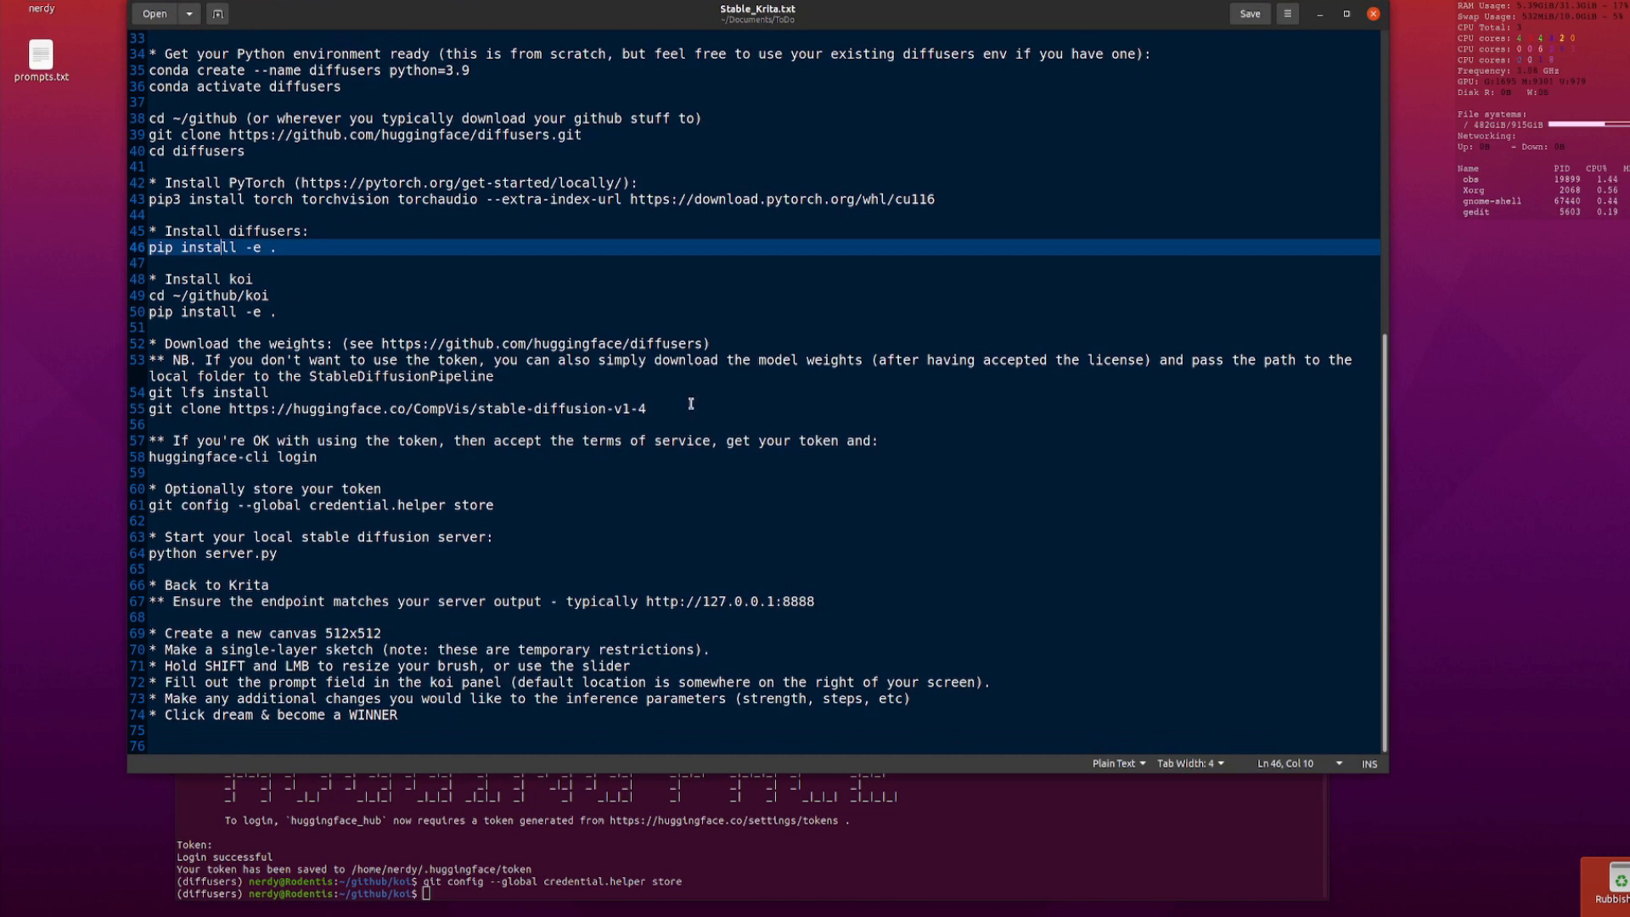
{"action": "mouse_move", "coordinate": [326, 540]}
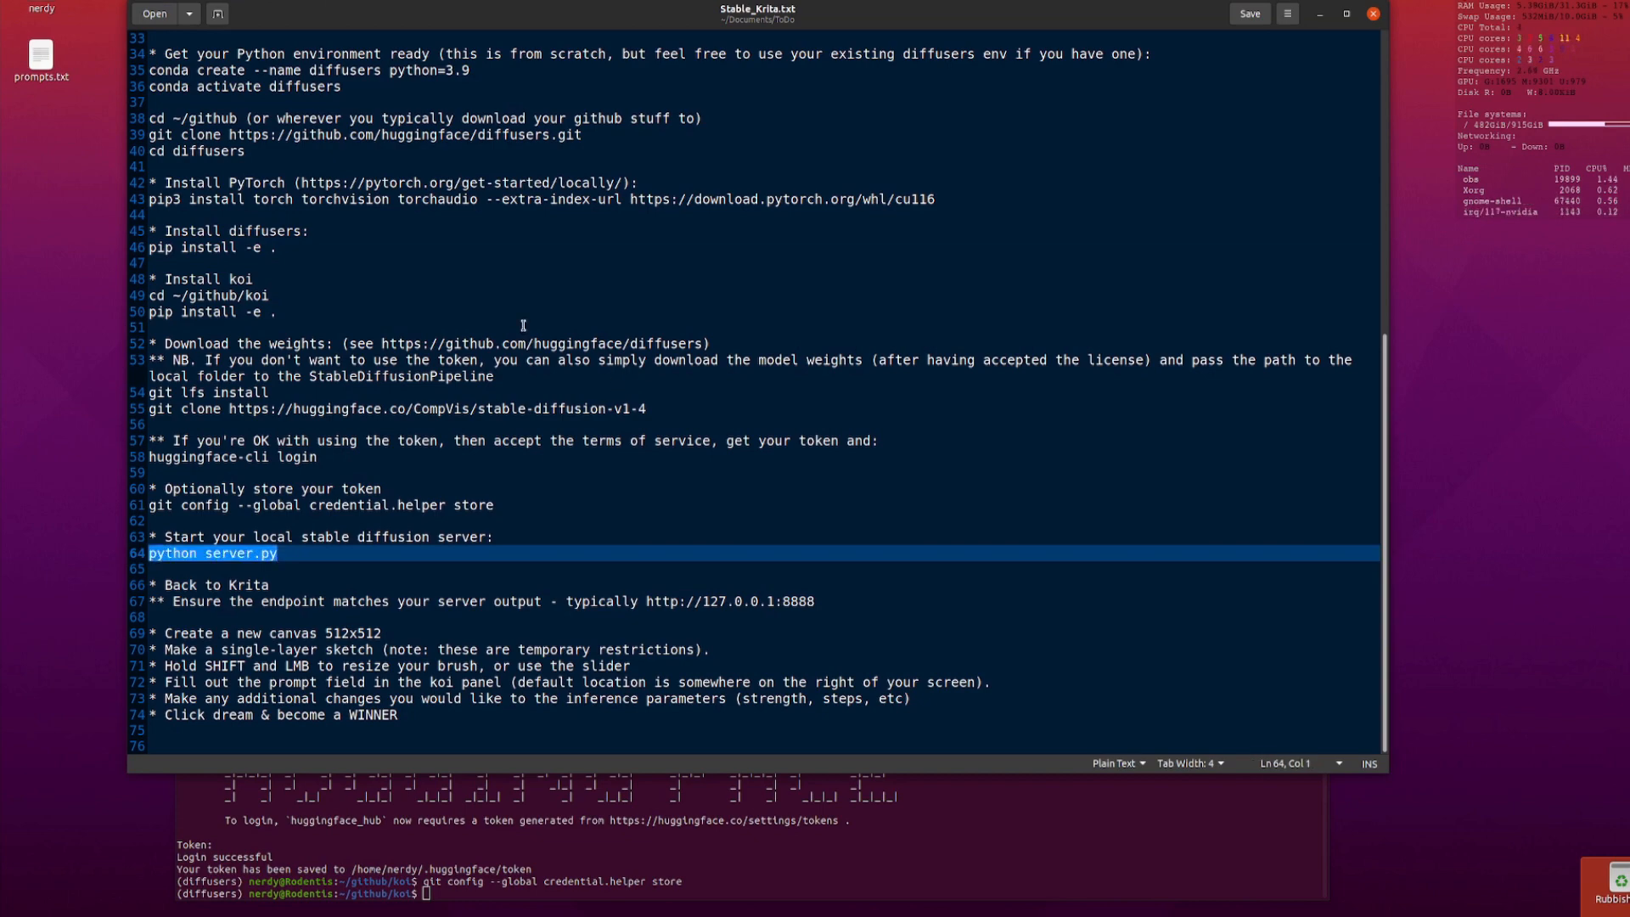
- Copy the python server.py command to start the koi server on 127.0.0.1:8888
{"action": "right_click", "coordinate": [811, 645]}
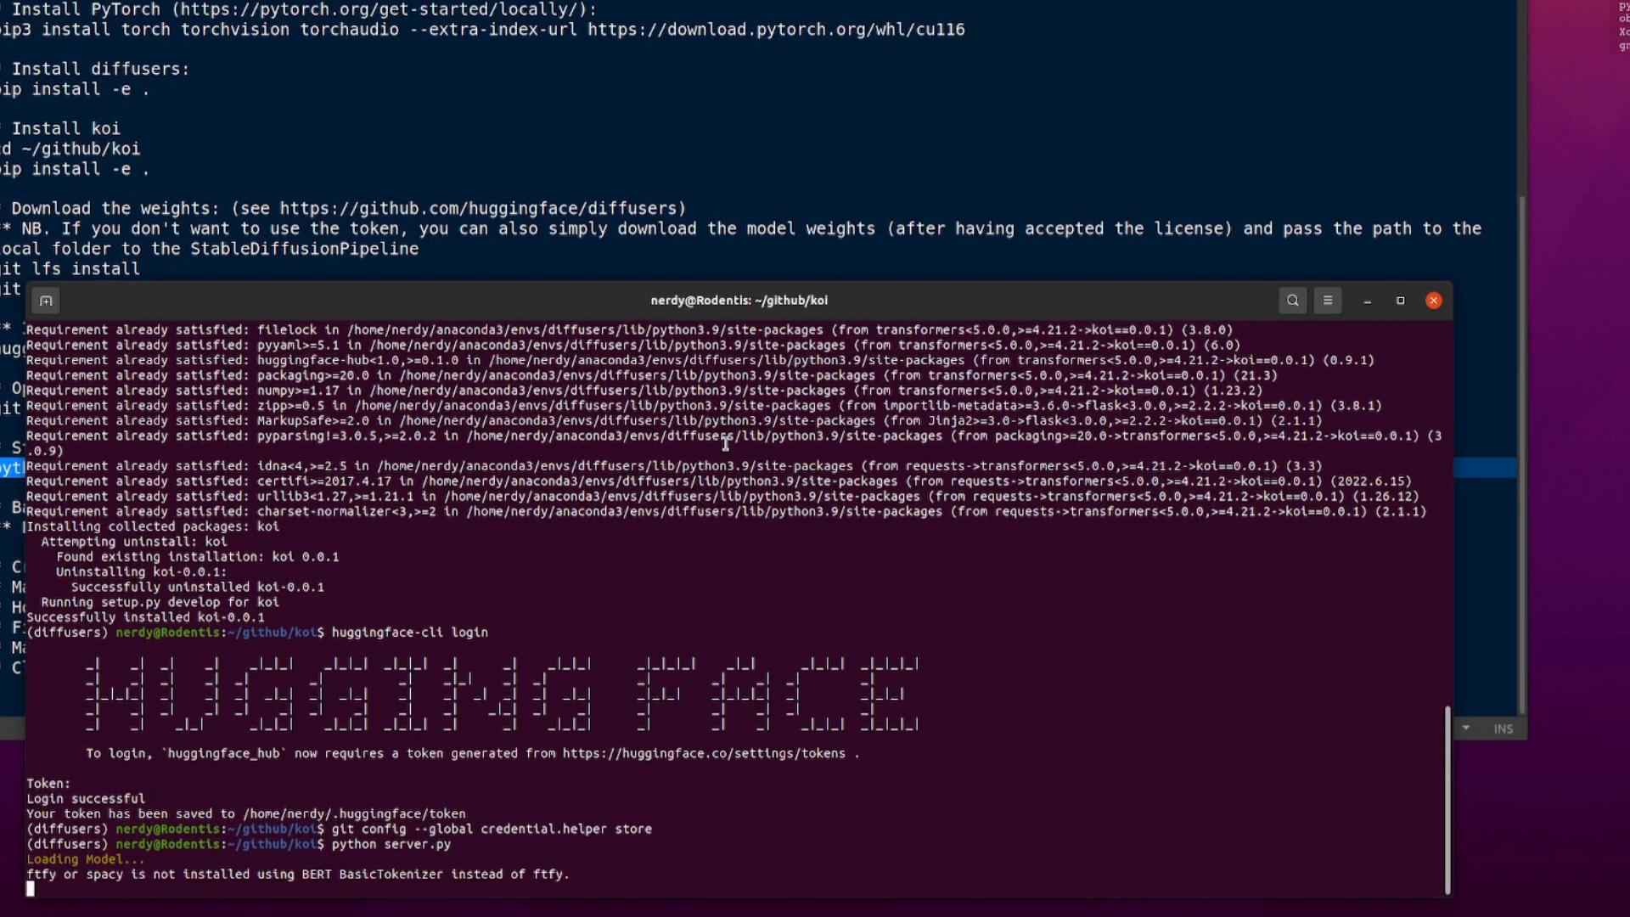
{"action": "mouse_move", "coordinate": [738, 501]}
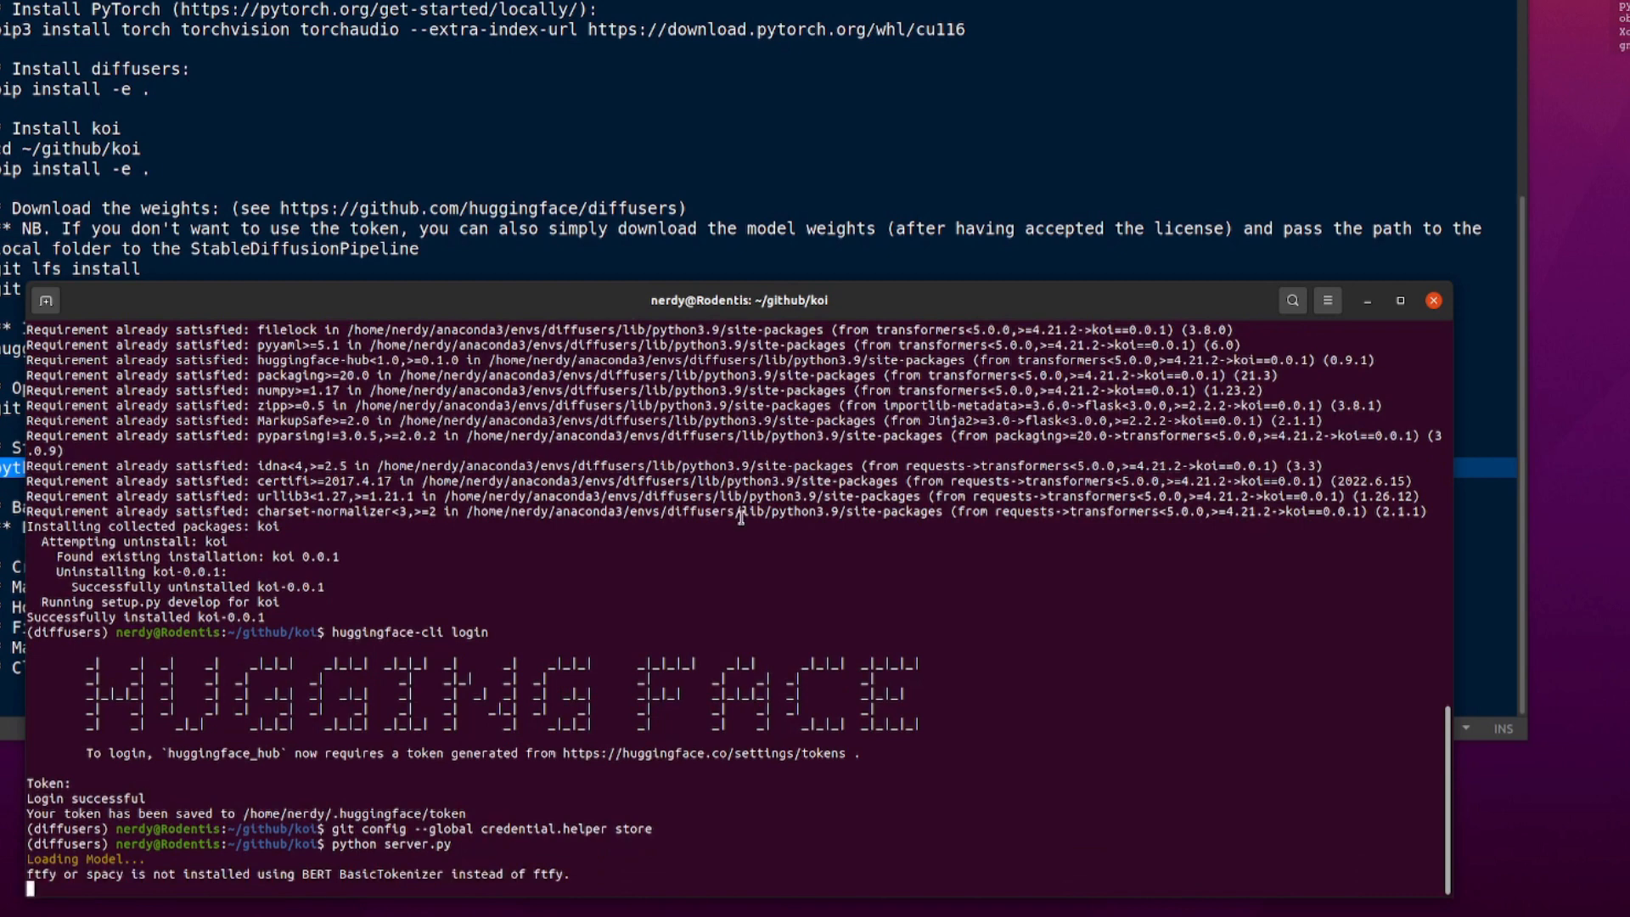
{"action": "mouse_move", "coordinate": [738, 531]}
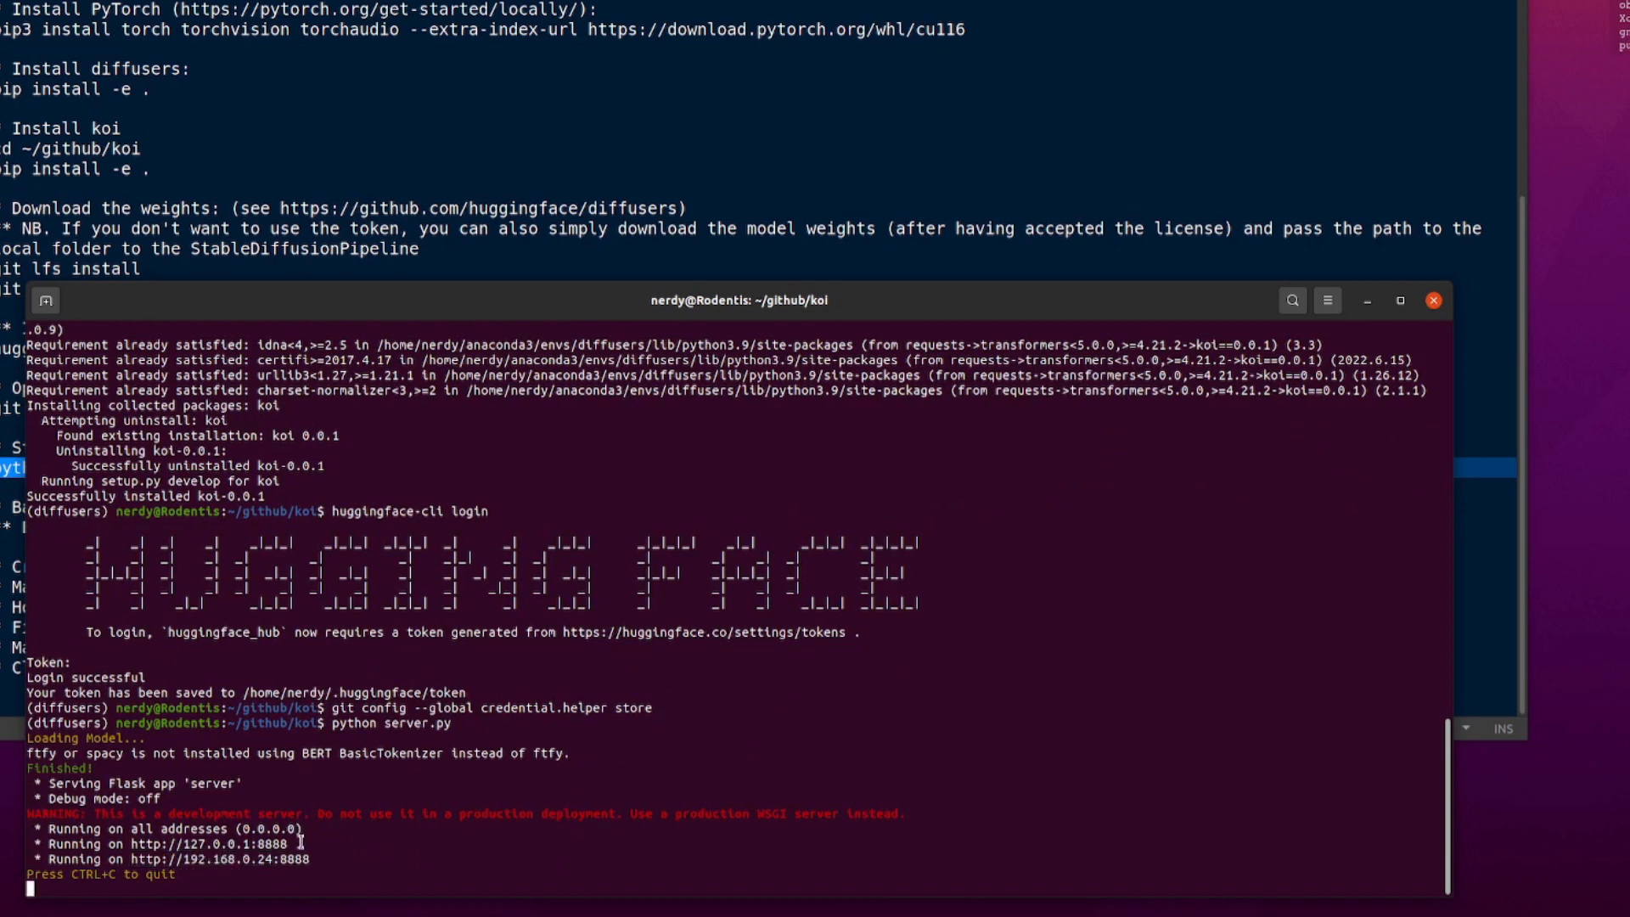
{"action": "mouse_move", "coordinate": [254, 788]}
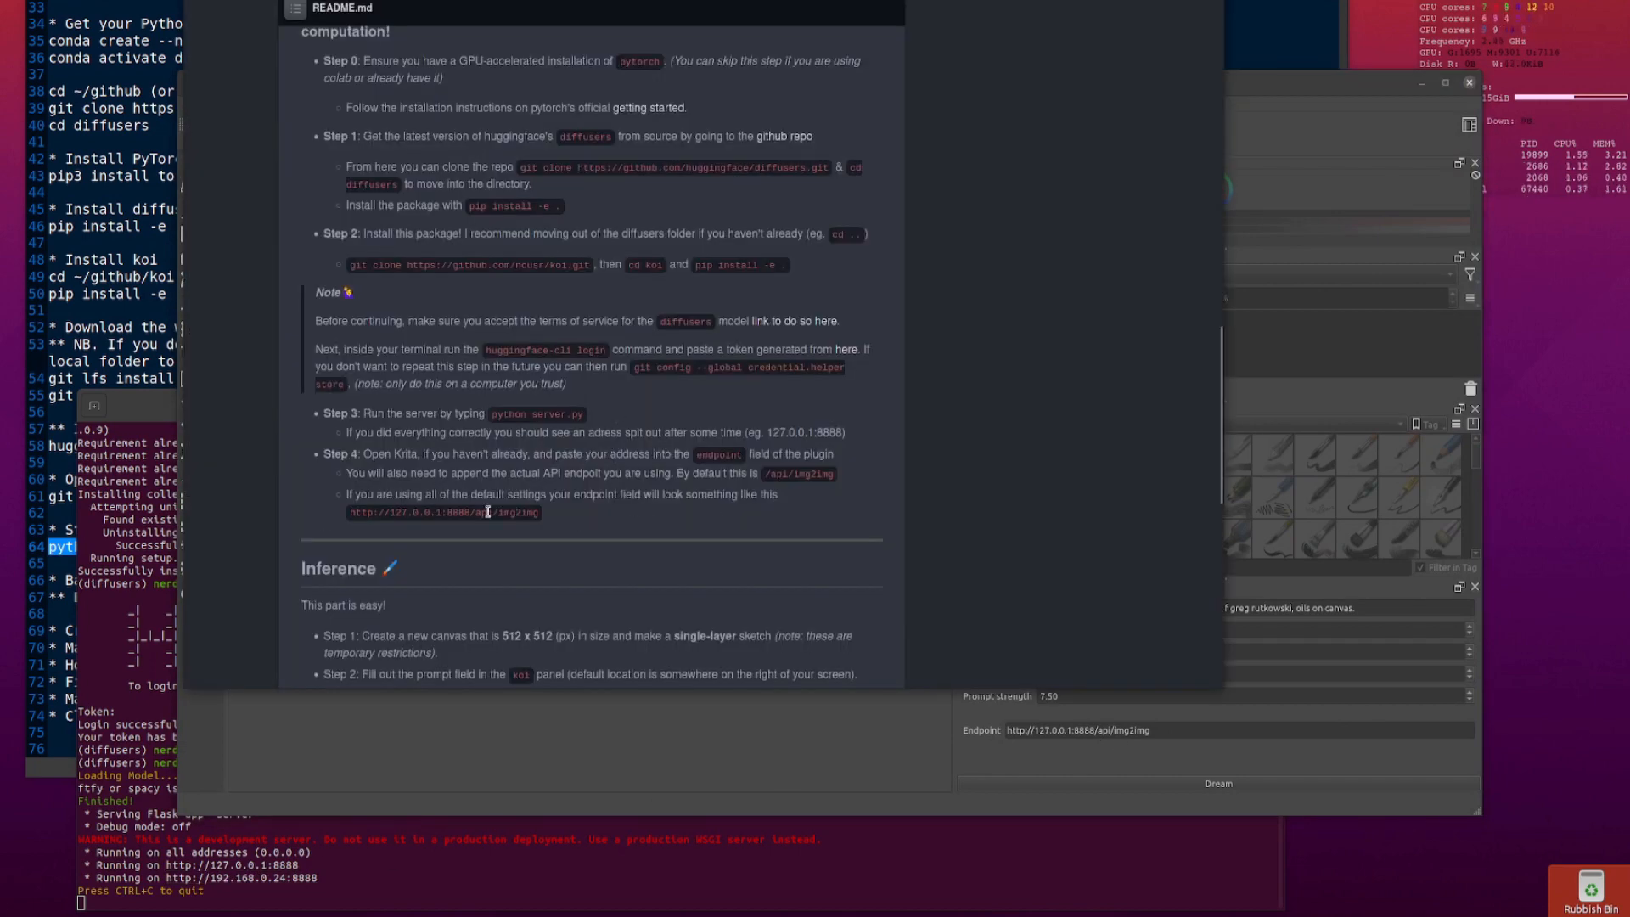
- Scroll the koi README to the Inference section and select its heading
{"action": "scroll", "scroll_direction": "down", "scroll_amount": 3}
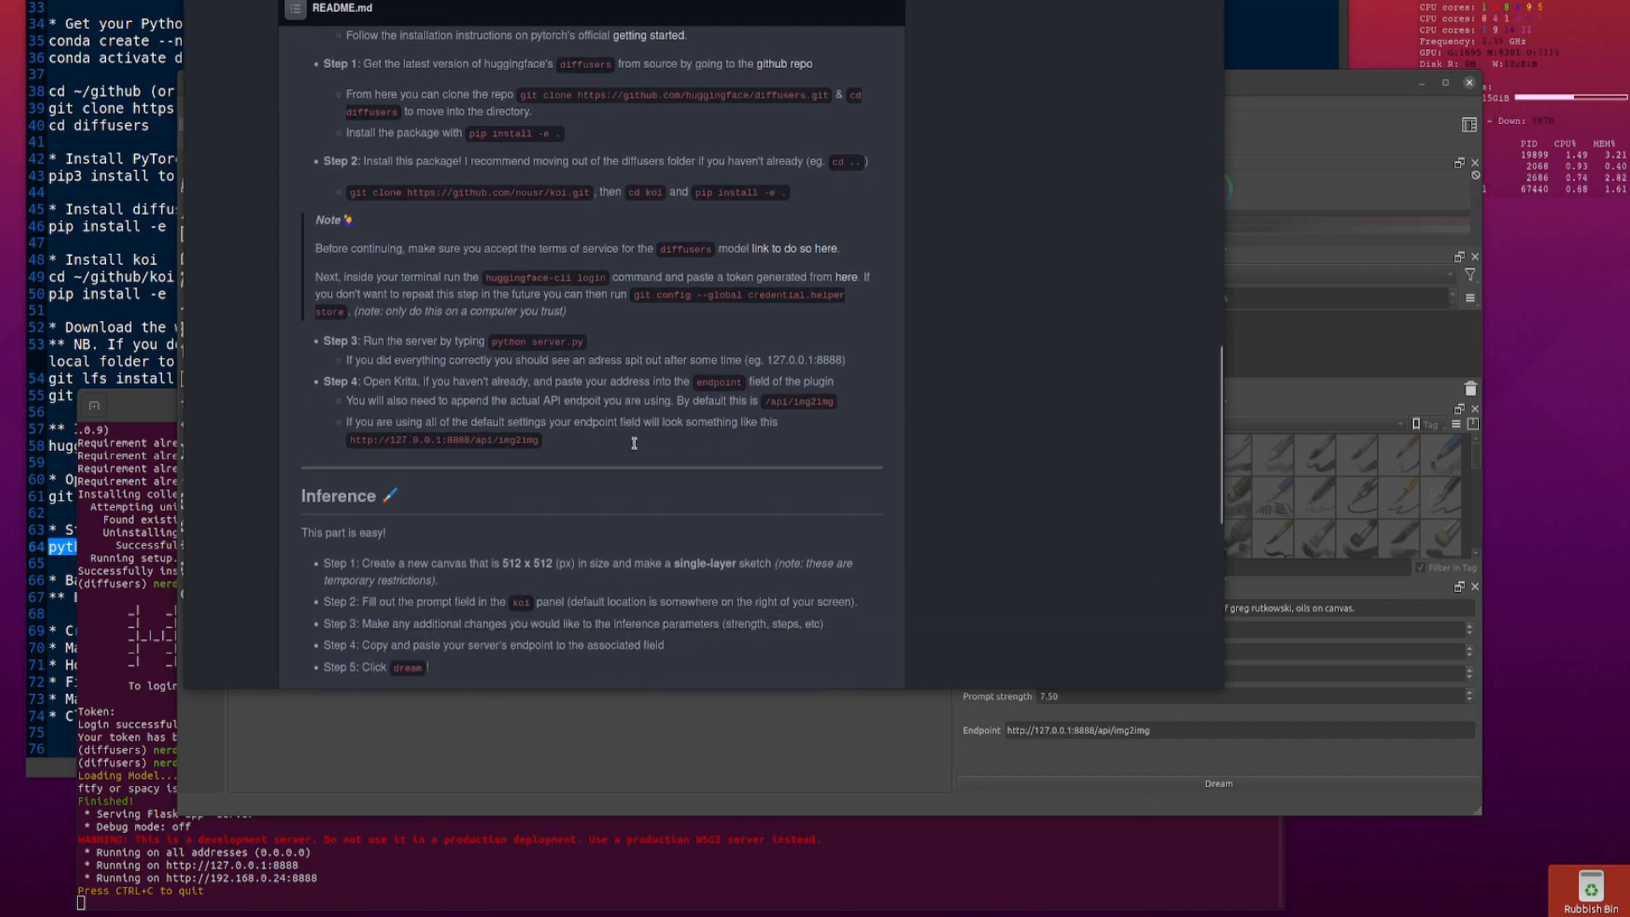
{"action": "scroll", "scroll_direction": "down", "scroll_amount": 3}
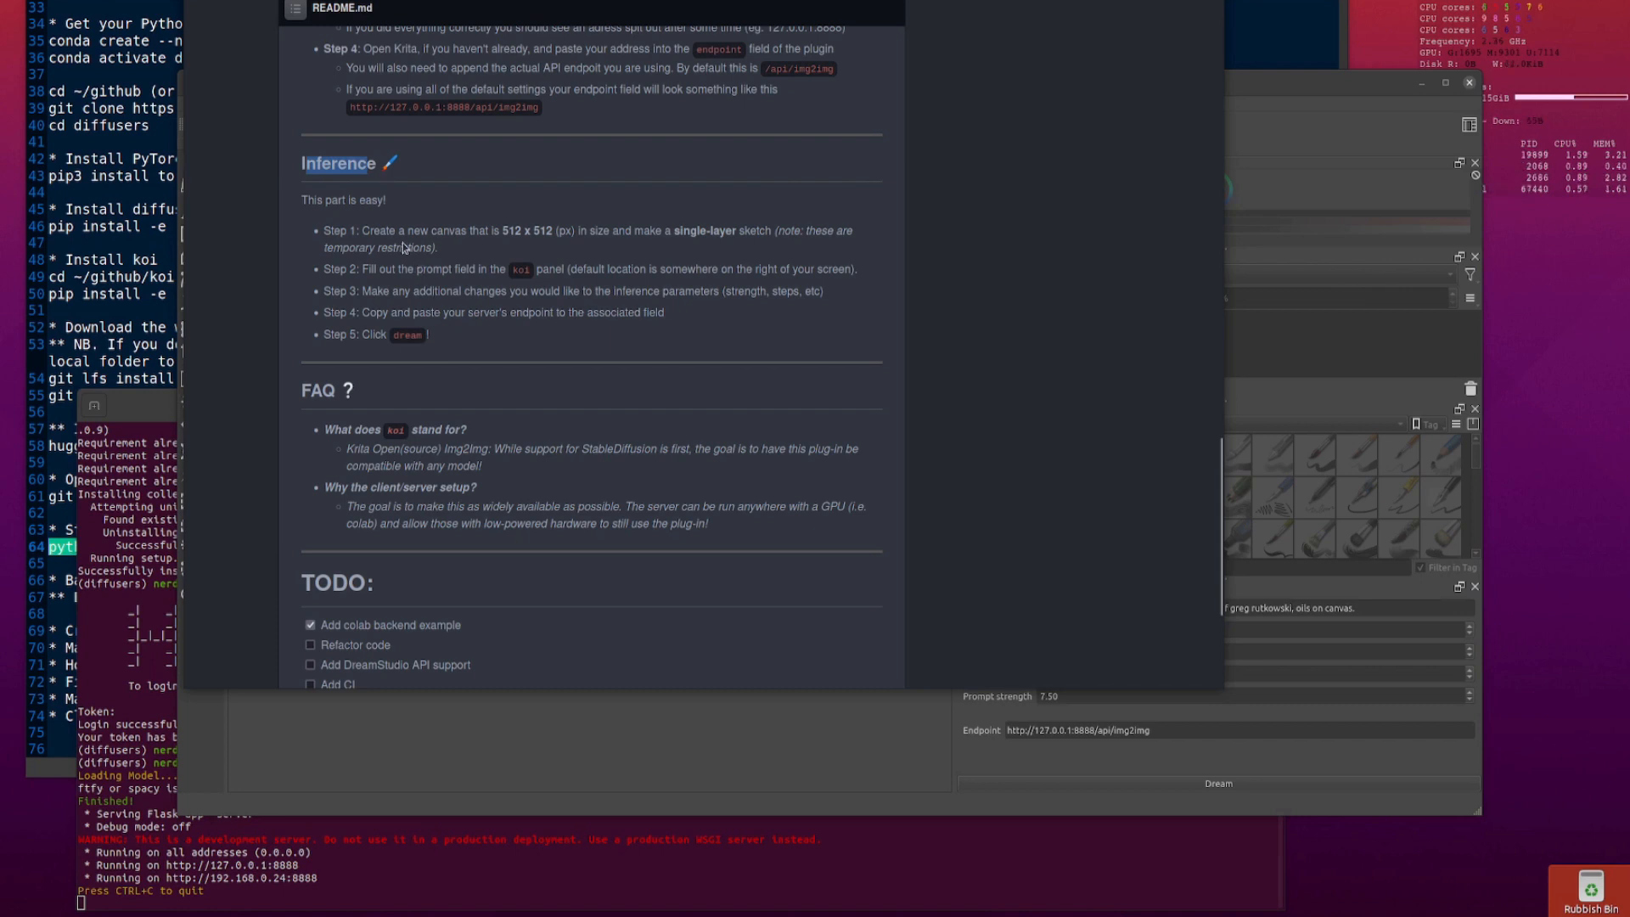
{"action": "double_click", "coordinate": [511, 229]}
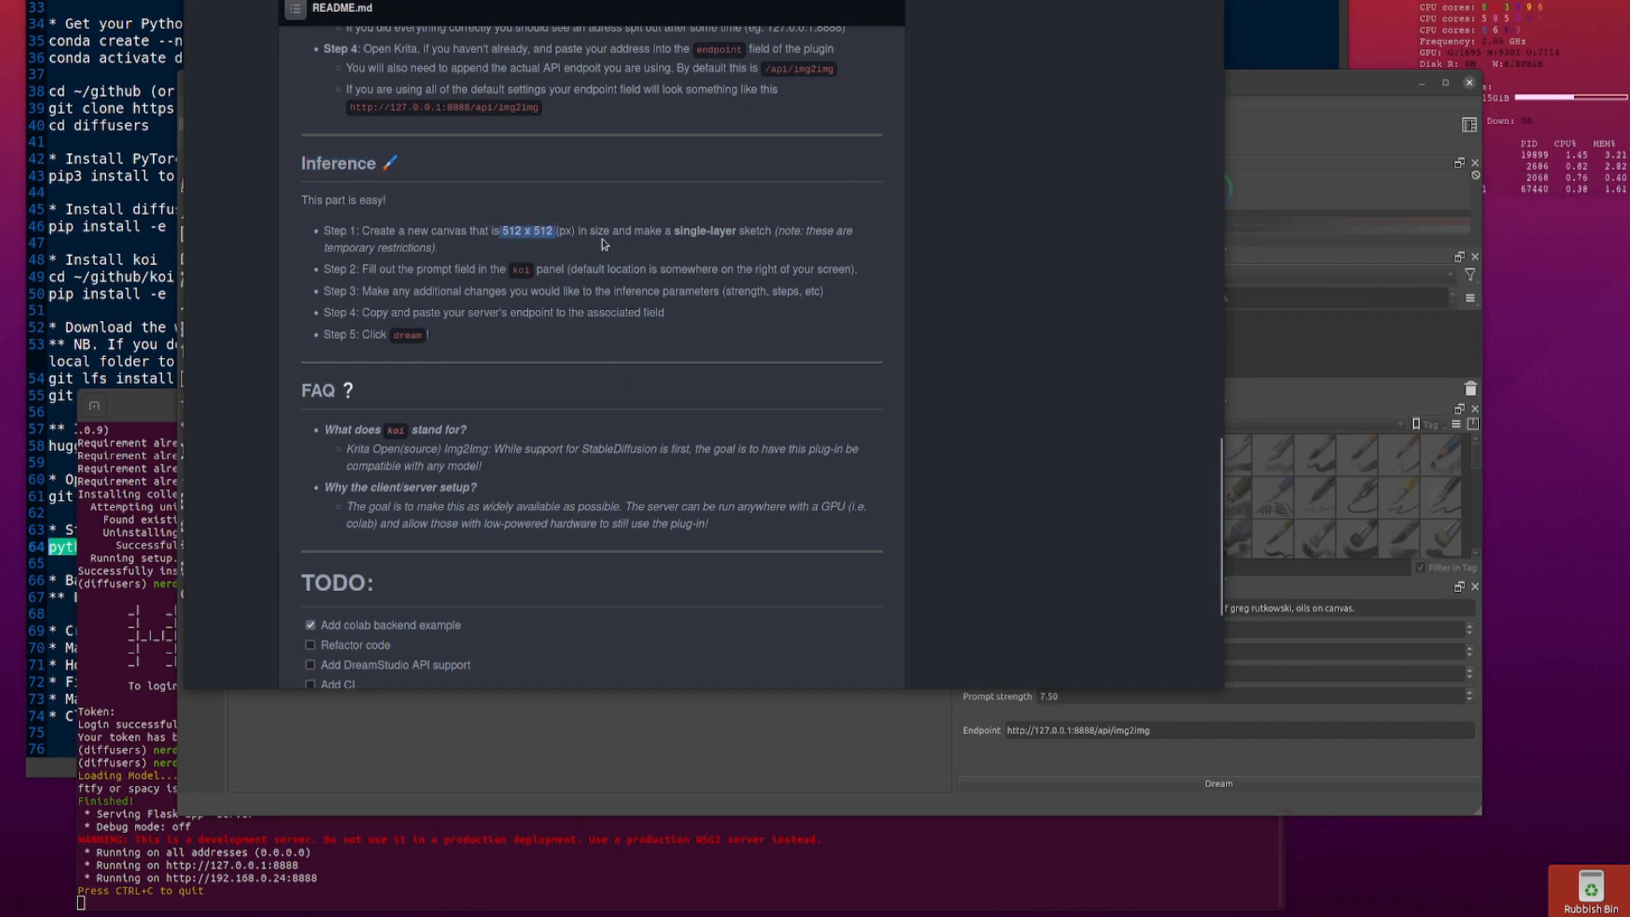
{"action": "mouse_move", "coordinate": [447, 265]}
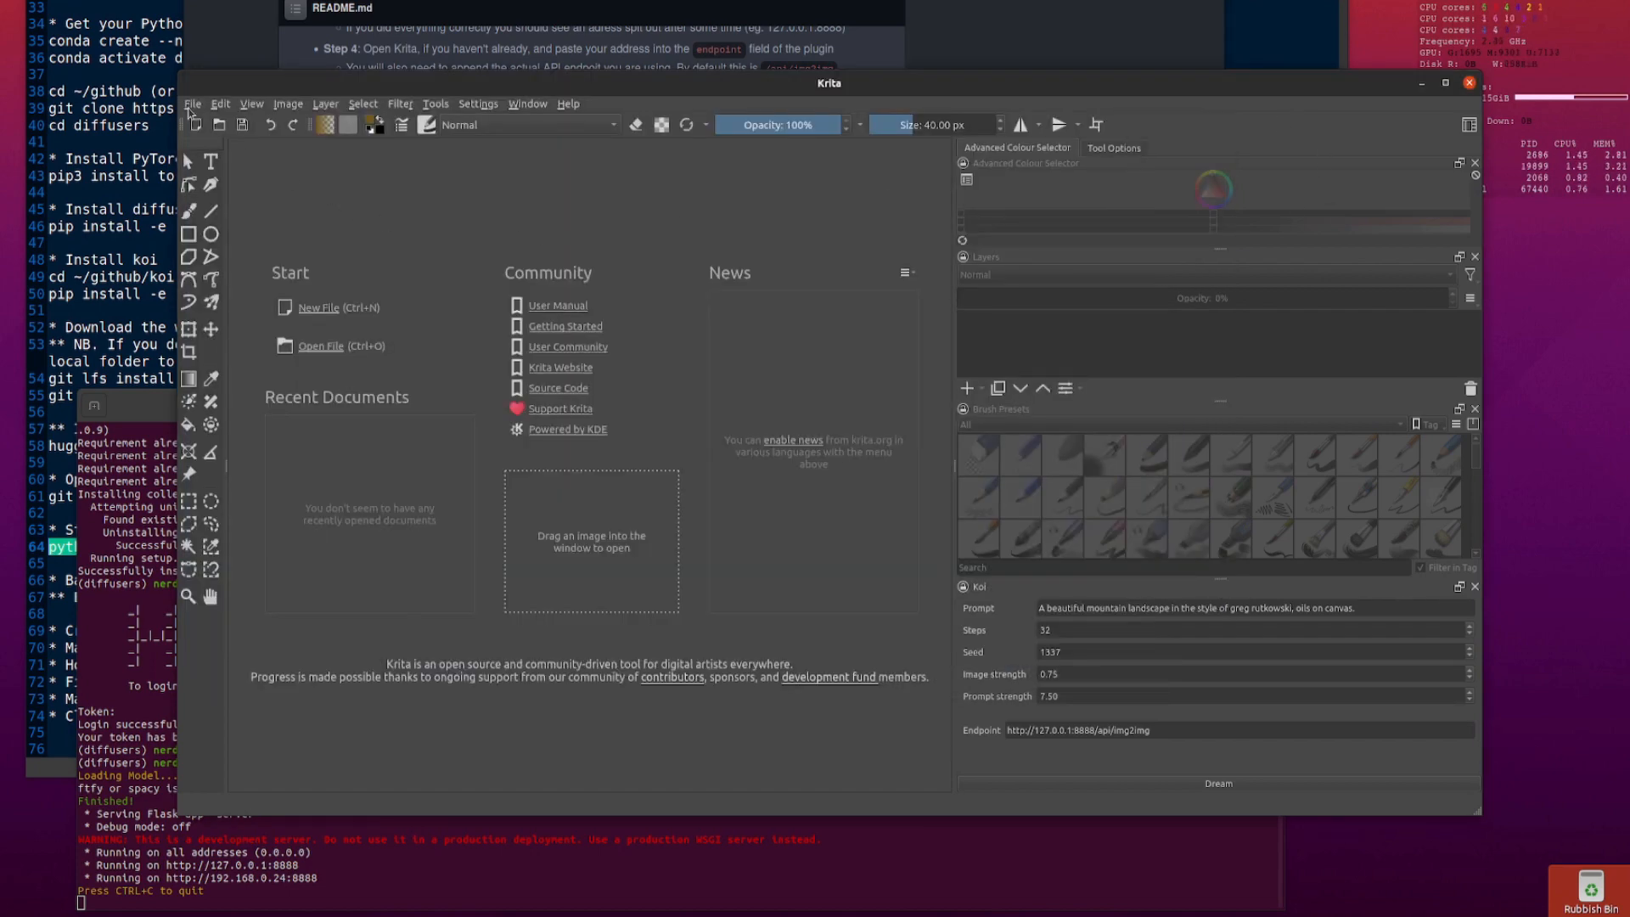
- Create a new blank 512 × 512 px document from the Krita welcome screen
{"action": "left_click", "coordinate": [317, 307]}
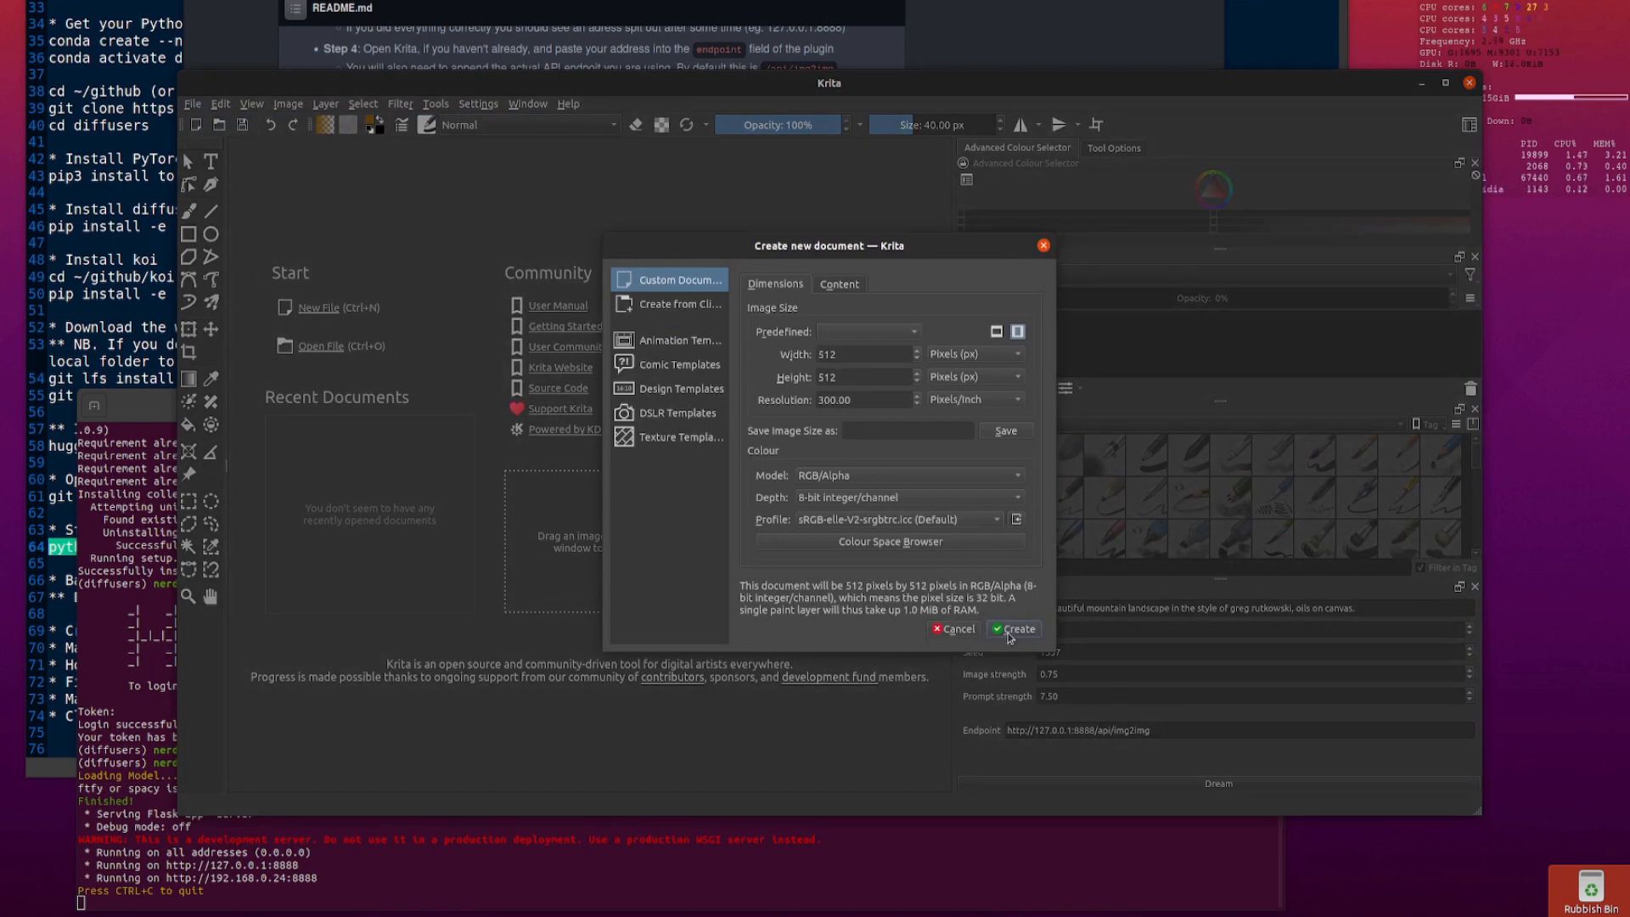
{"action": "left_click", "coordinate": [1014, 628]}
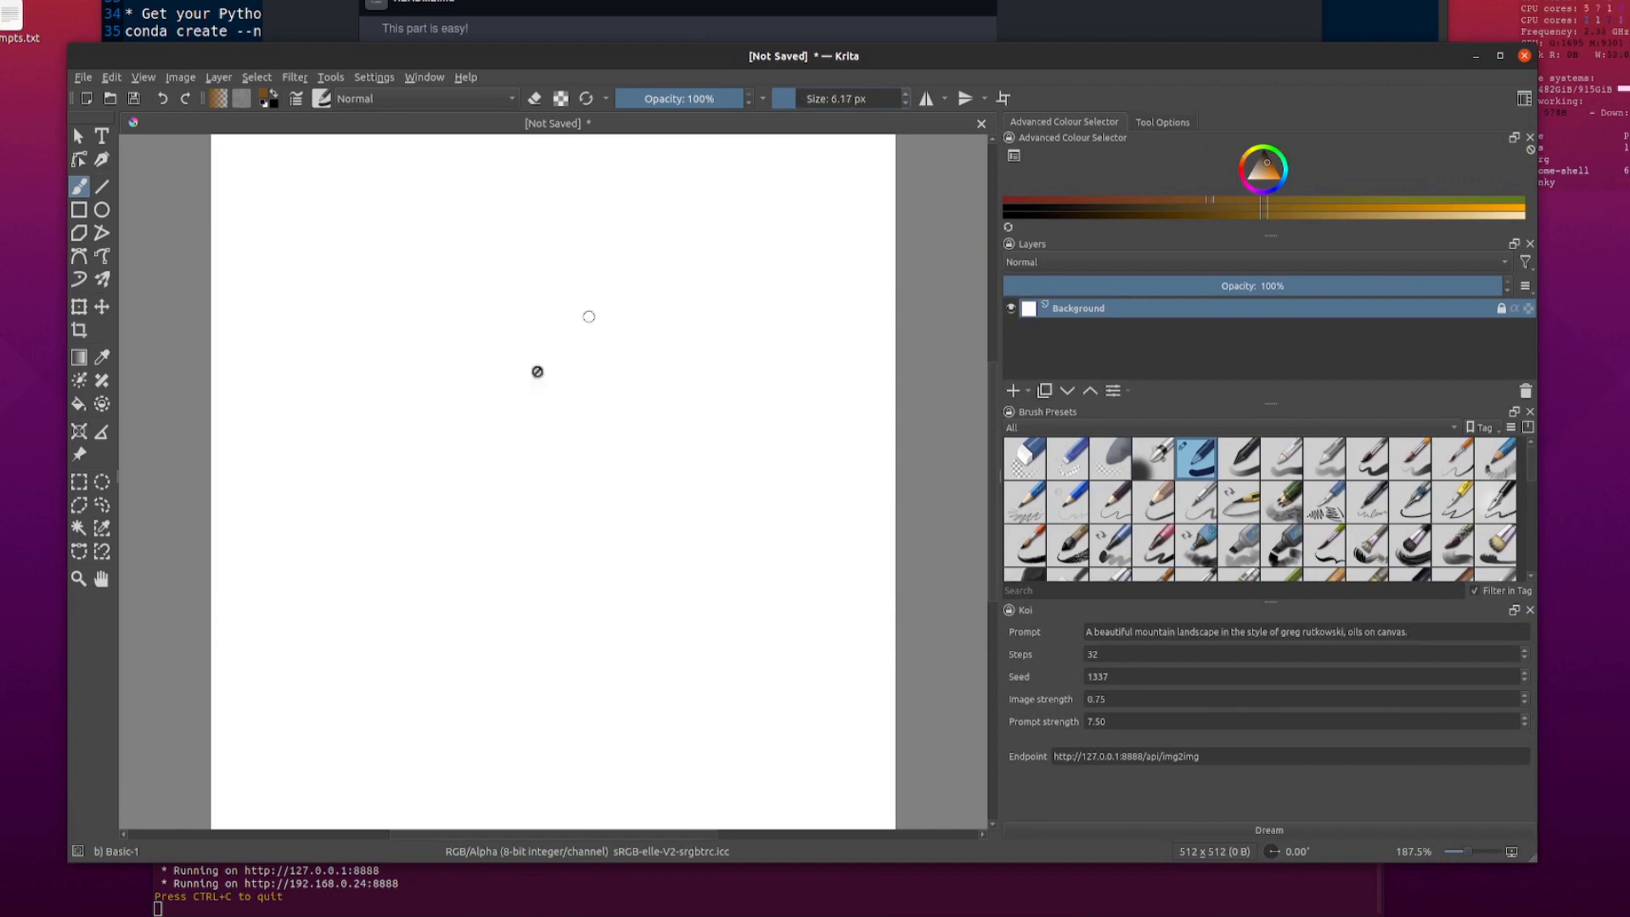
{"action": "mouse_move", "coordinate": [1196, 479]}
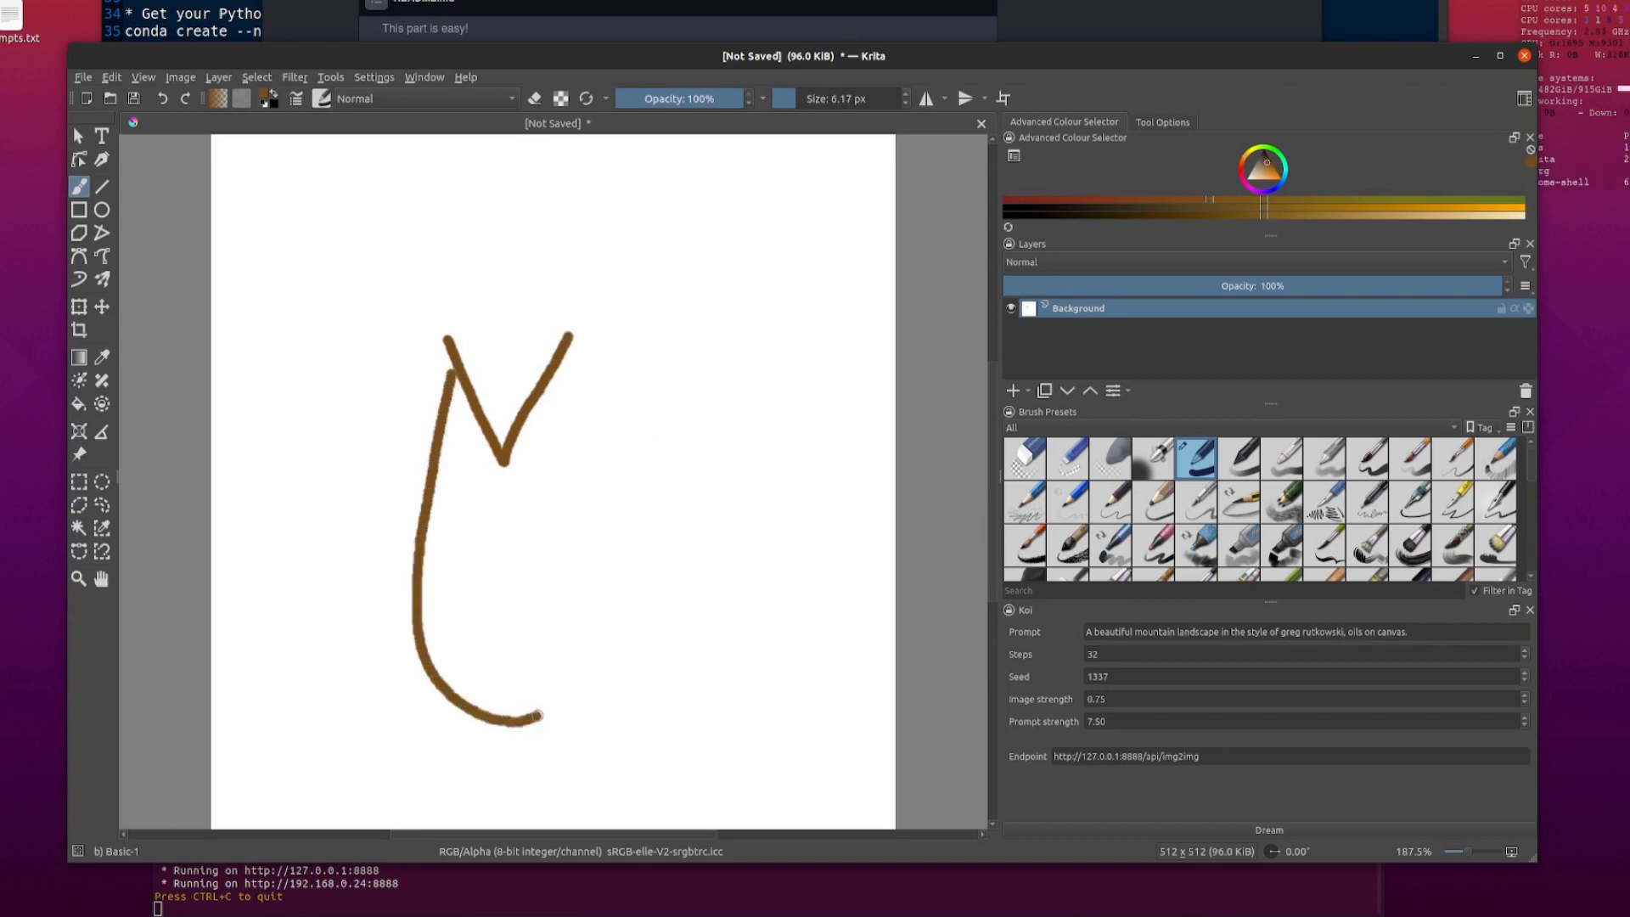
- Brush the brown body outline, arms and legs, dab a second black eye, and paint two pink ears
{"action": "left_click_drag", "start_coordinate": [567, 353], "coordinate": [530, 717]}
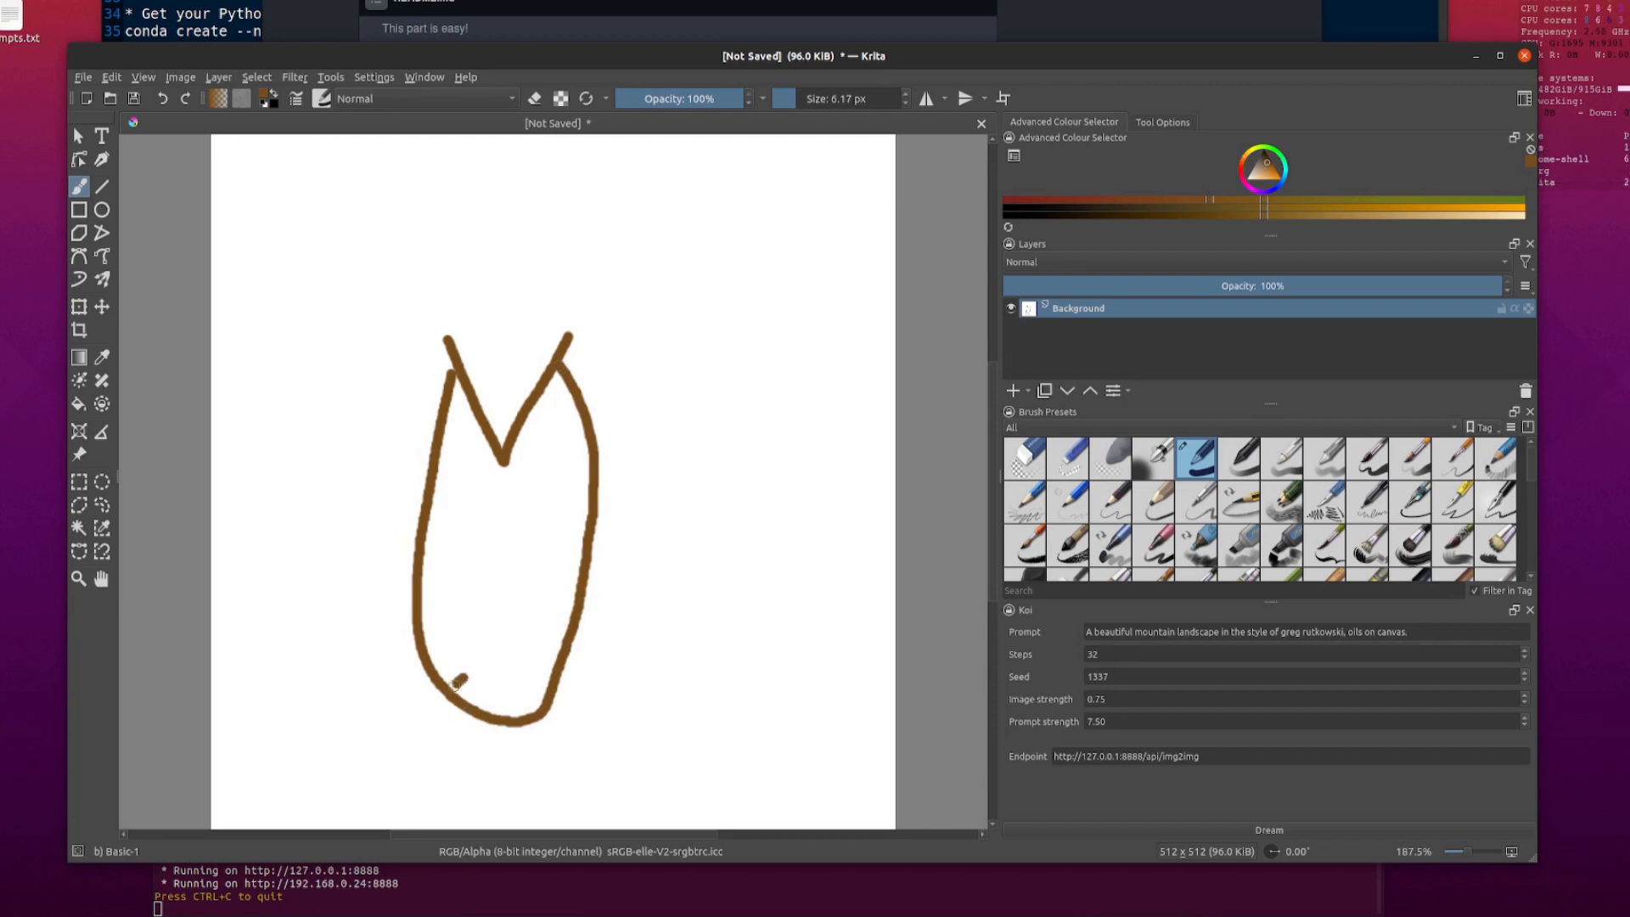
{"action": "left_click_drag", "start_coordinate": [449, 680], "coordinate": [632, 729]}
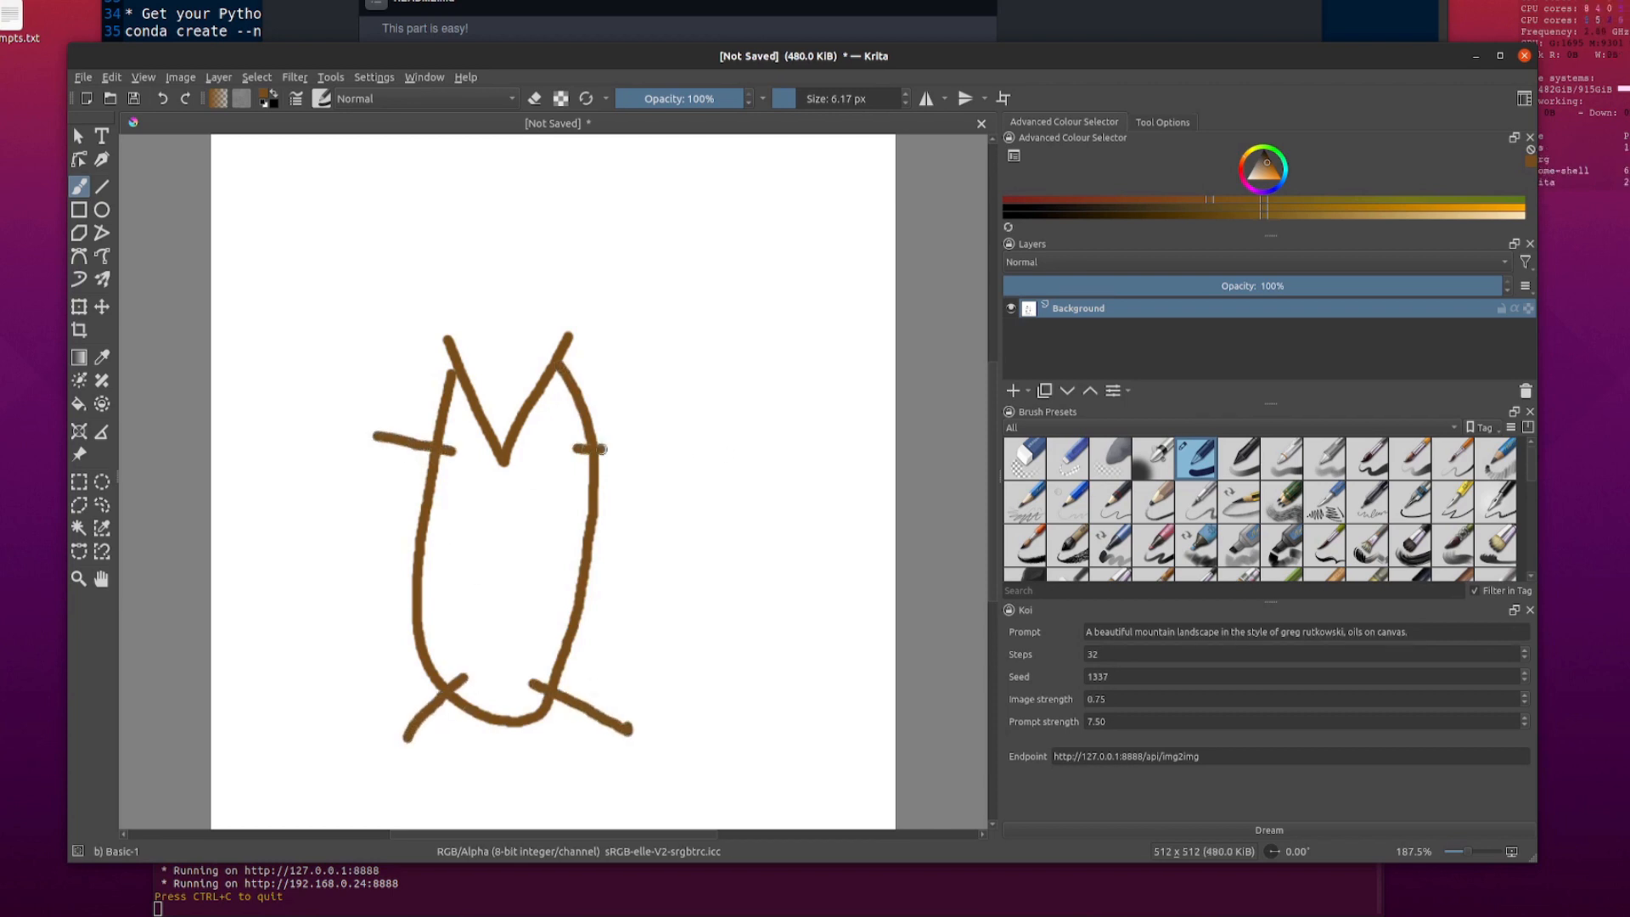
{"action": "left_click_drag", "start_coordinate": [578, 448], "coordinate": [655, 455]}
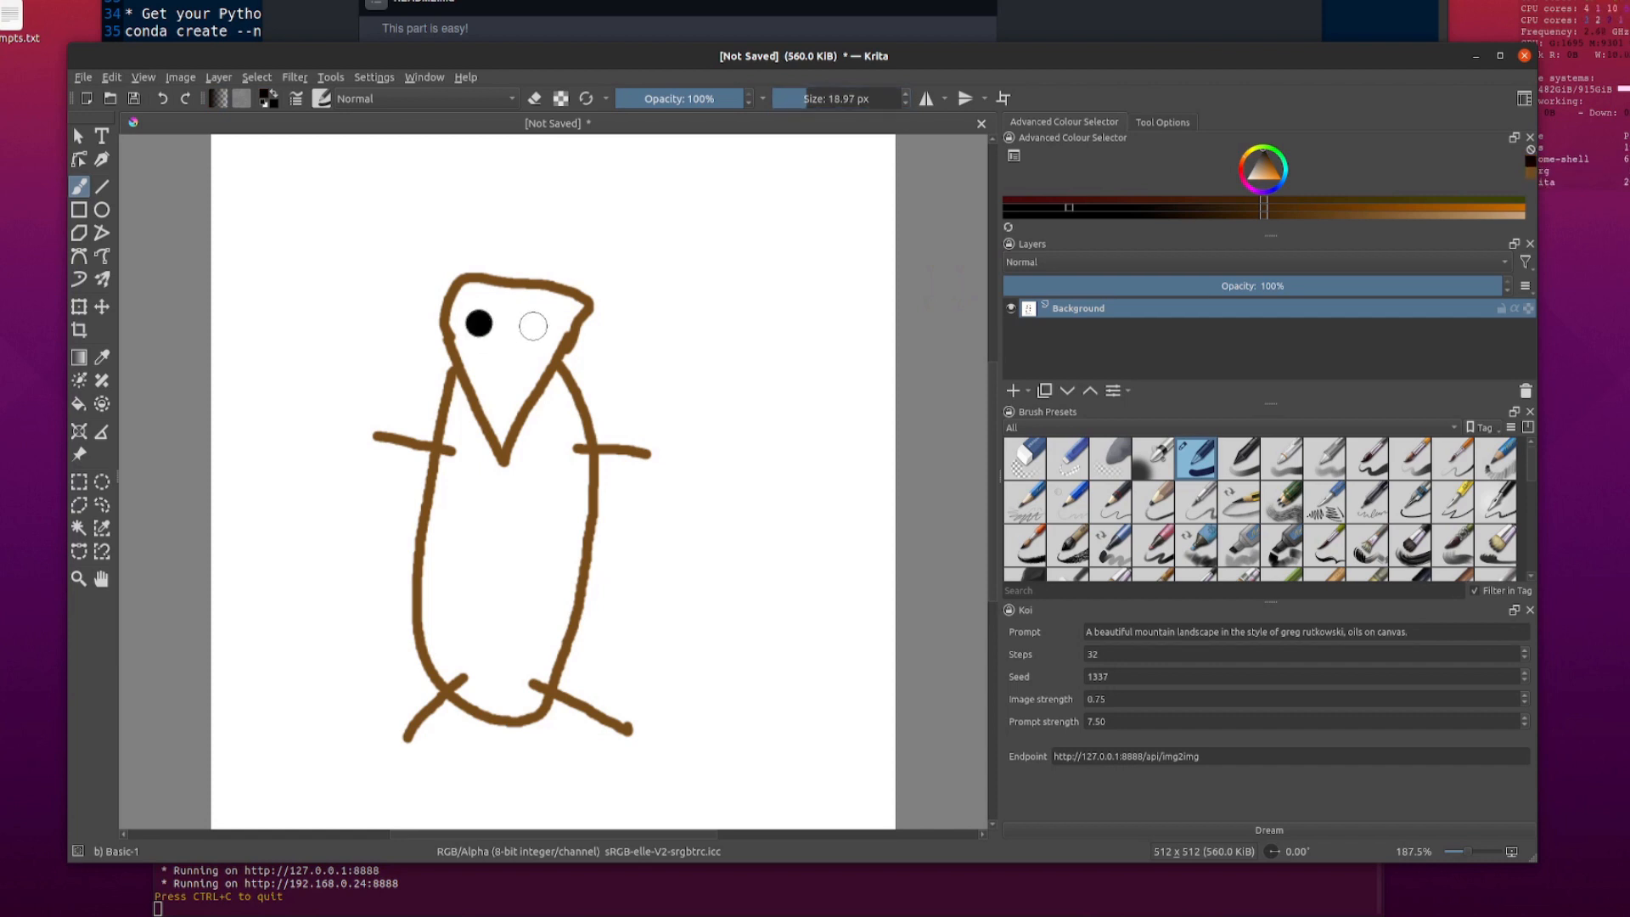
{"action": "left_click", "coordinate": [531, 326]}
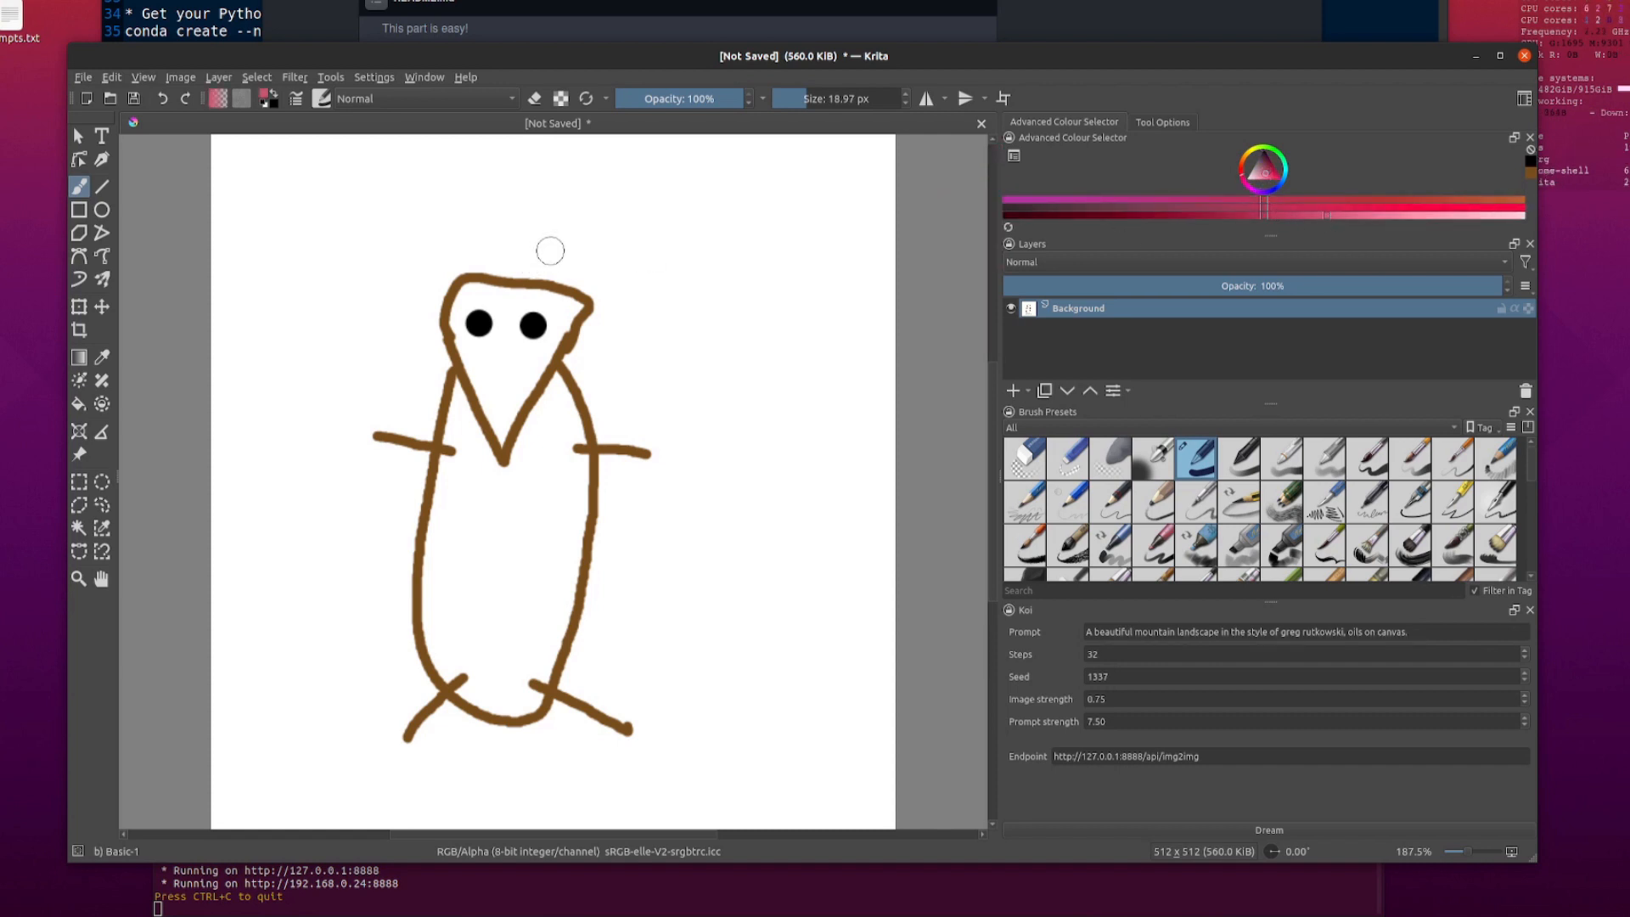
{"action": "left_click_drag", "start_coordinate": [436, 275], "coordinate": [462, 244]}
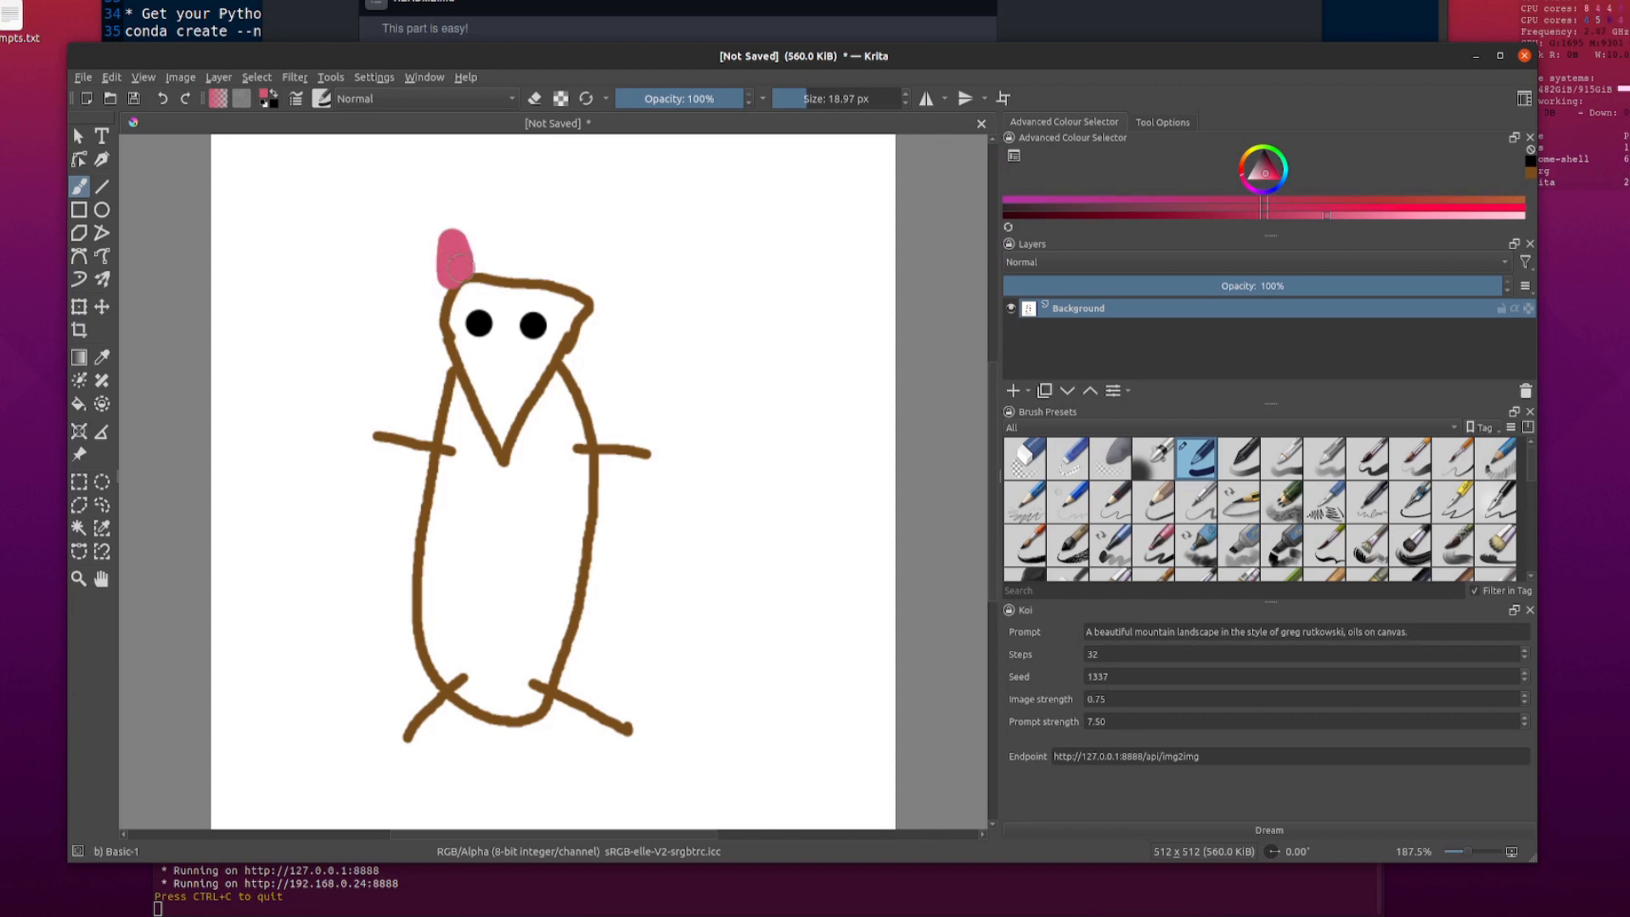
{"action": "left_click_drag", "start_coordinate": [446, 265], "coordinate": [578, 260]}
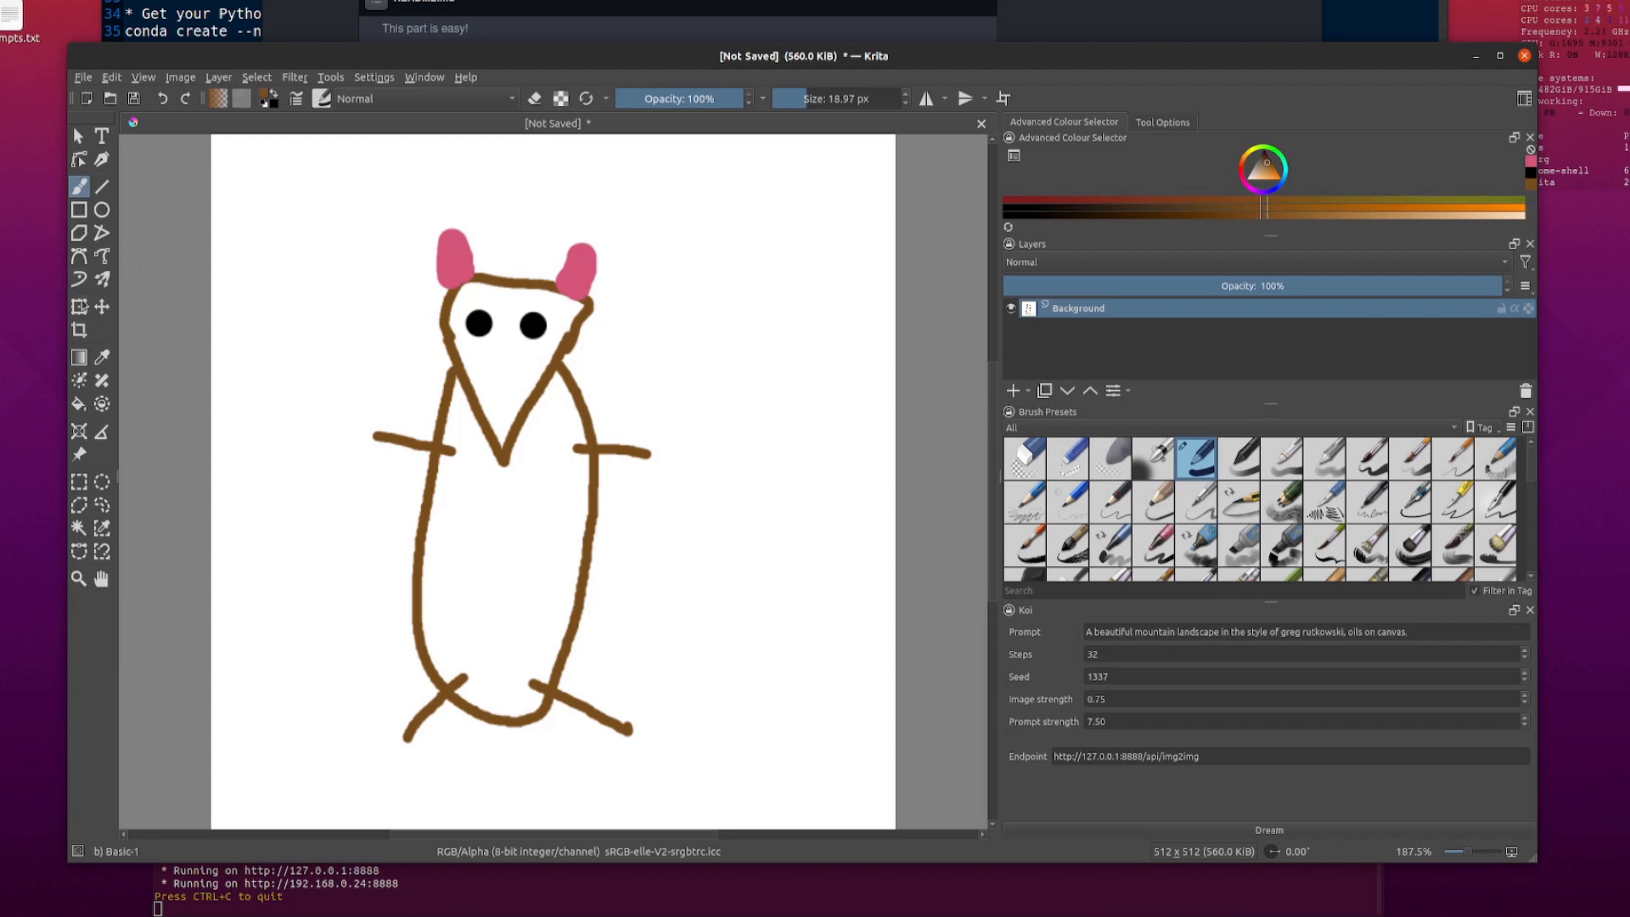
{"action": "left_click", "coordinate": [509, 378]}
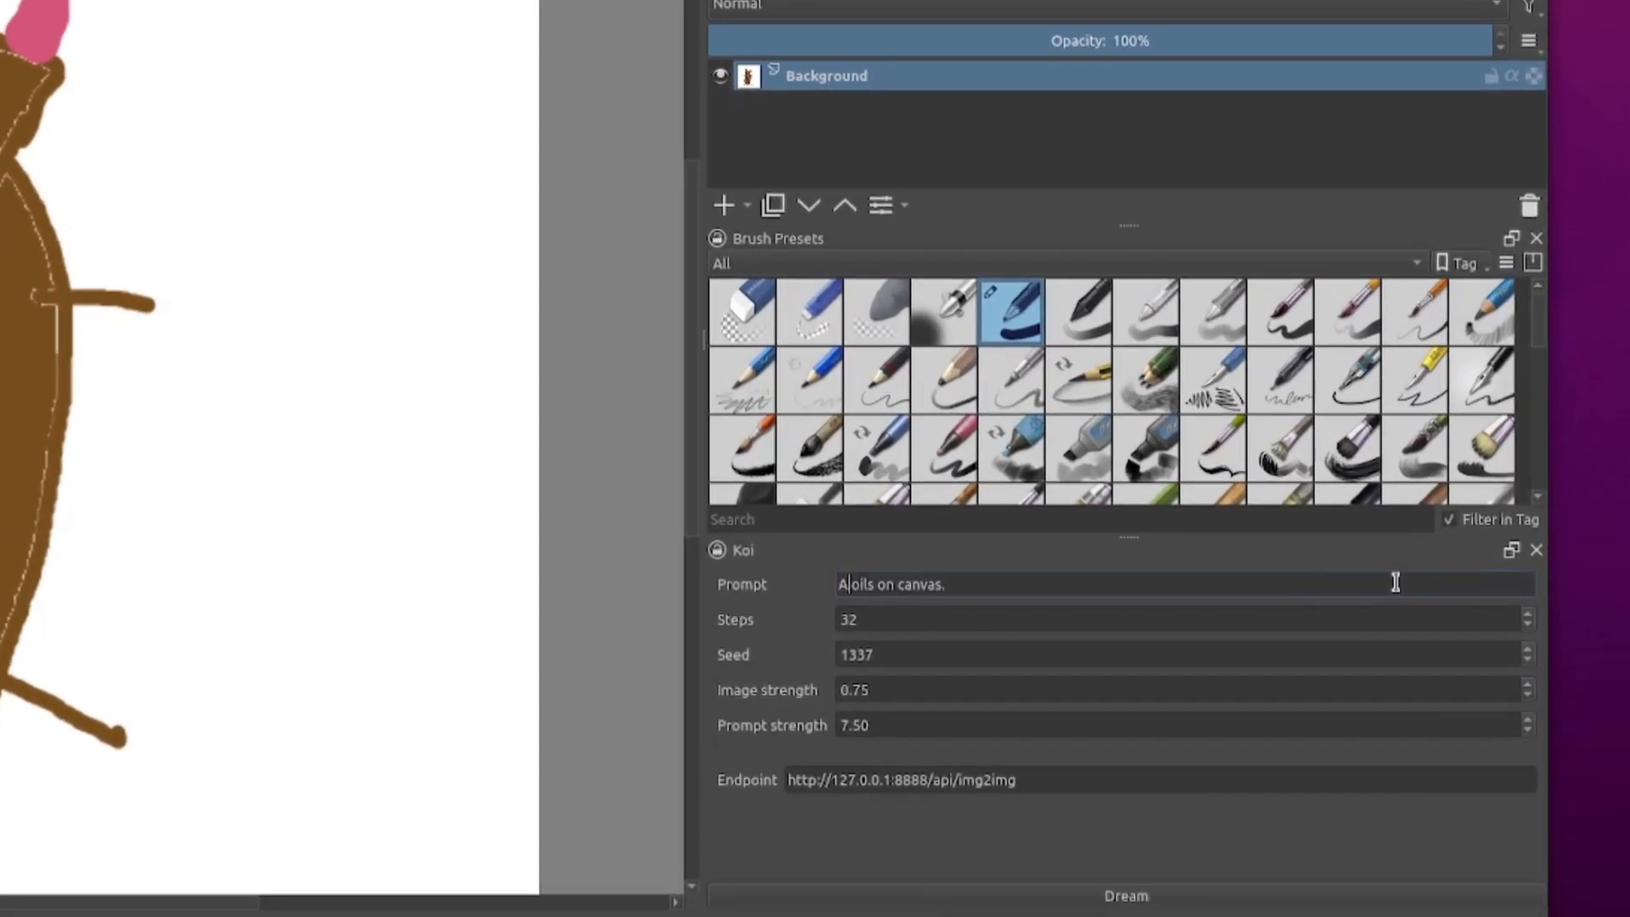
- Enter the prompt 'A cute pet rodent, oils on canvas.', seed 54321, and raise prompt strength to 9
{"action": "type", "text": "cute p"}
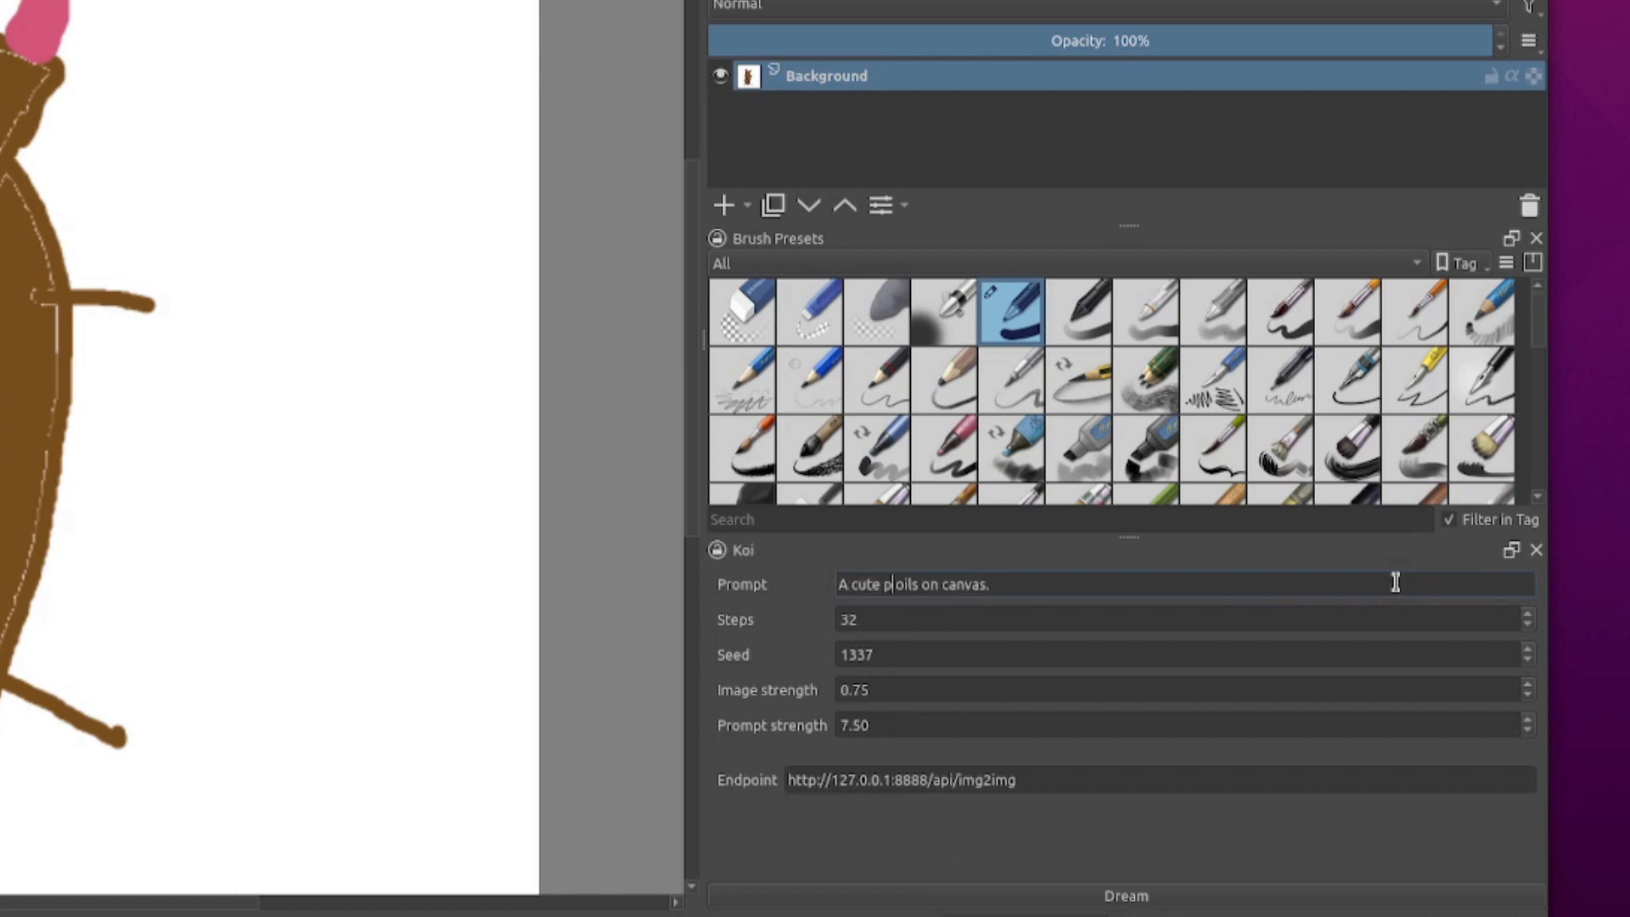
{"action": "type", "text": "et rodent,"}
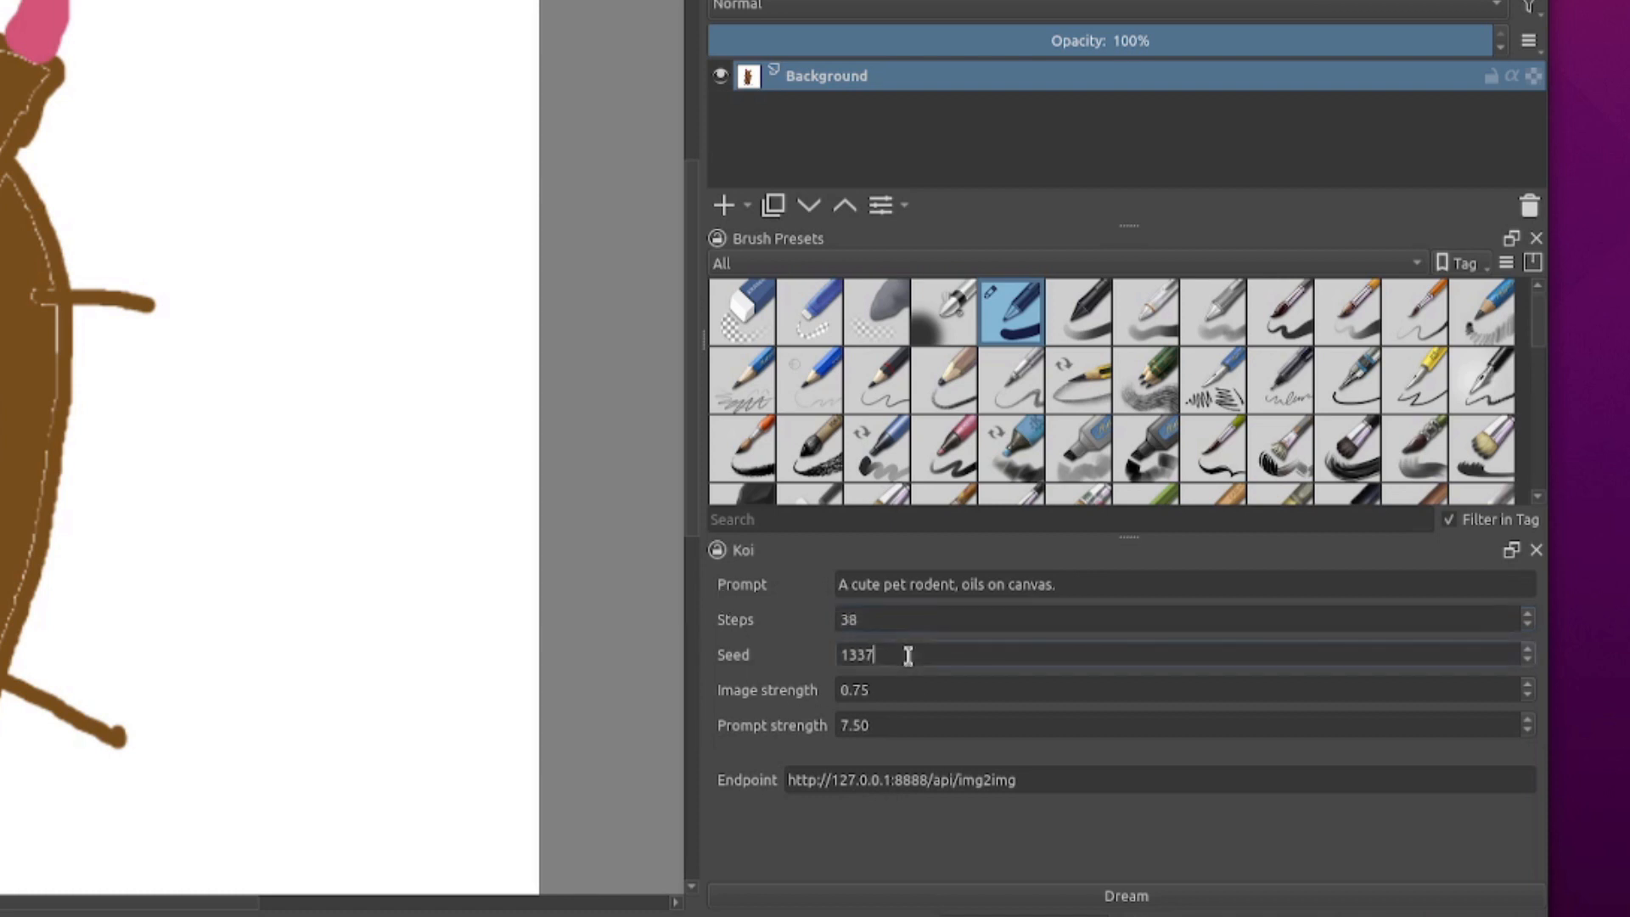
{"action": "type", "text": "5"}
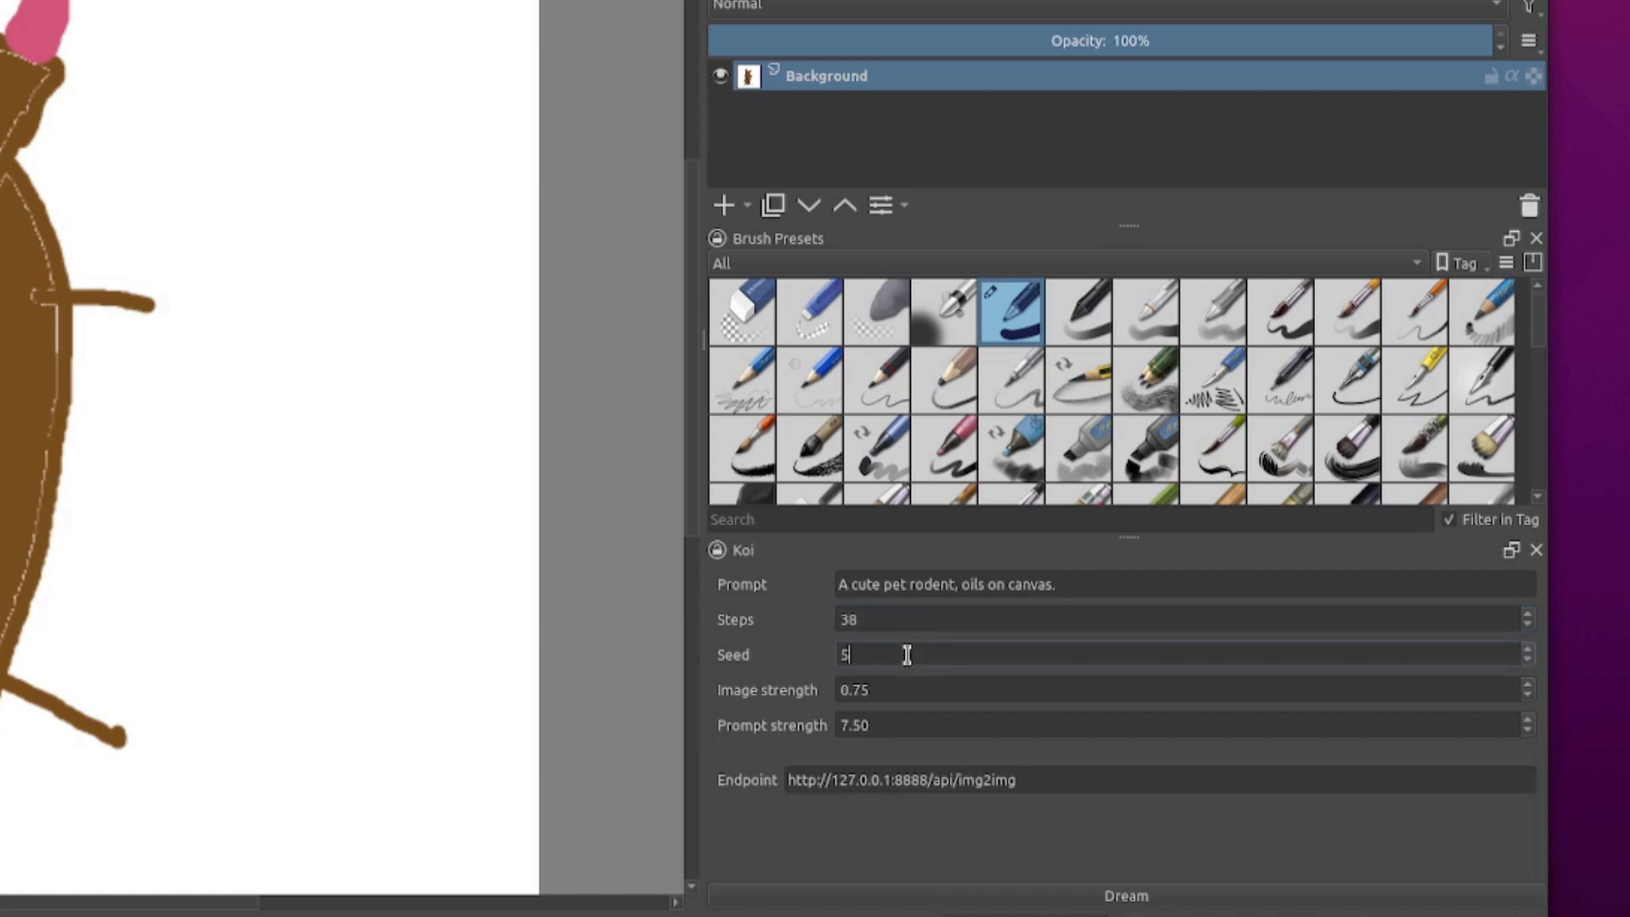
{"action": "type", "text": "4321"}
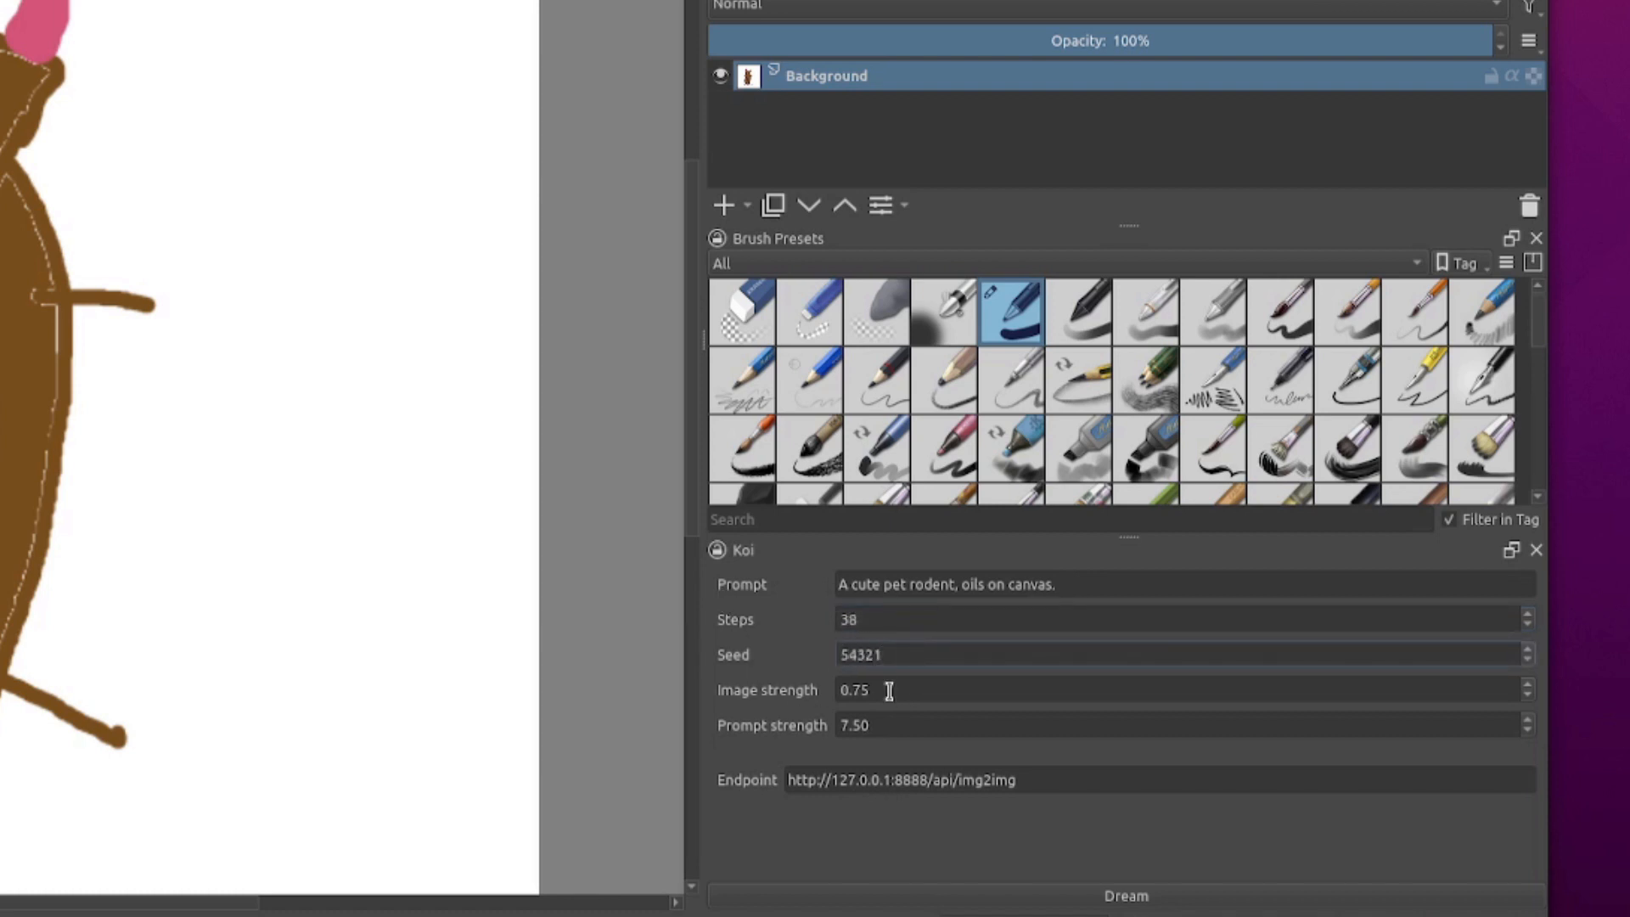
{"action": "left_click", "coordinate": [856, 689]}
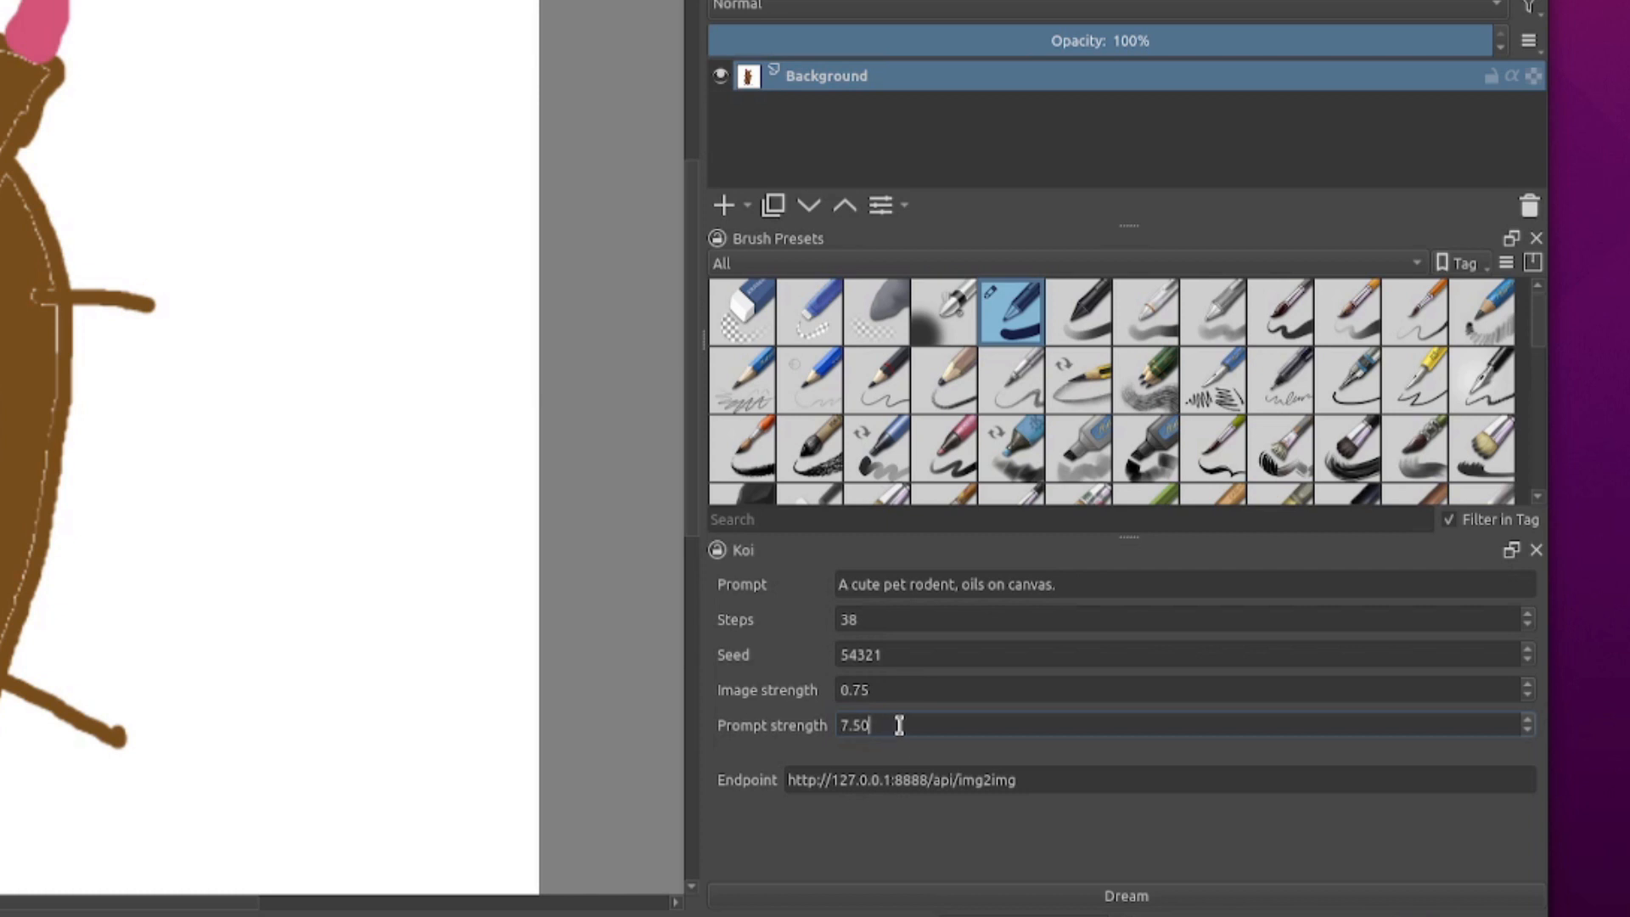
{"action": "type", "text": "9"}
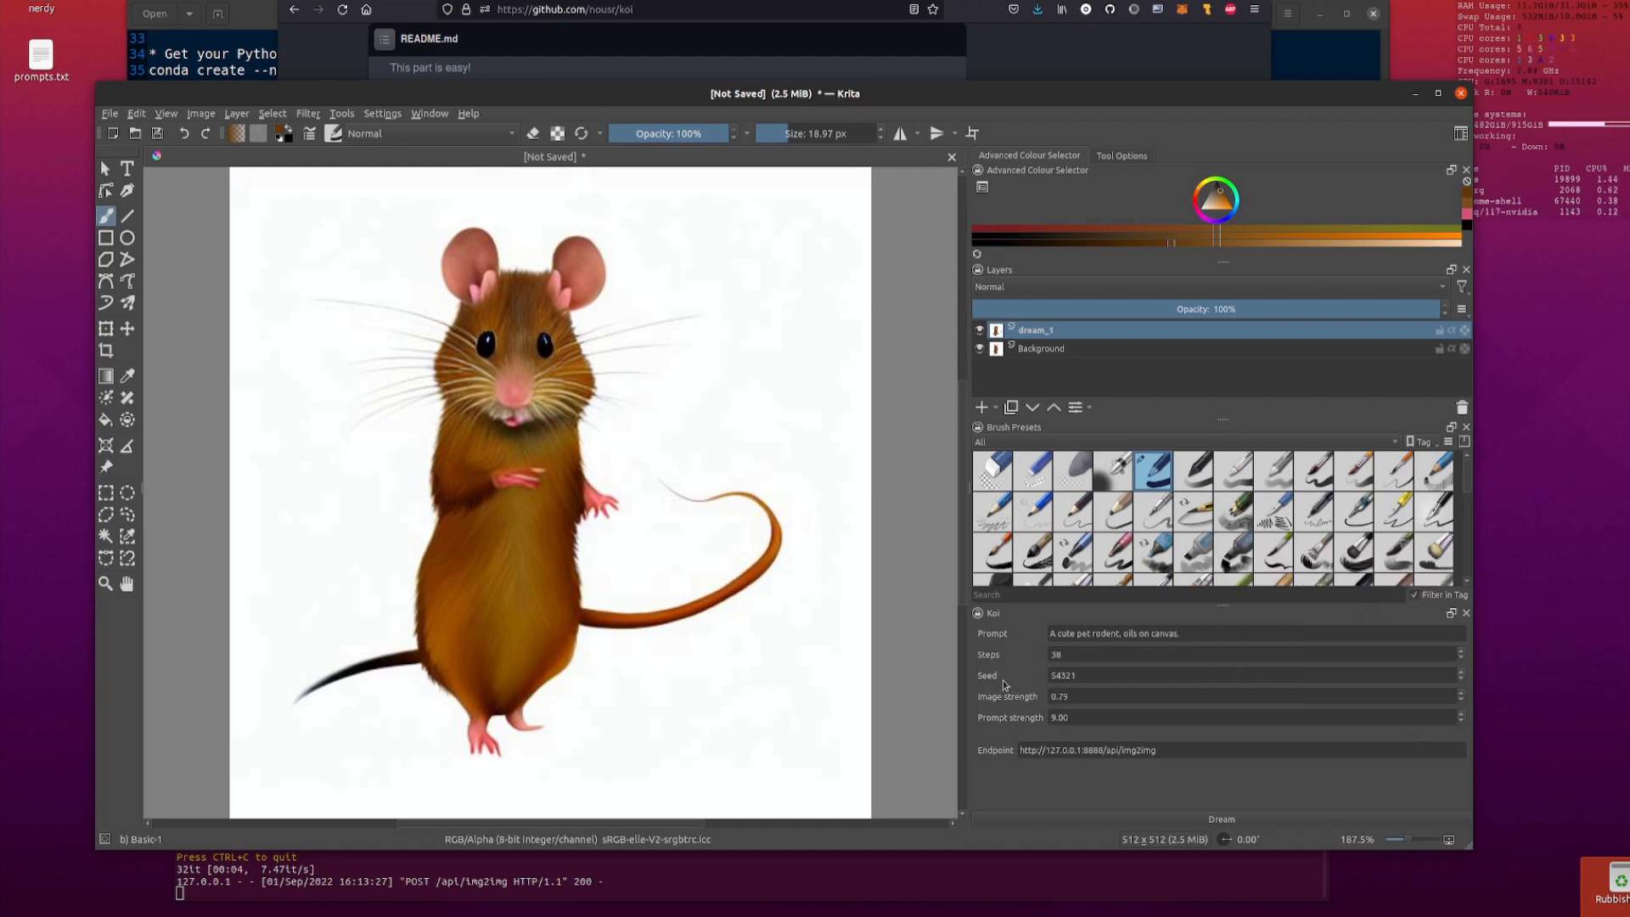
{"action": "mouse_move", "coordinate": [1282, 783]}
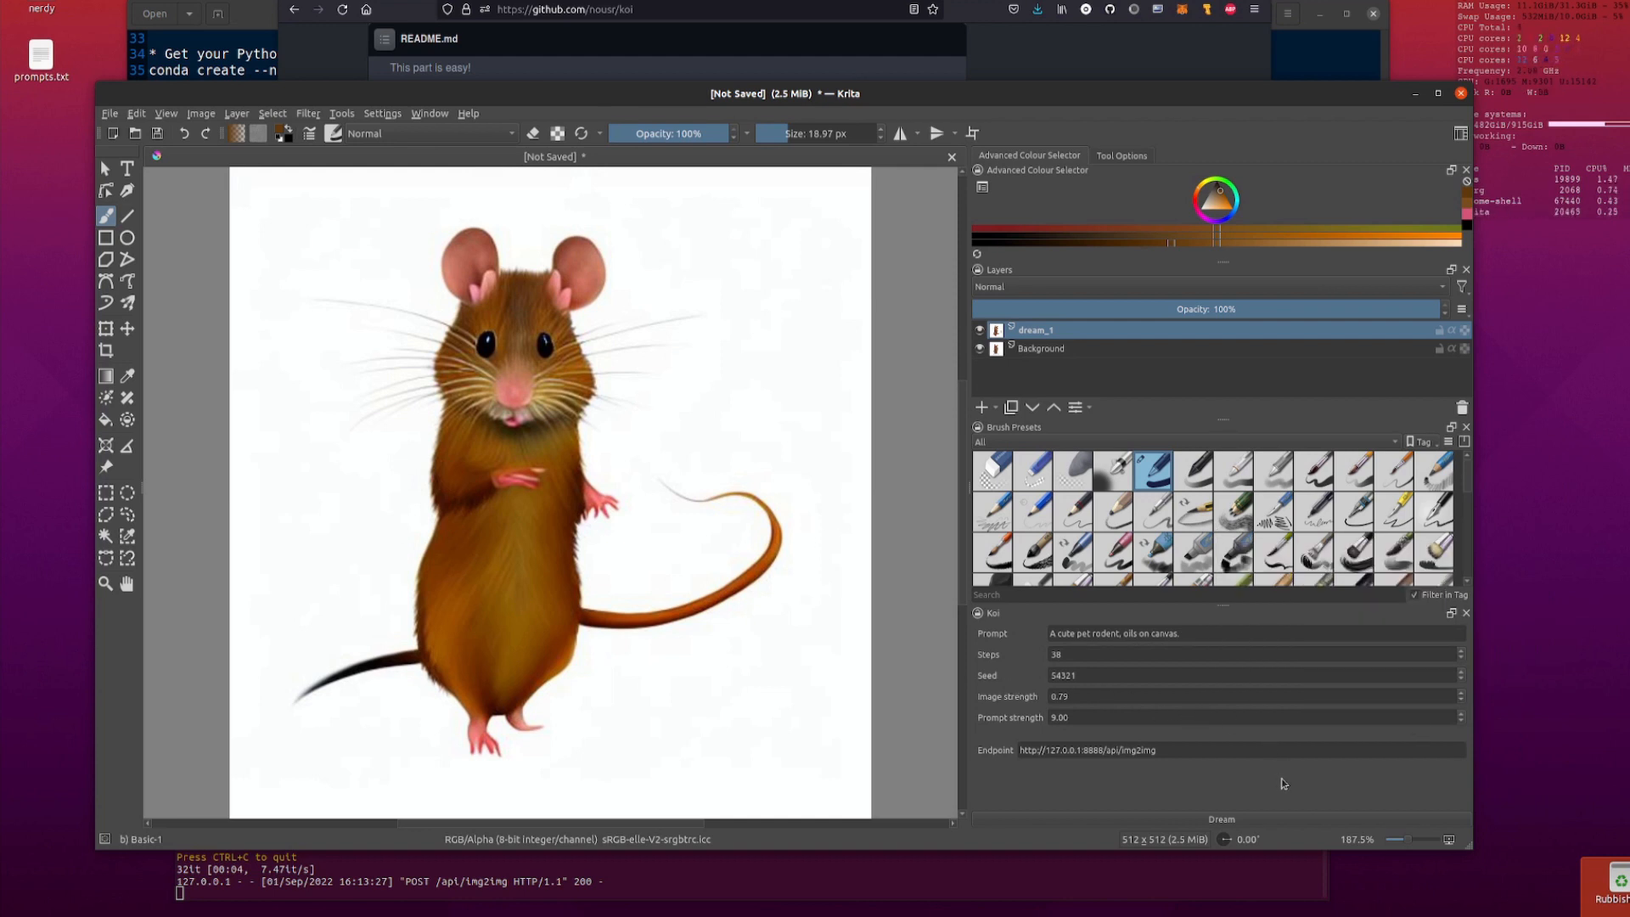